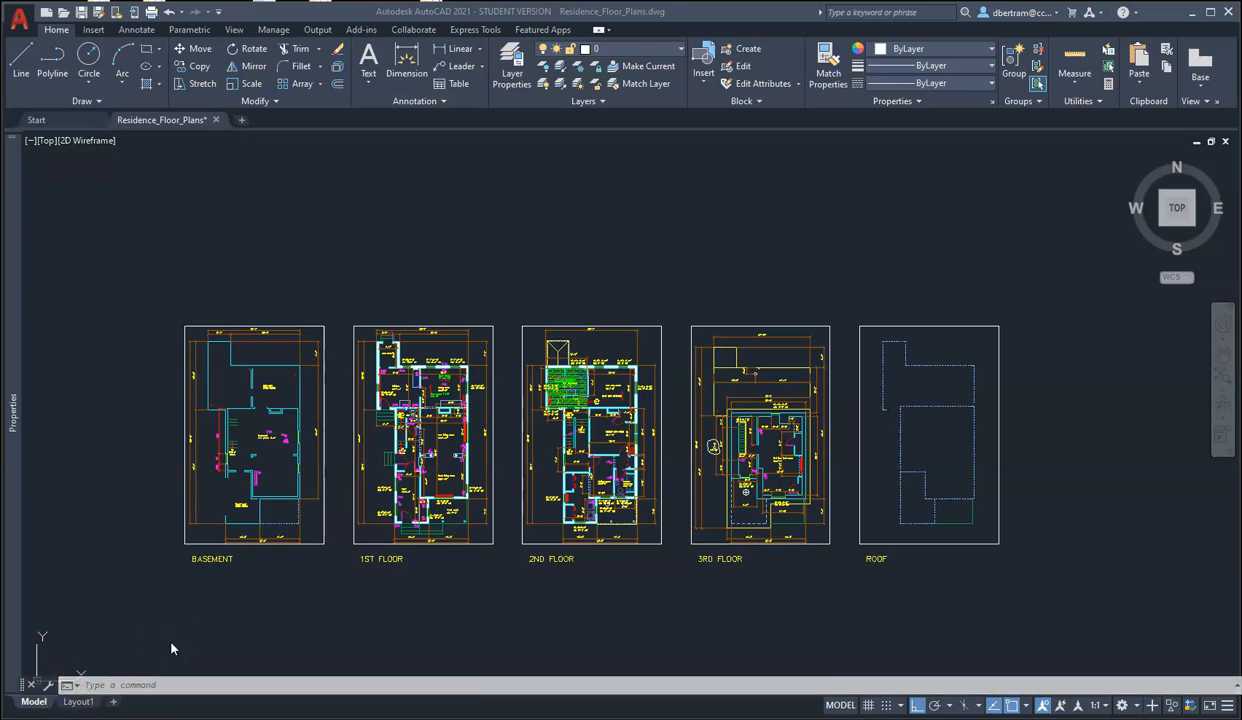
{"action": "mouse_move", "coordinate": [180, 623]}
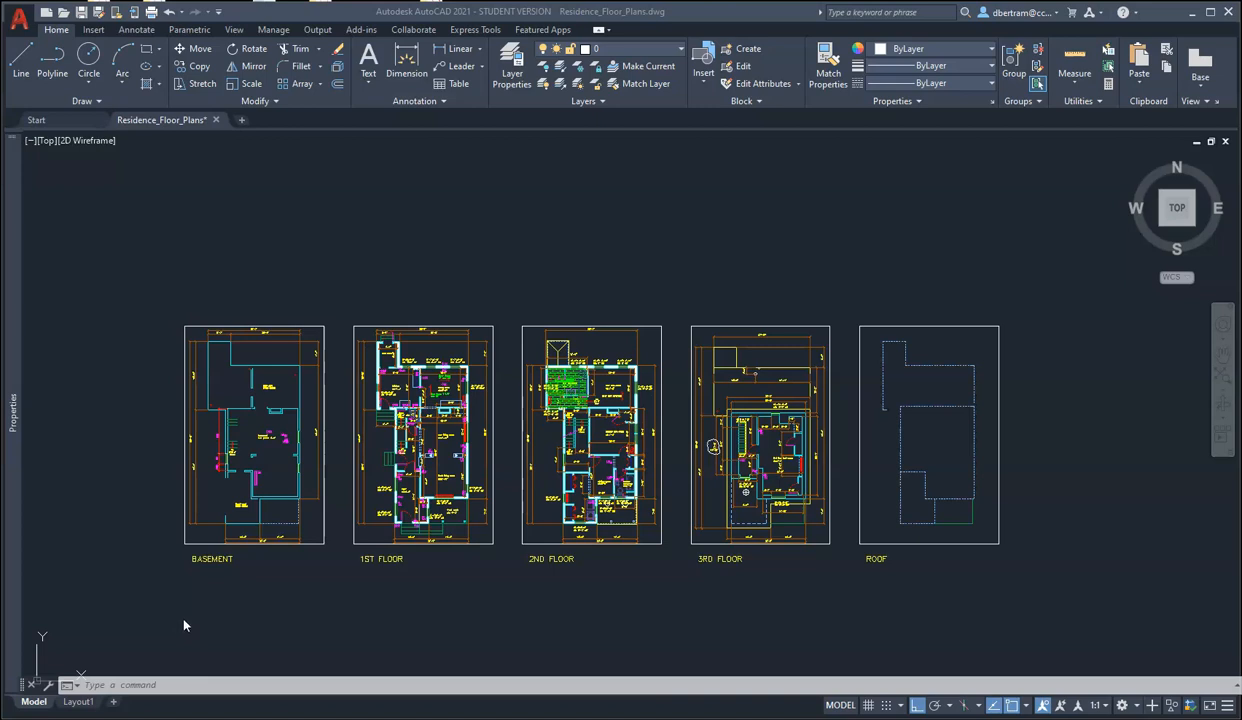
{"action": "mouse_move", "coordinate": [254, 598]}
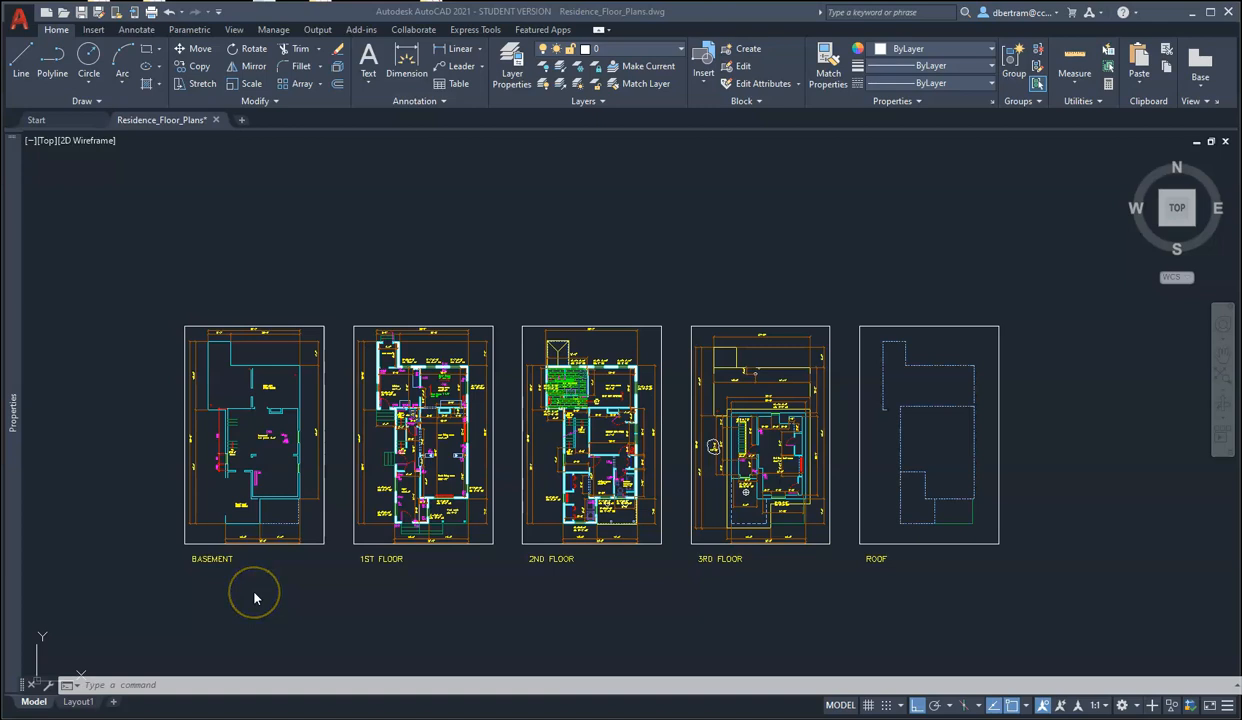
{"action": "mouse_move", "coordinate": [255, 598]}
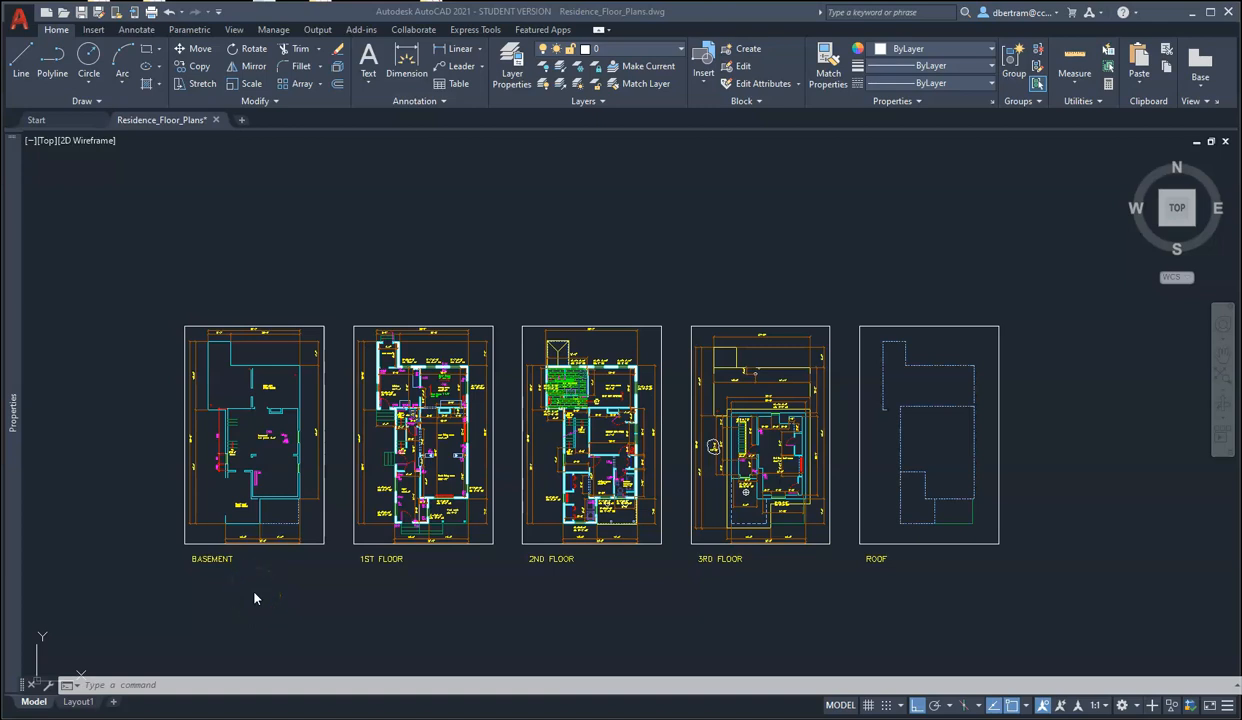
{"action": "mouse_move", "coordinate": [690, 560]}
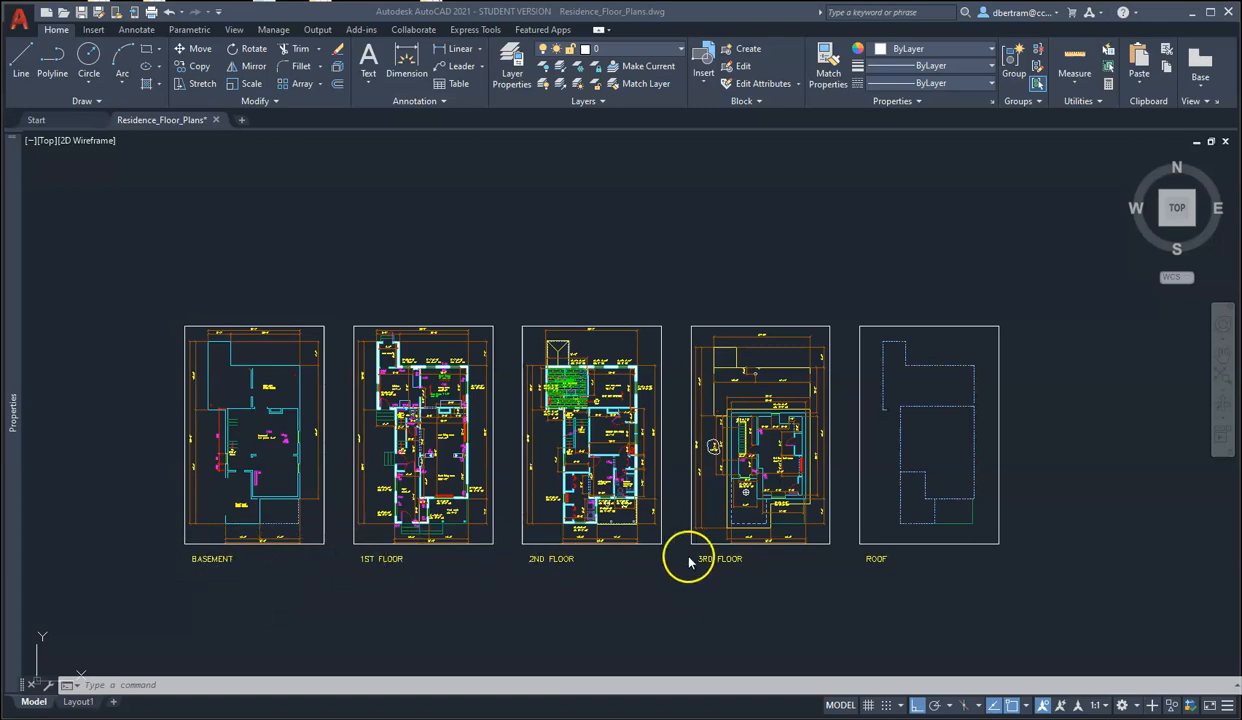
{"action": "mouse_move", "coordinate": [915, 535]}
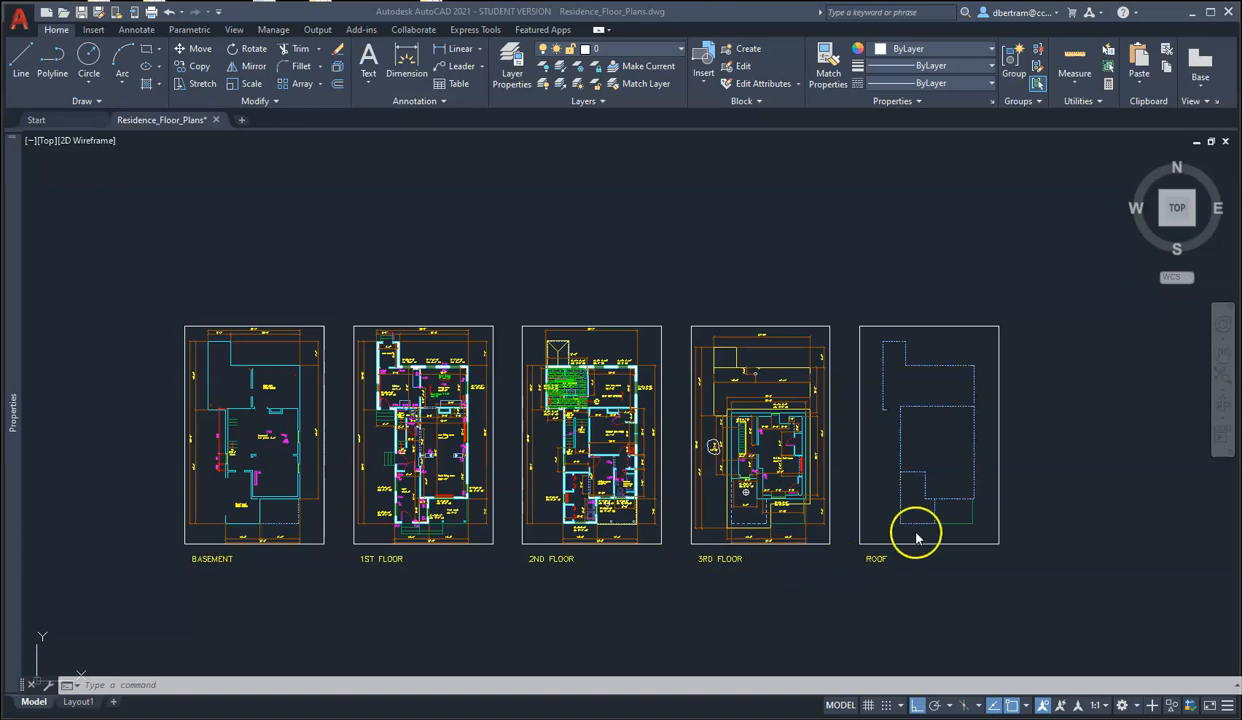
{"action": "mouse_move", "coordinate": [1070, 450]}
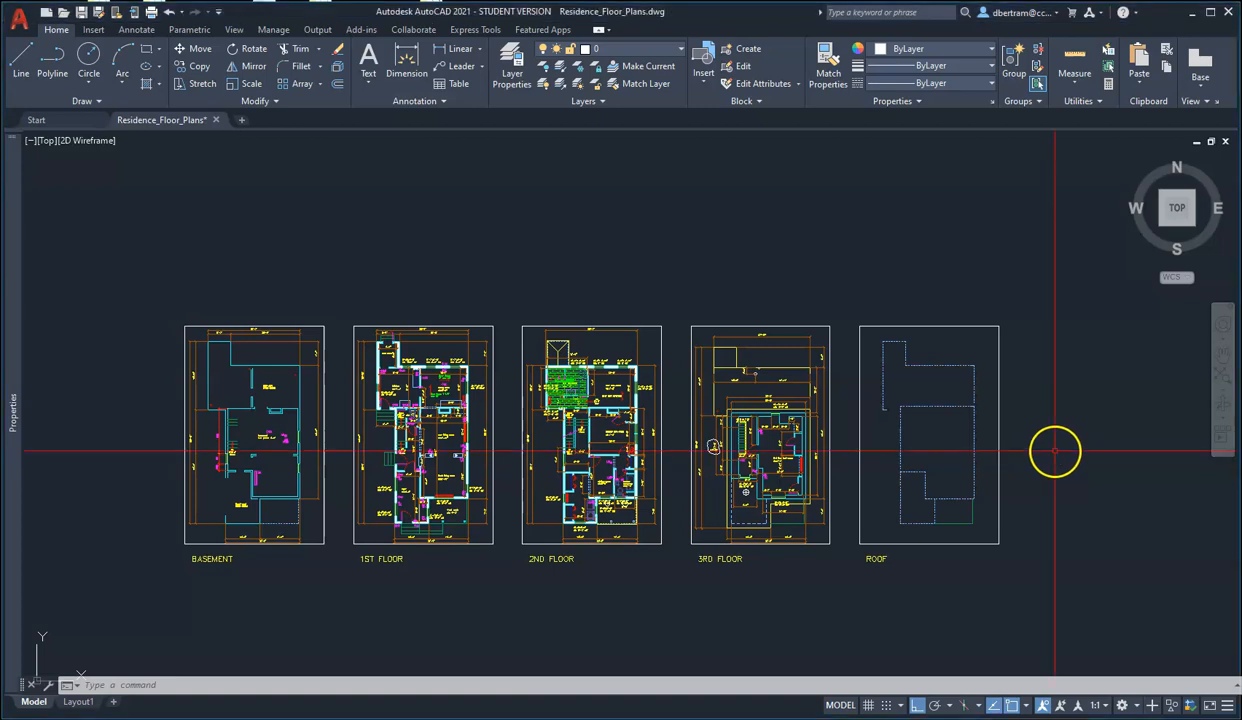
{"action": "mouse_move", "coordinate": [845, 290]}
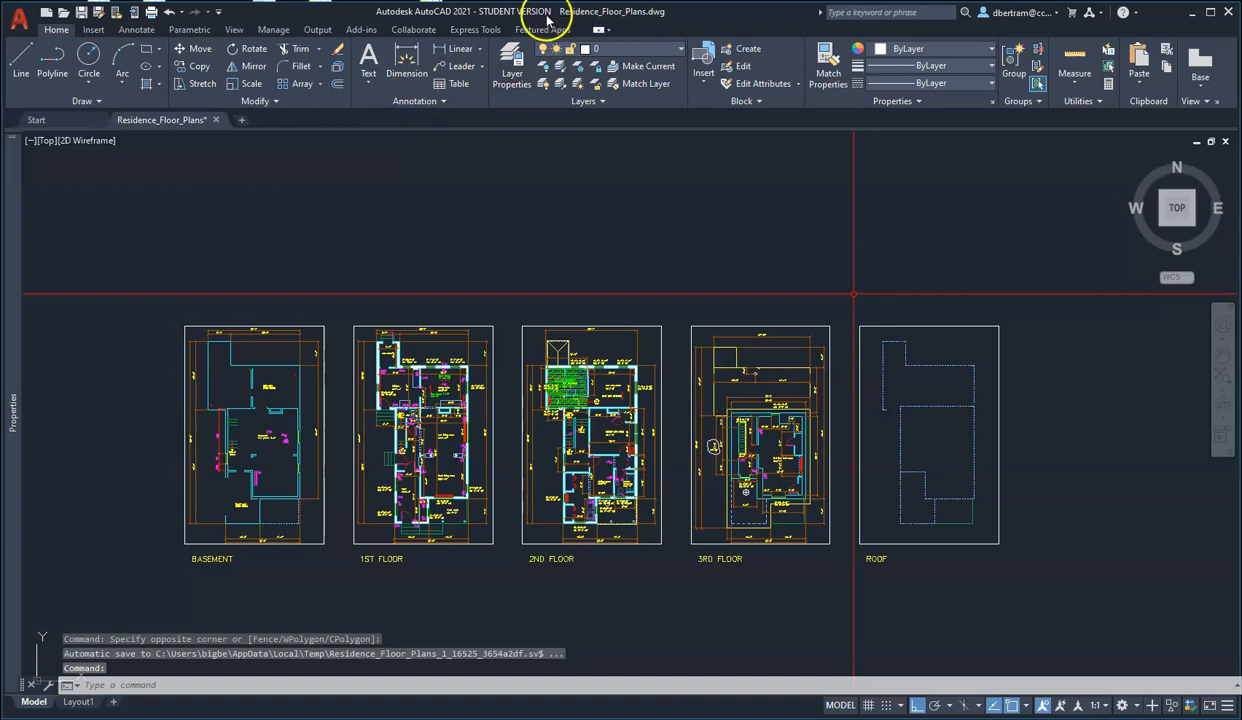
{"action": "mouse_move", "coordinate": [640, 15]}
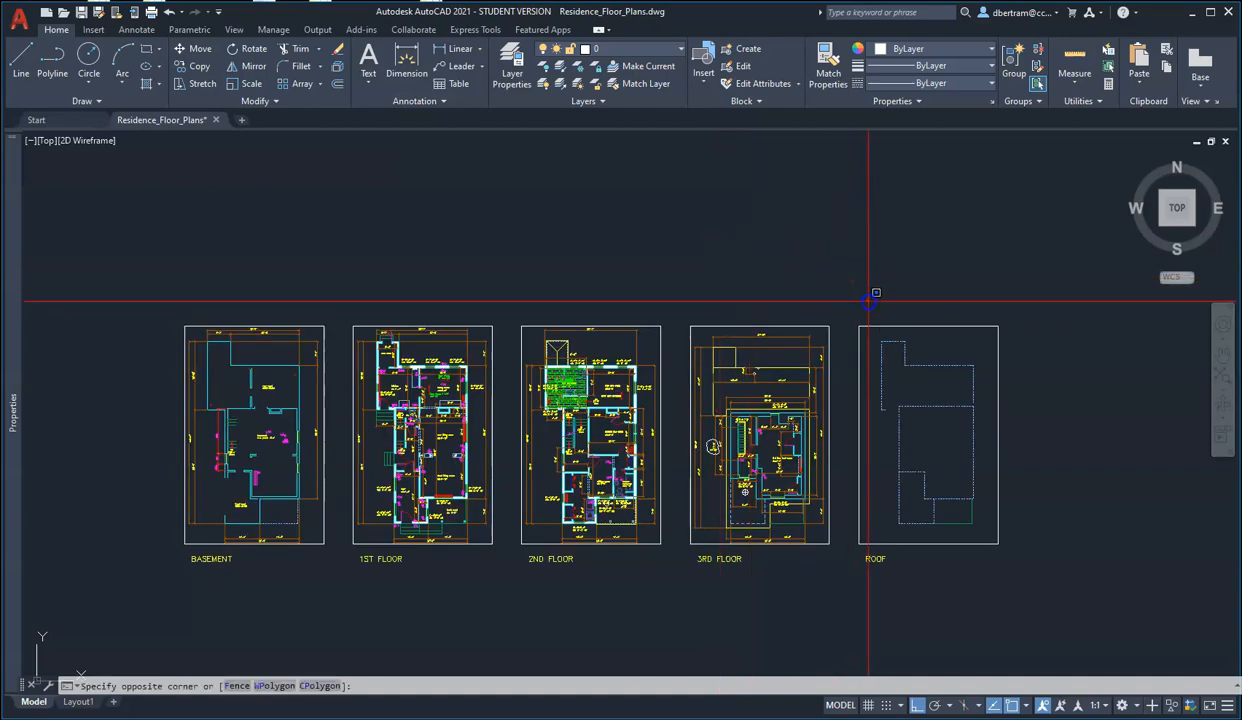
Select the roof plan for removal so only the 1st–3rd floor plans remain.
{"action": "left_click", "coordinate": [928, 435]}
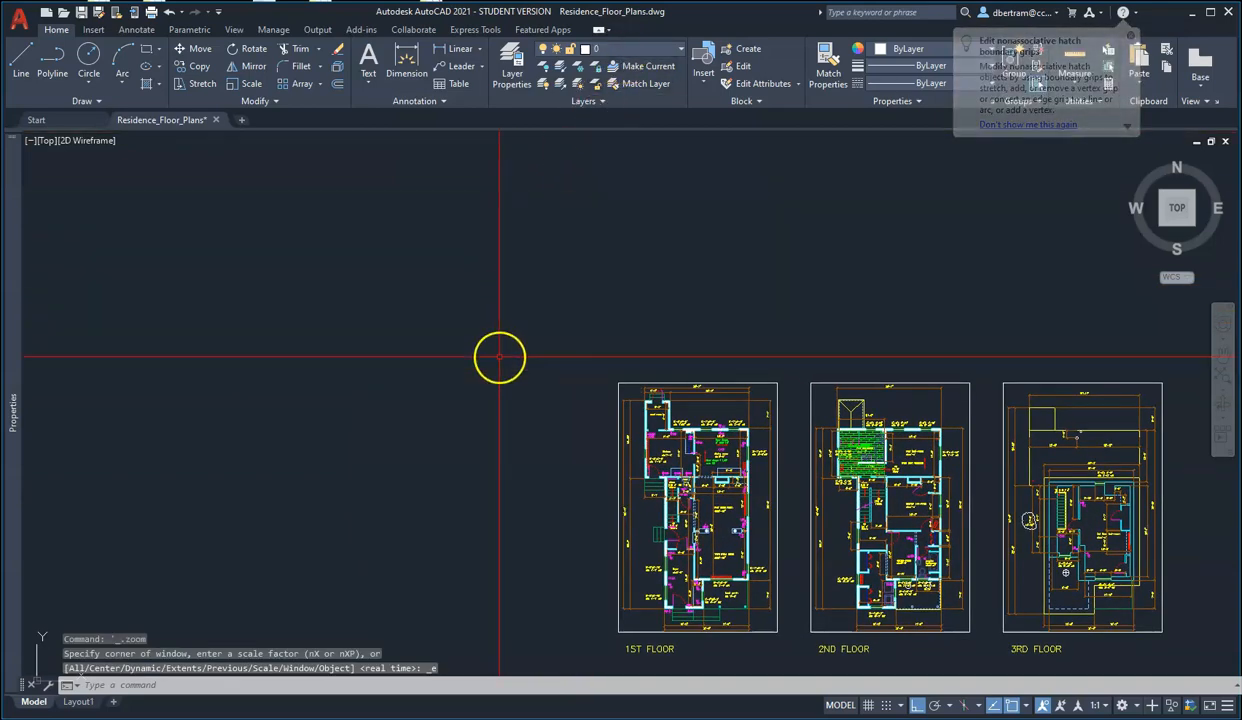
{"action": "mouse_move", "coordinate": [402, 333]}
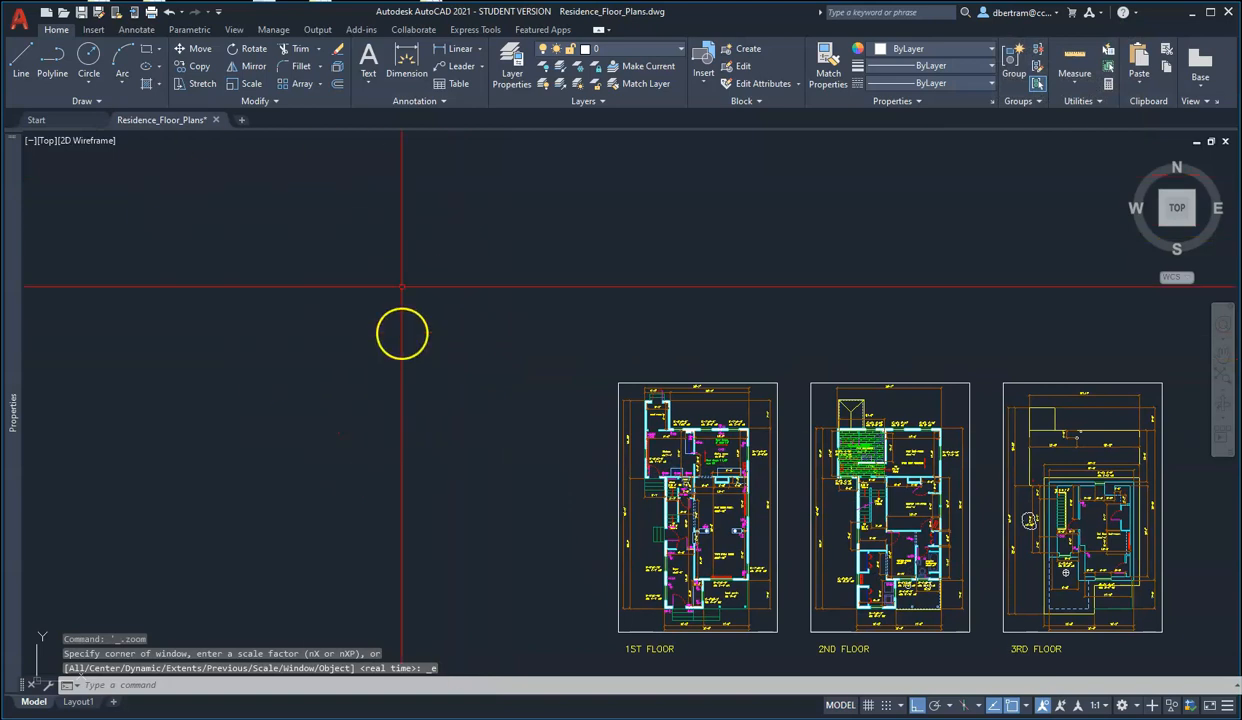
Find AREA in the Layer dropdown list and switch its lightbulb on.
{"action": "left_click", "coordinate": [680, 49]}
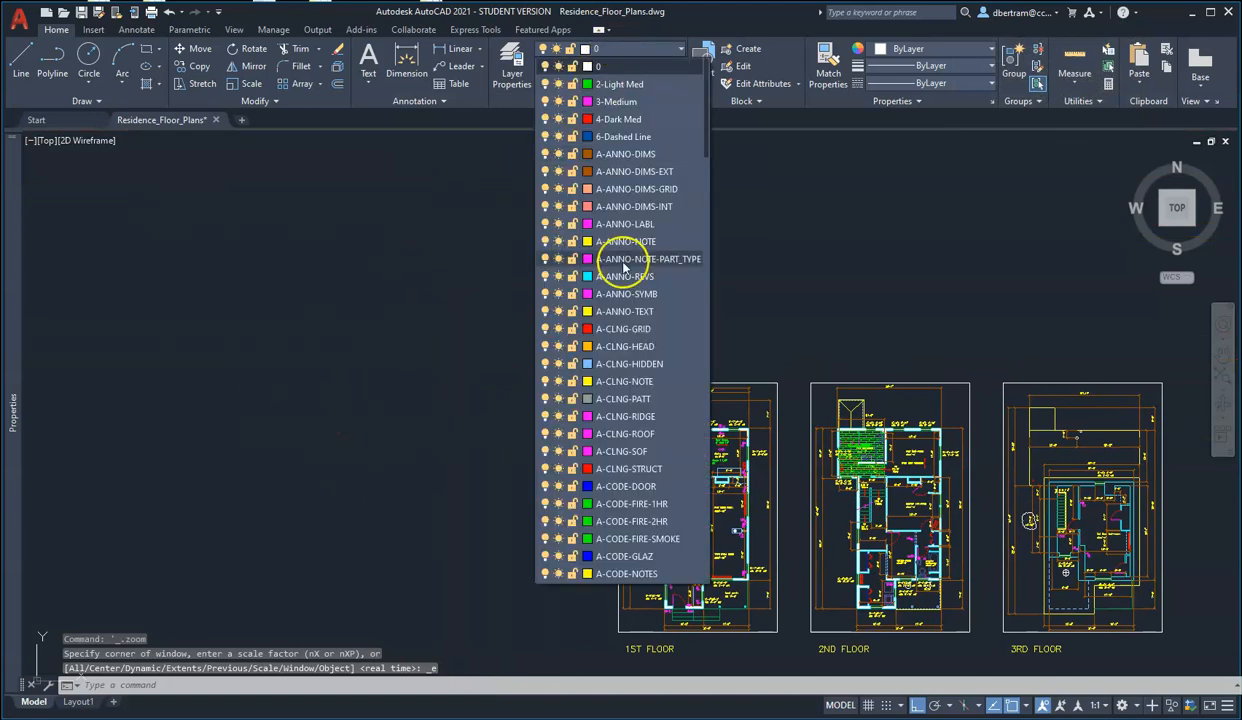
{"action": "scroll", "scroll_direction": "down", "scroll_amount": 3}
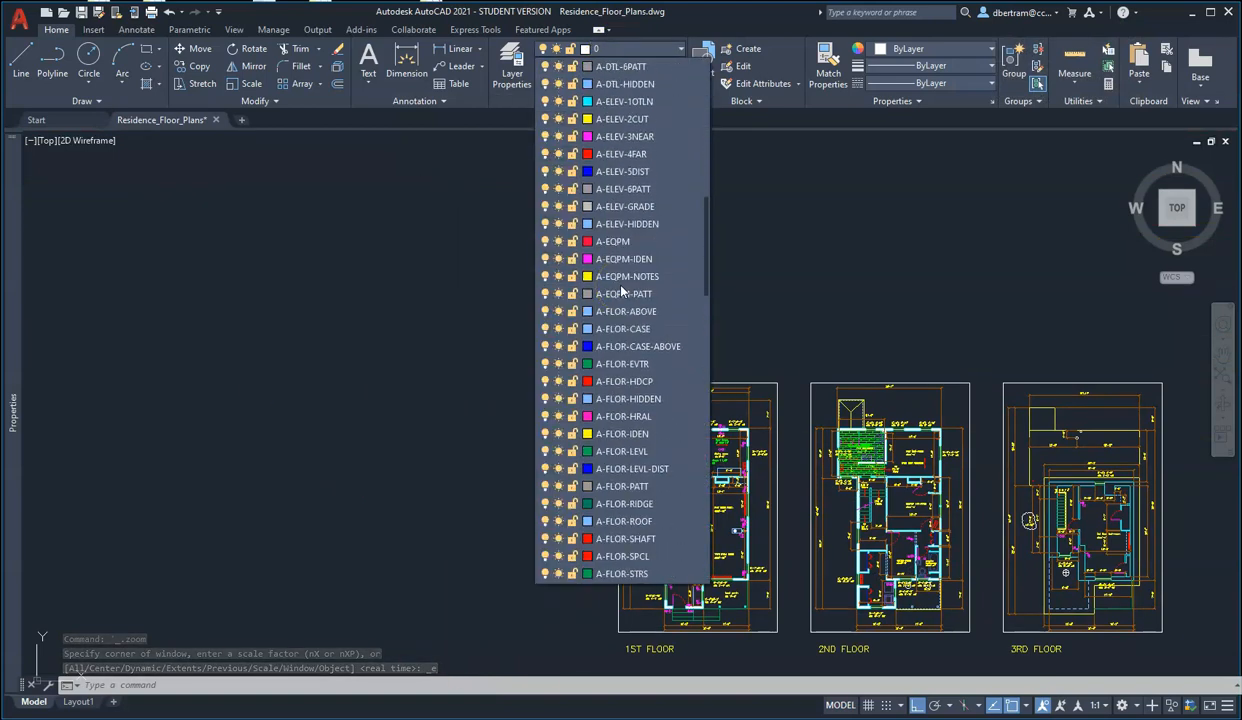
{"action": "scroll", "scroll_direction": "down", "scroll_amount": 3}
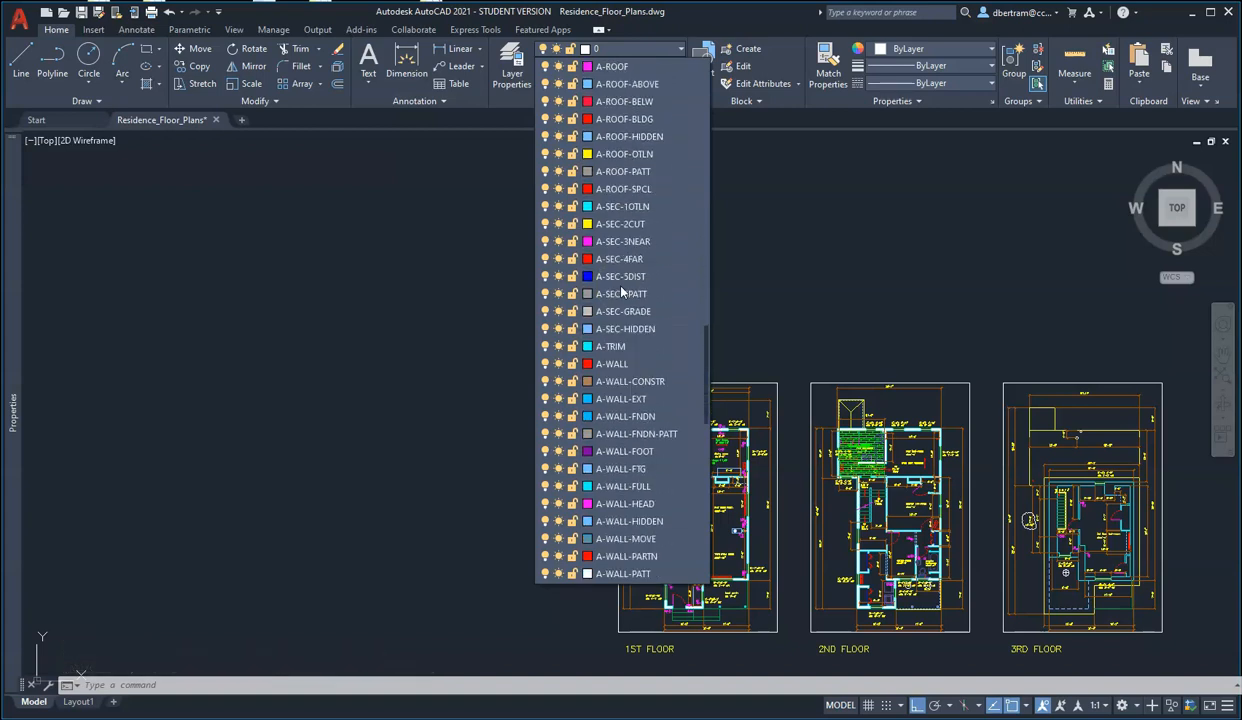
{"action": "scroll", "scroll_direction": "down", "scroll_amount": 3}
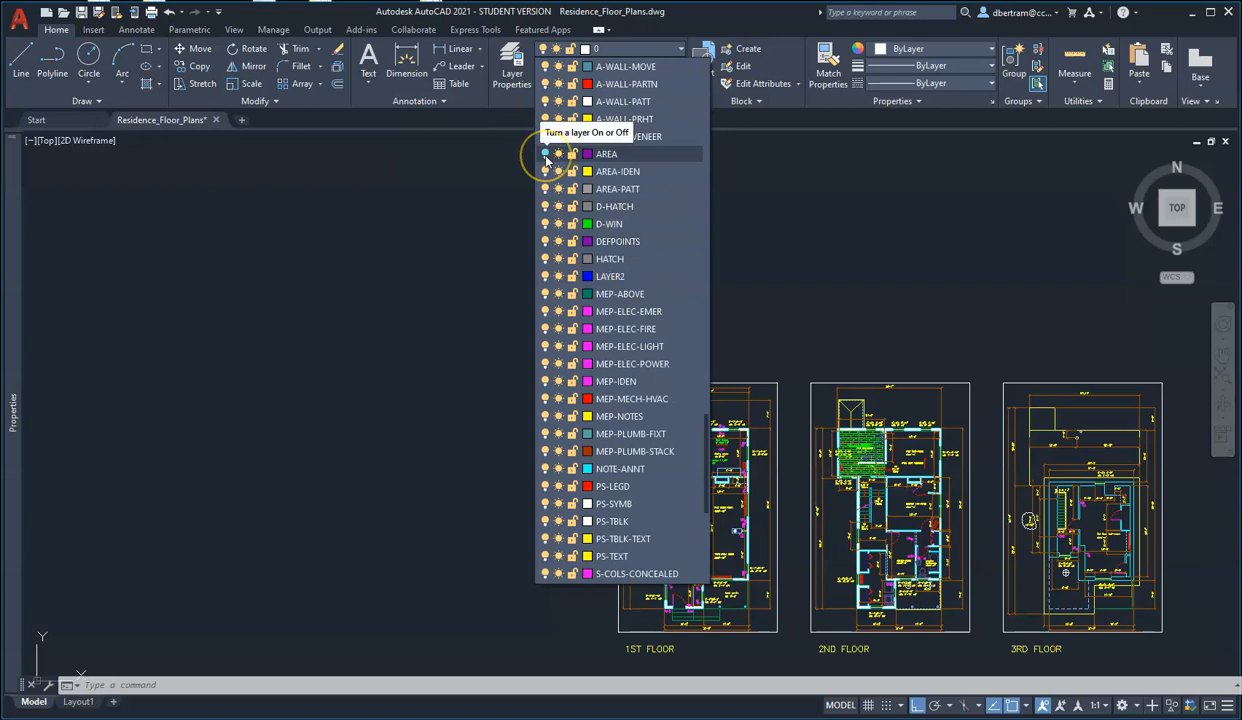
{"action": "left_click", "coordinate": [545, 153]}
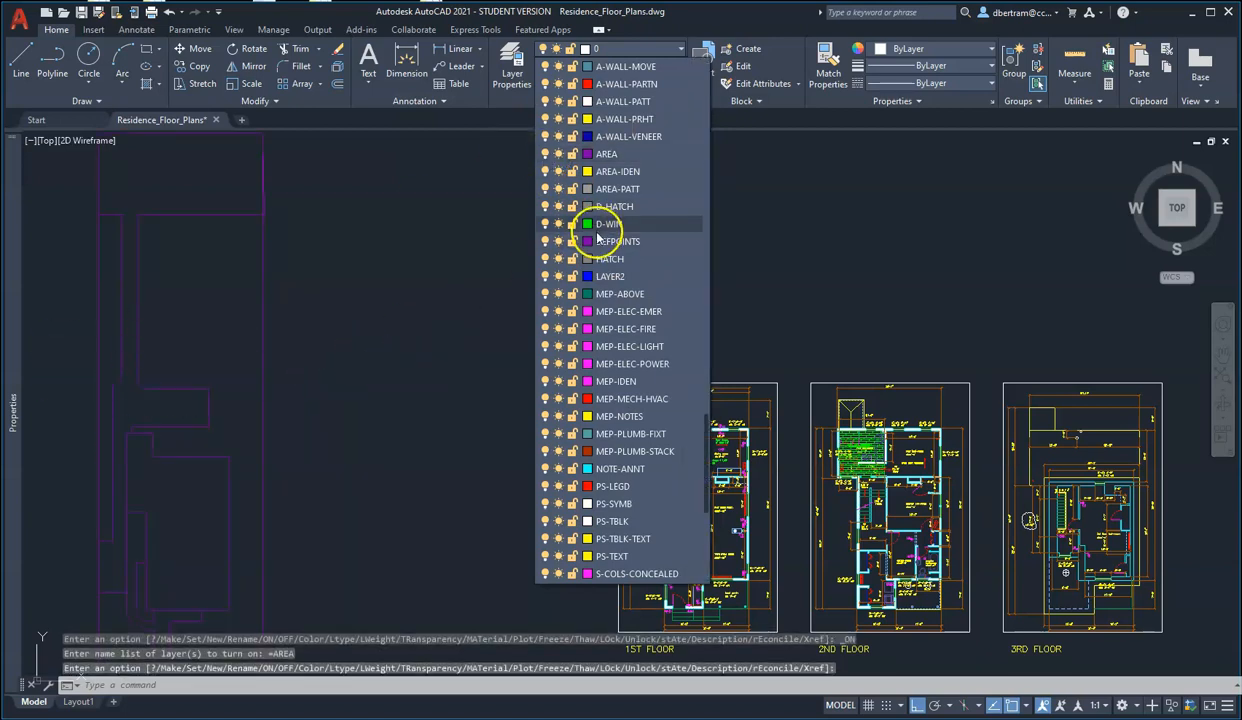
{"action": "scroll", "scroll_direction": "down", "scroll_amount": 3}
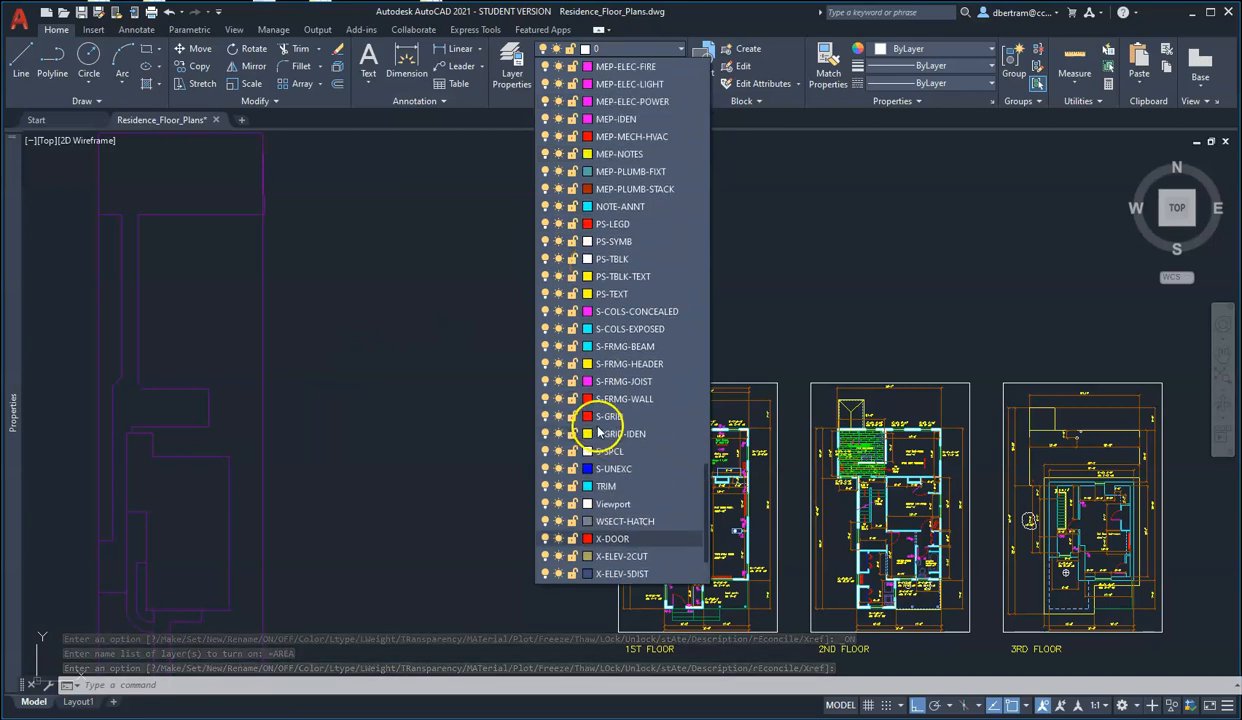
{"action": "scroll", "scroll_direction": "up", "scroll_amount": 3}
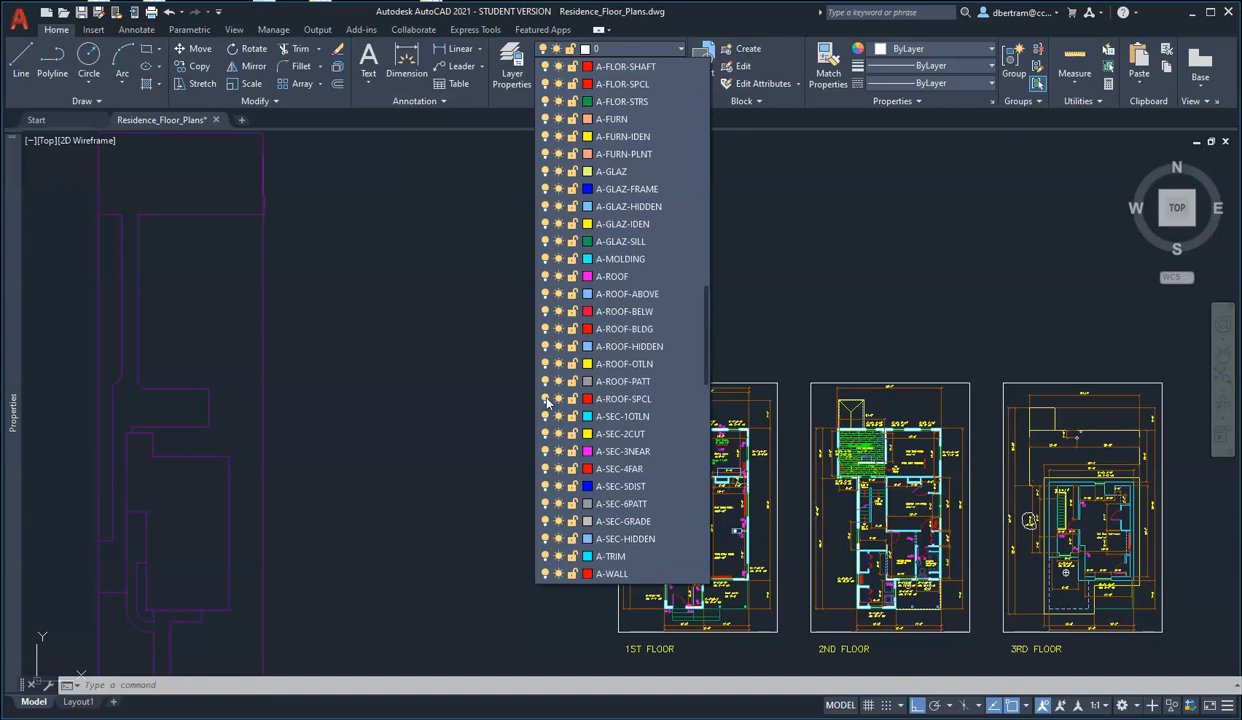
{"action": "scroll", "scroll_direction": "up", "scroll_amount": 3}
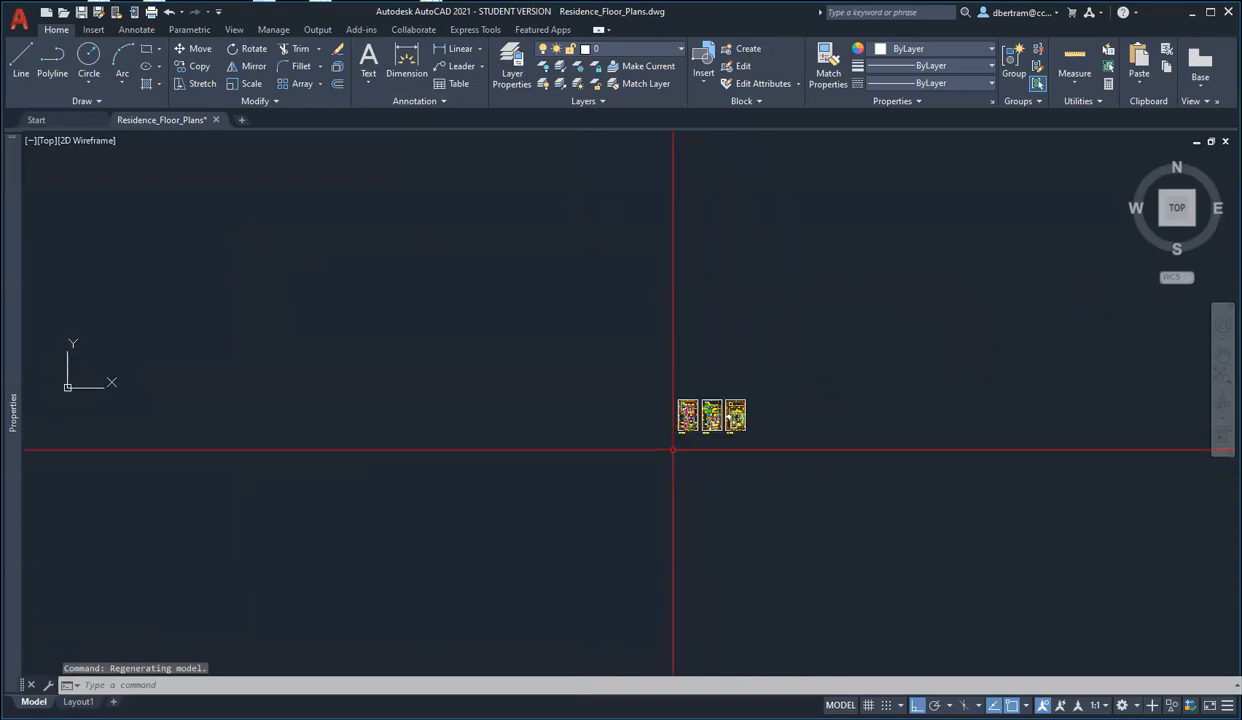
{"action": "mouse_move", "coordinate": [92, 428]}
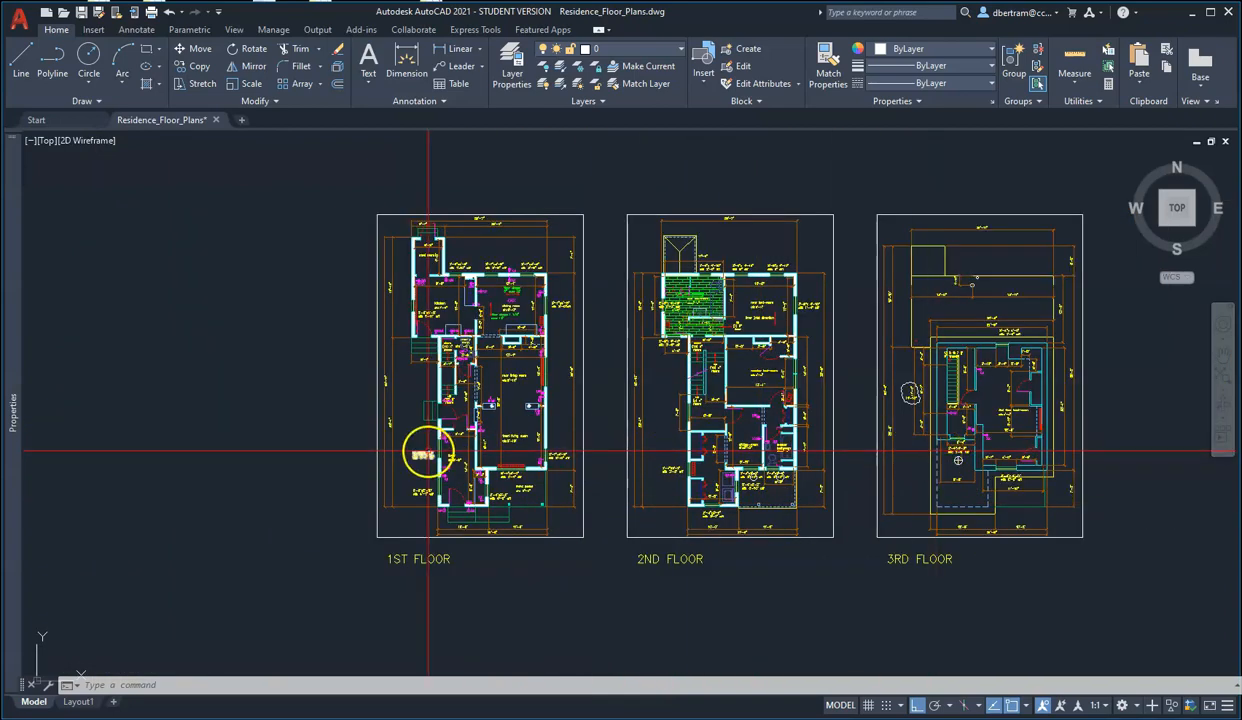
{"action": "mouse_move", "coordinate": [632, 512]}
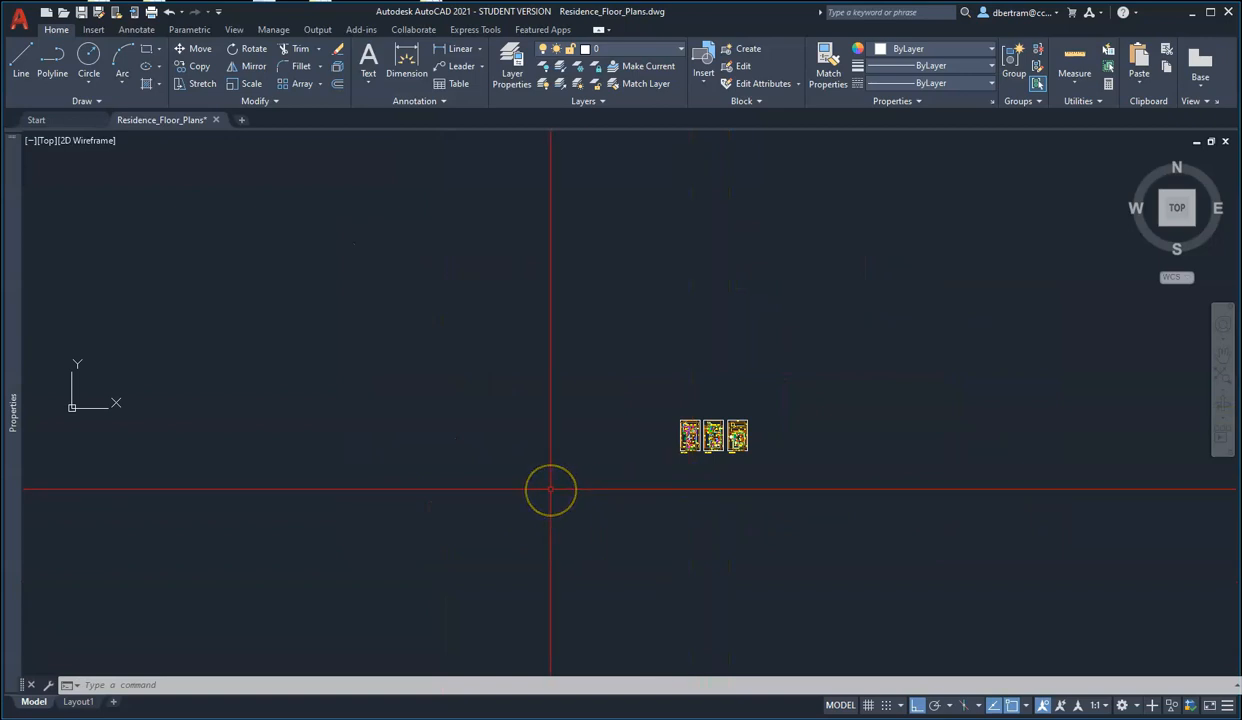
Begin selecting all three floor plans for the move, then cancel with Escape.
{"action": "left_click", "coordinate": [20, 73]}
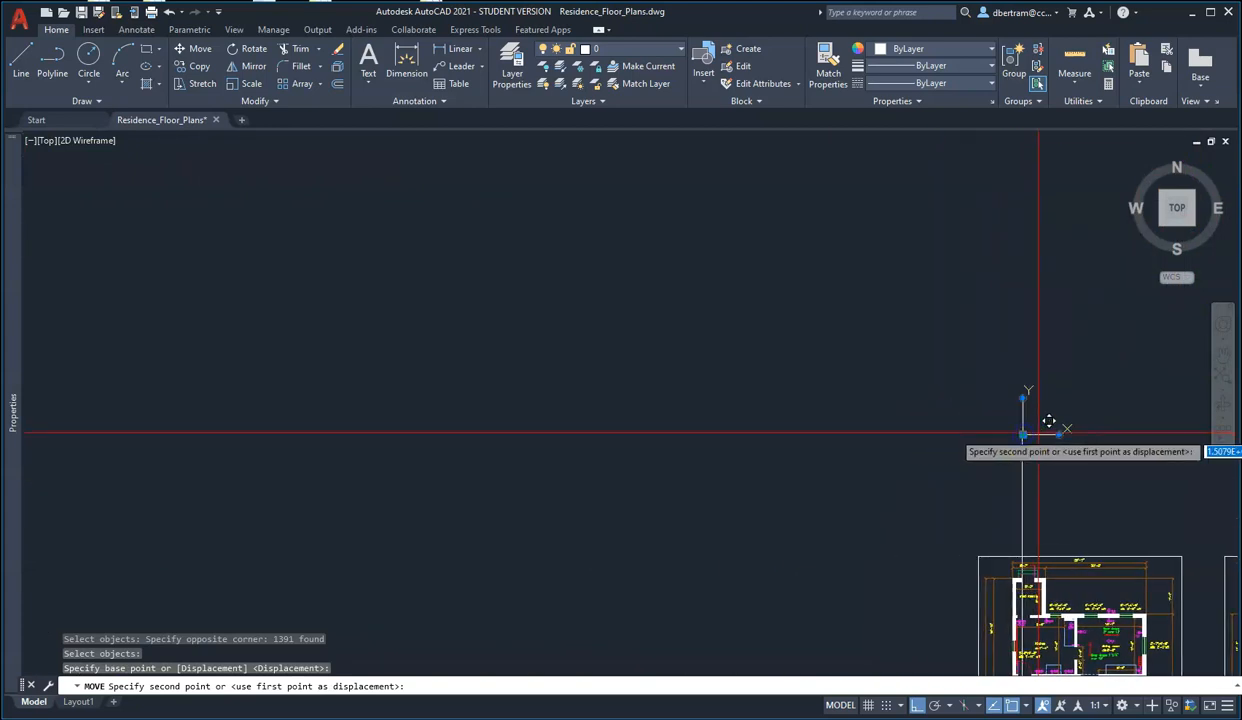
{"action": "right_click", "coordinate": [1025, 432]}
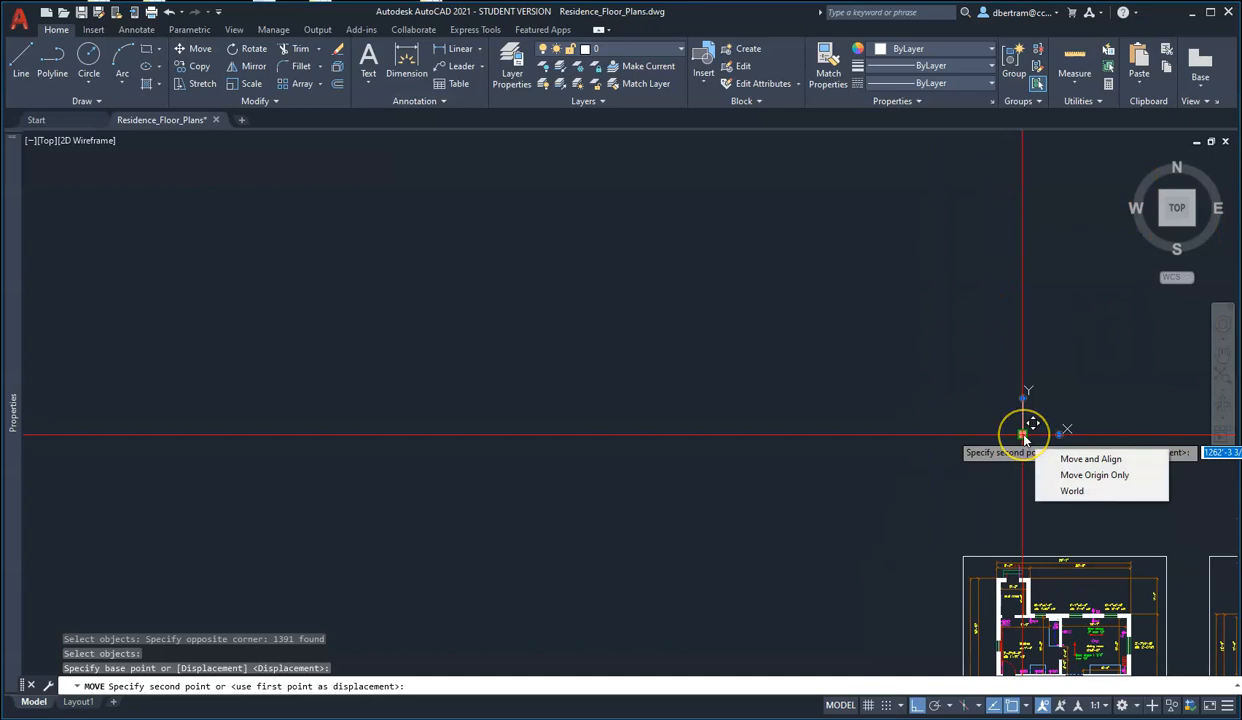
{"action": "key", "text": "Escape"}
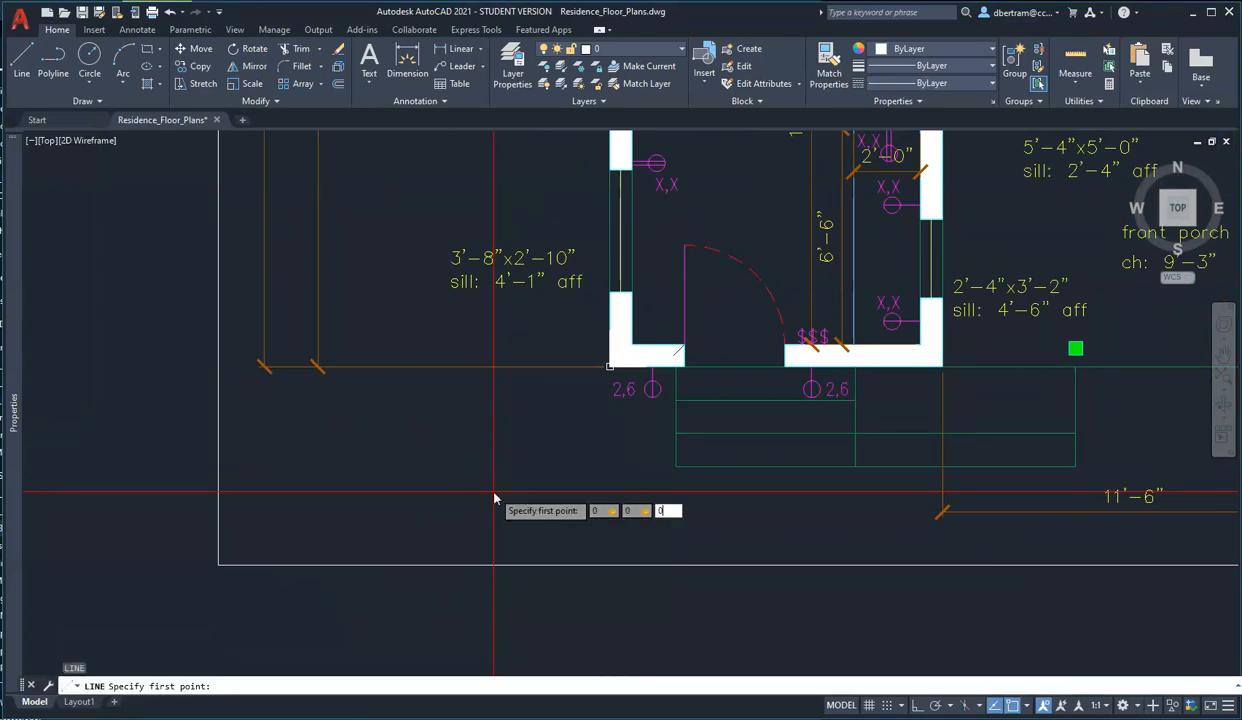
{"action": "left_click", "coordinate": [490, 493]}
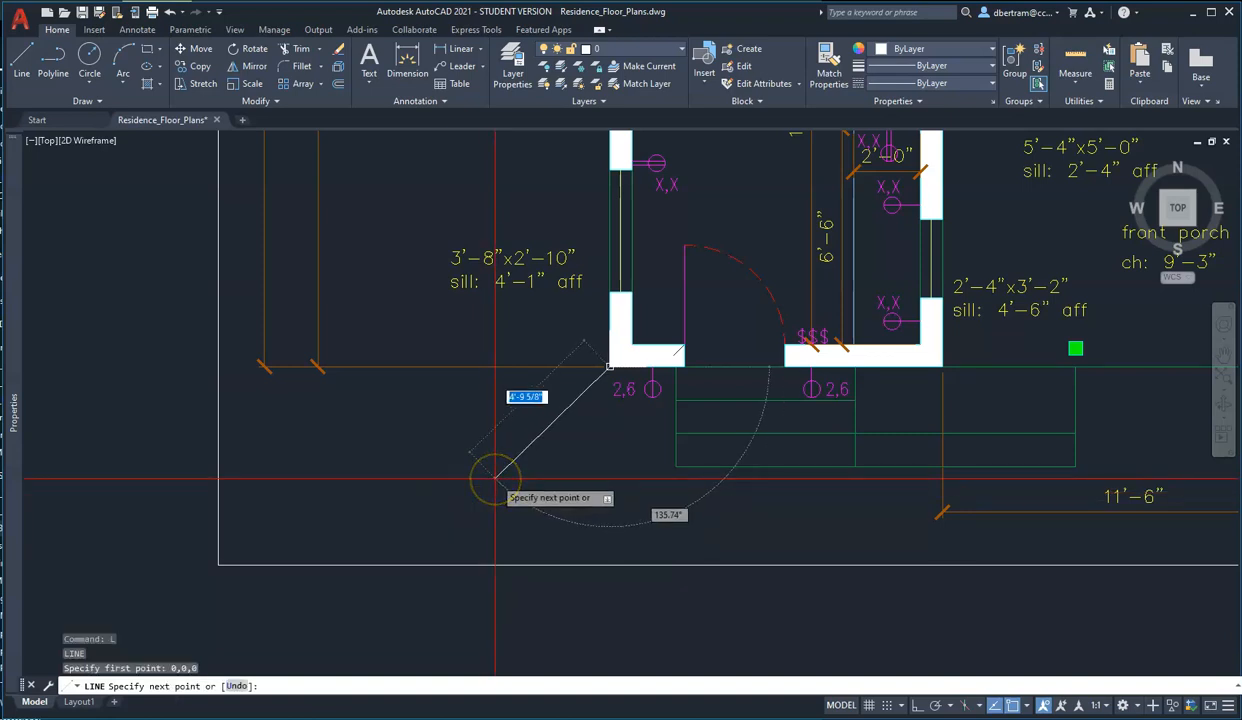
{"action": "mouse_move", "coordinate": [545, 455]}
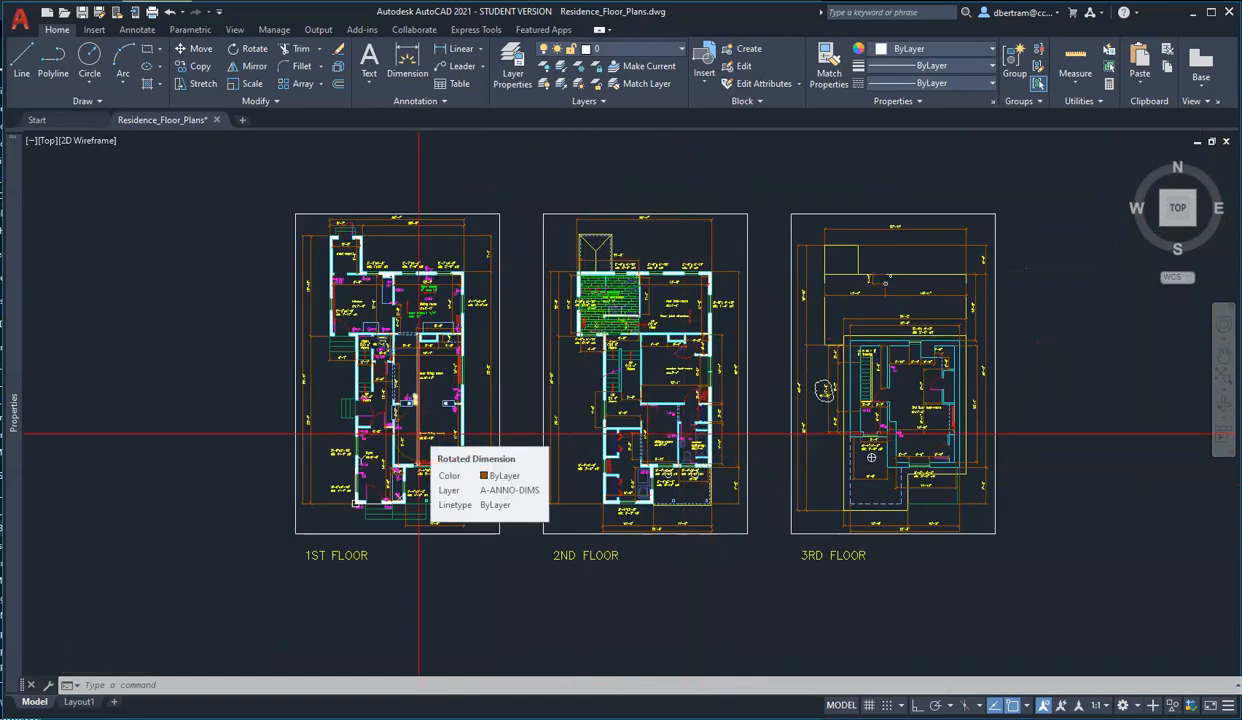
{"action": "mouse_move", "coordinate": [875, 400]}
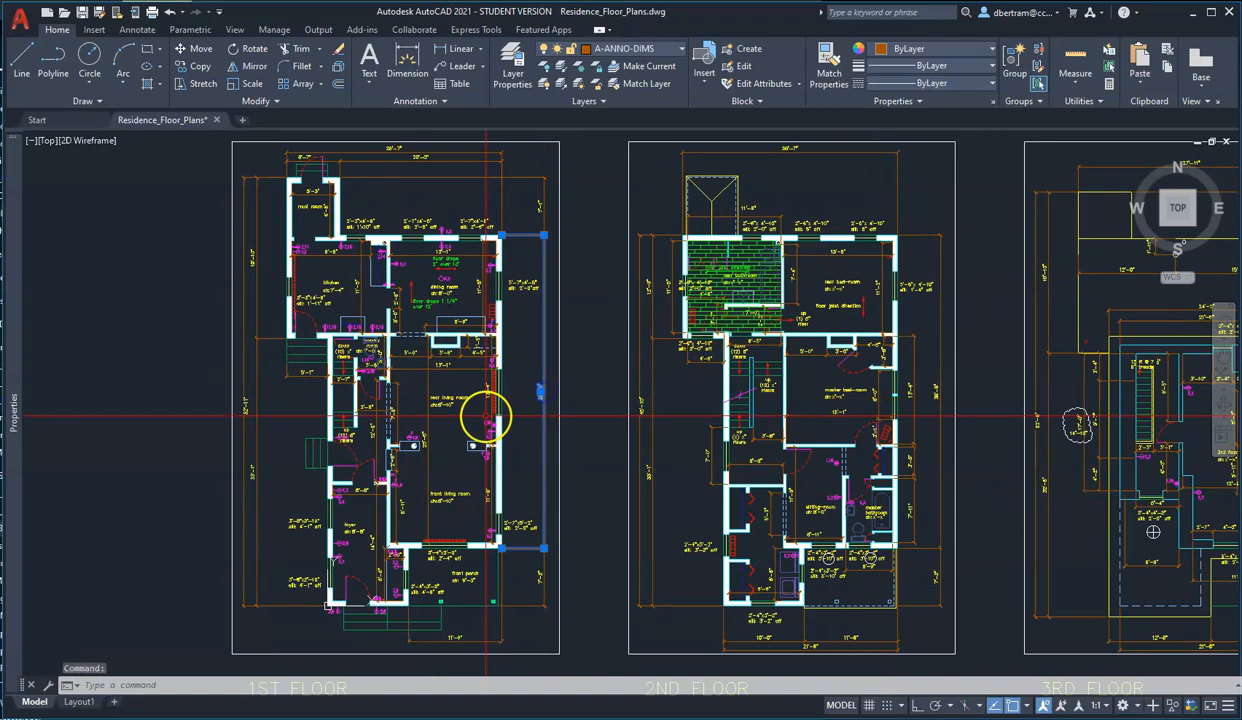
Turn off the dimension, room-name label and MEP-ELEC-POWER layers.
{"action": "left_click", "coordinate": [674, 48]}
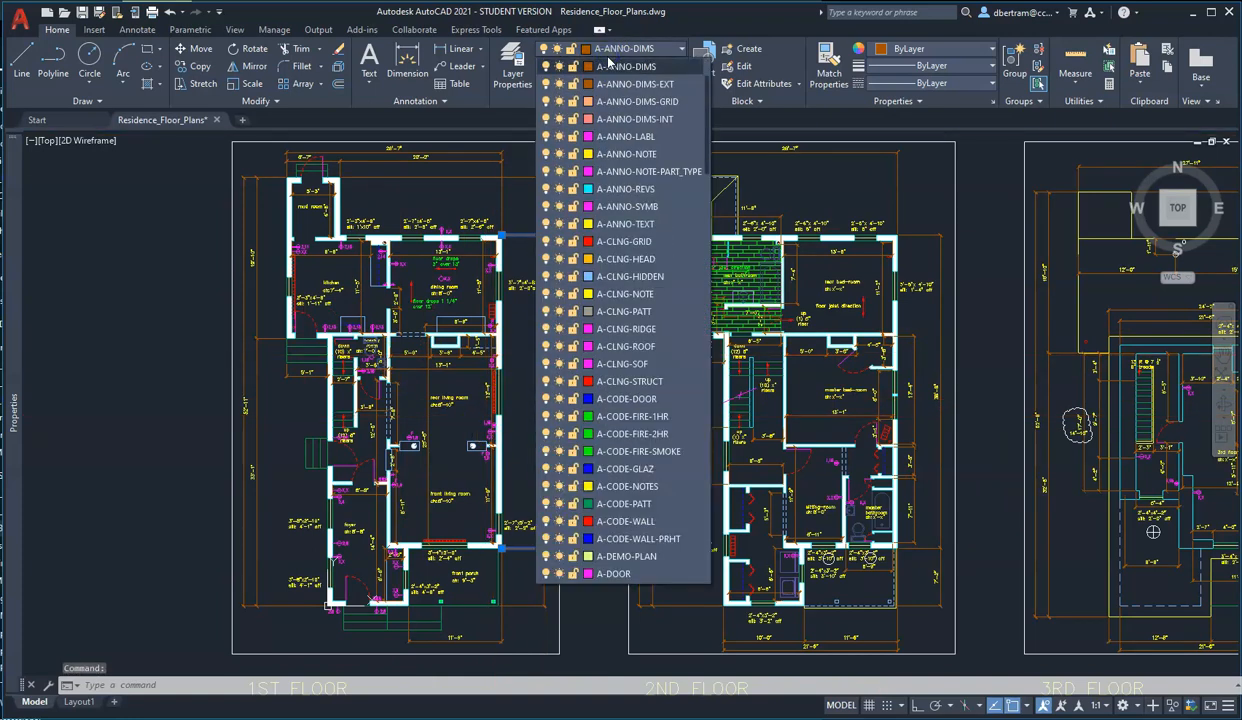
{"action": "left_click", "coordinate": [625, 66]}
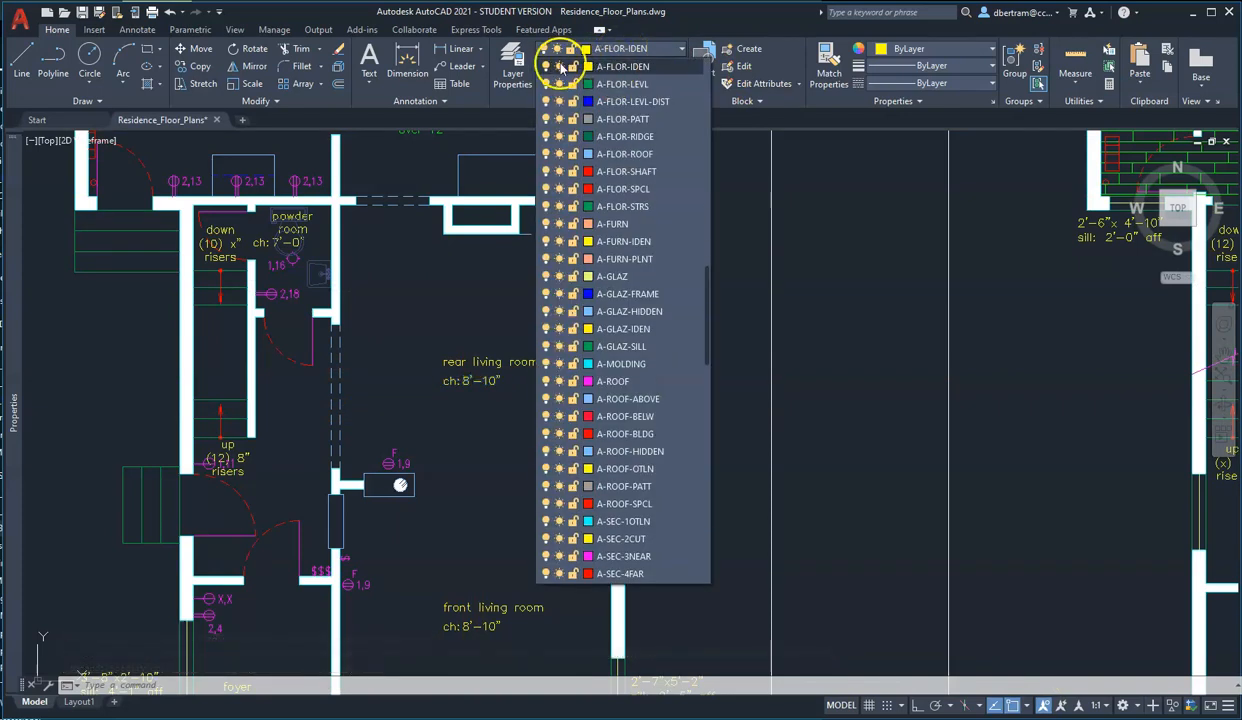
{"action": "left_click", "coordinate": [546, 47]}
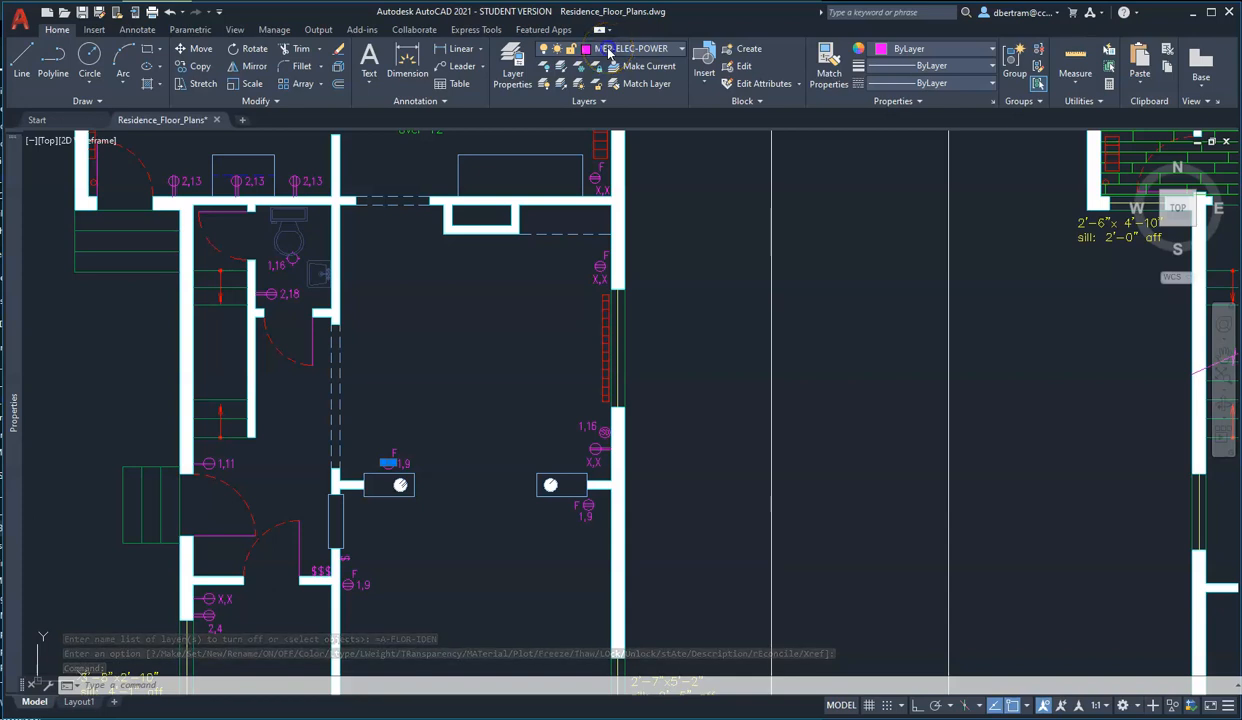
{"action": "left_click", "coordinate": [681, 48]}
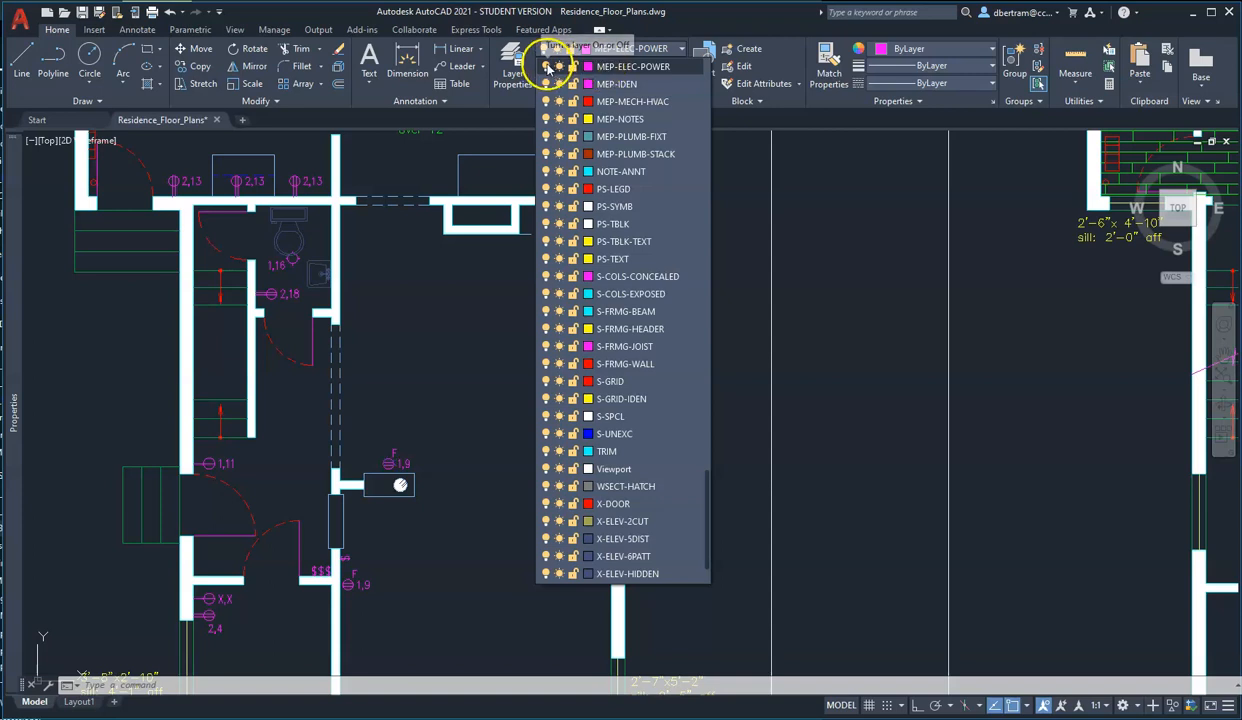
{"action": "left_click", "coordinate": [548, 66]}
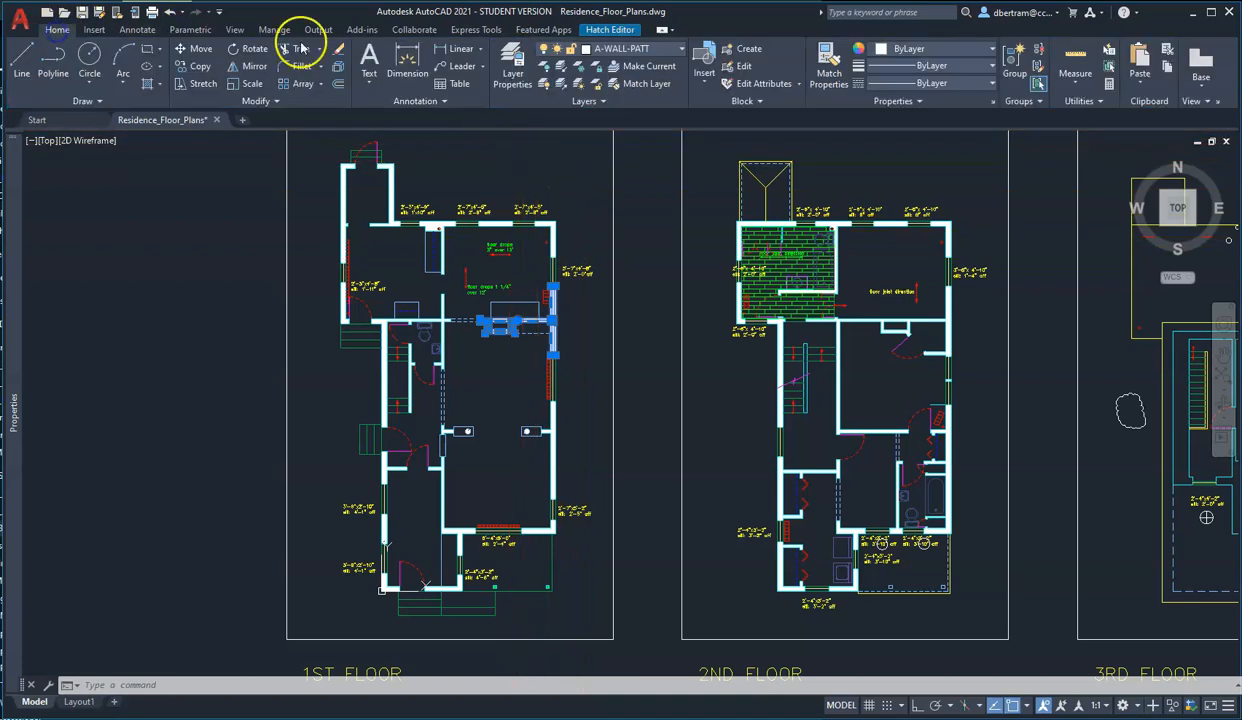
{"action": "mouse_move", "coordinate": [562, 68]}
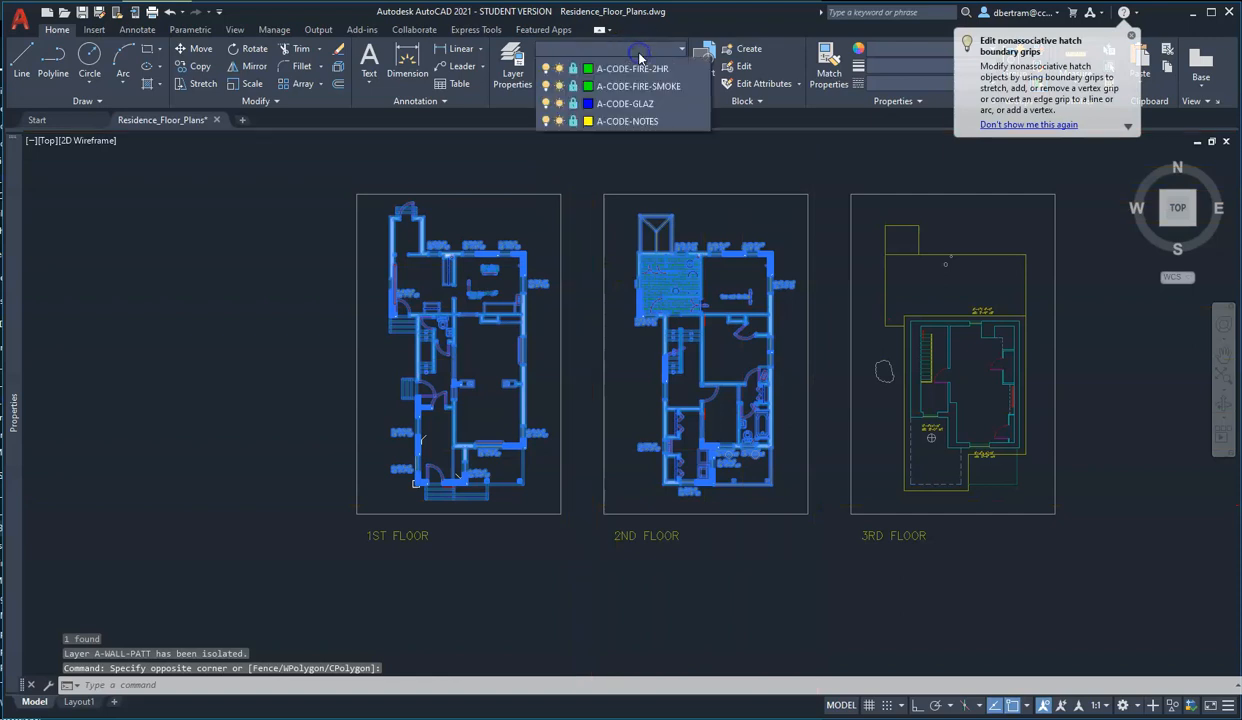
Assign the selected wall fill to a layer from the Layer list and dismiss the locked-layer warning.
{"action": "left_click", "coordinate": [682, 48]}
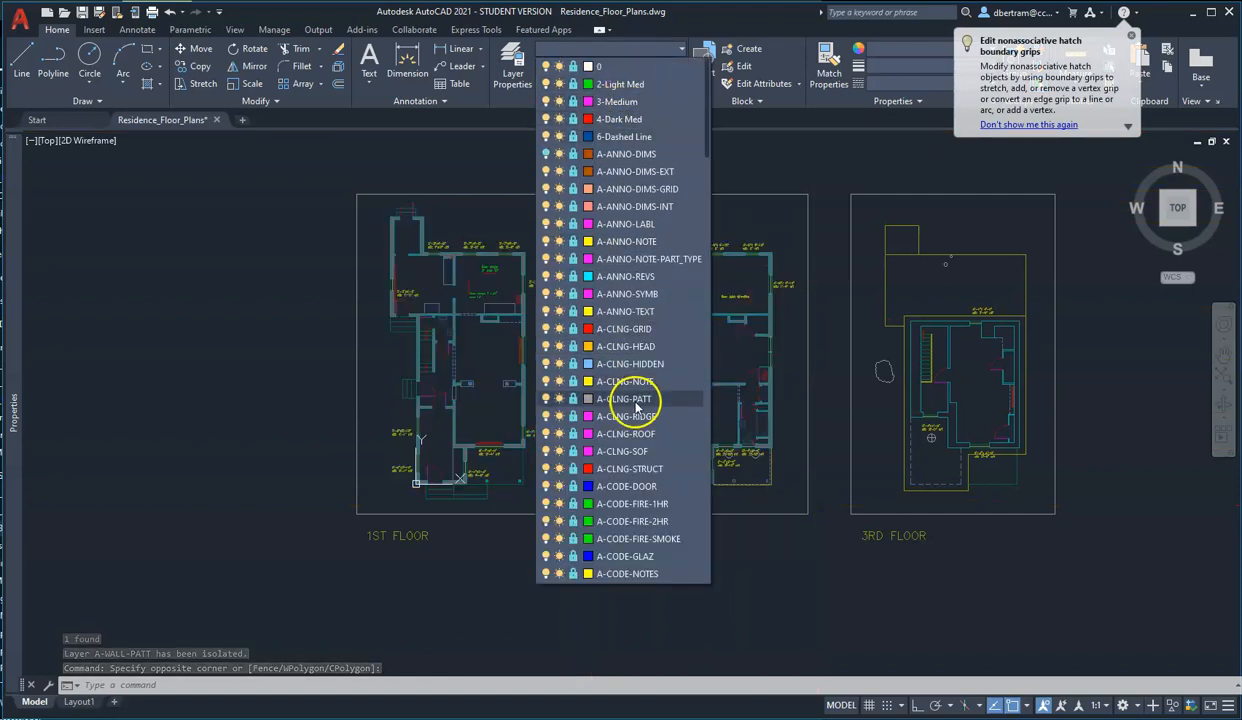
{"action": "scroll", "scroll_direction": "down", "scroll_amount": 3}
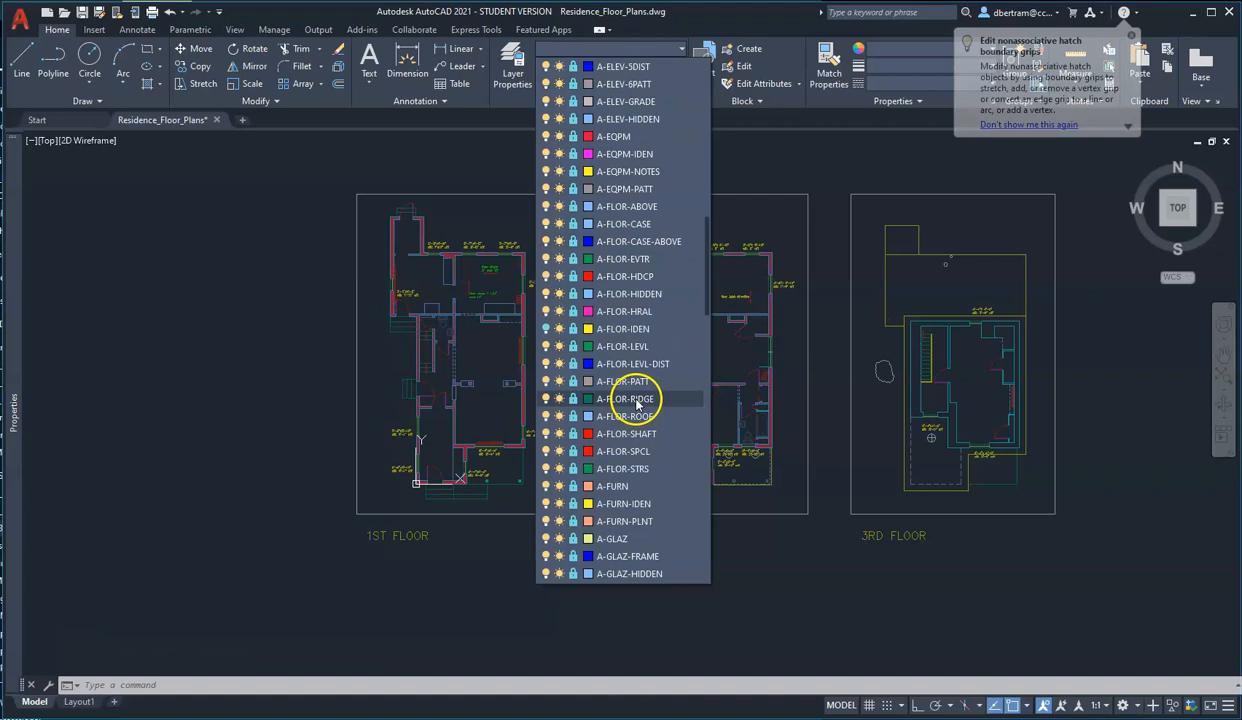
{"action": "scroll", "scroll_direction": "down", "scroll_amount": 3}
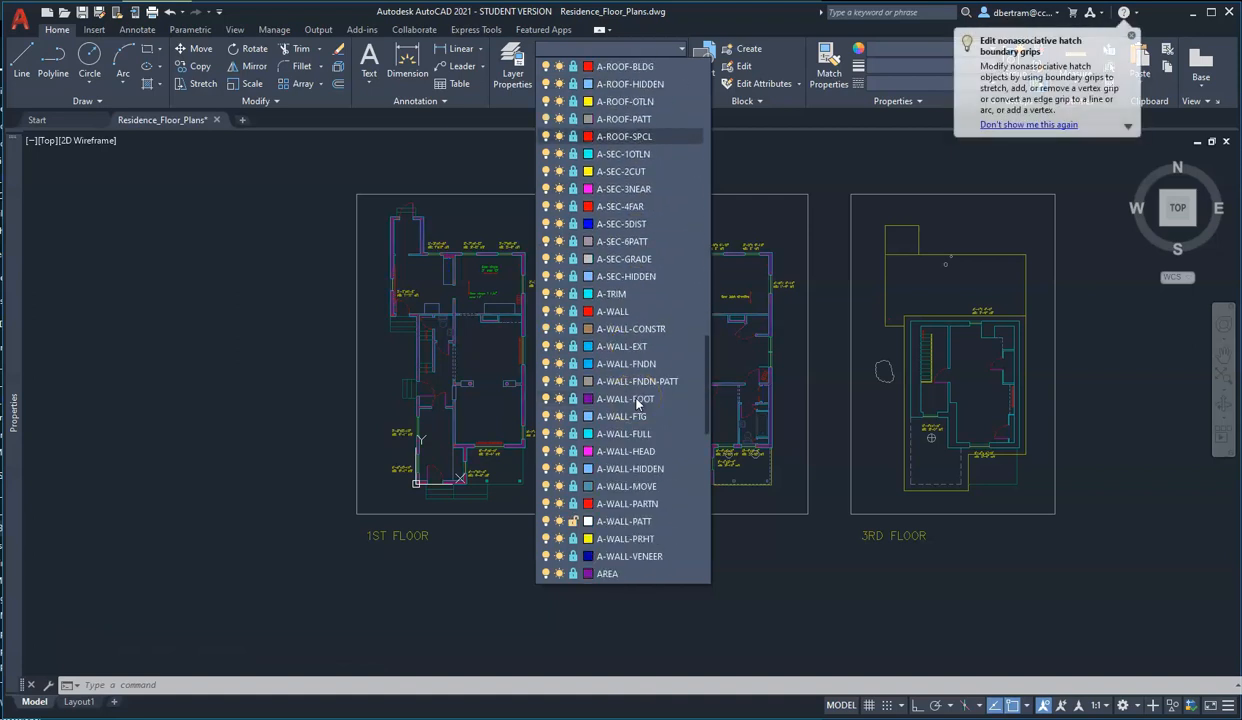
{"action": "scroll", "scroll_direction": "down", "scroll_amount": 3}
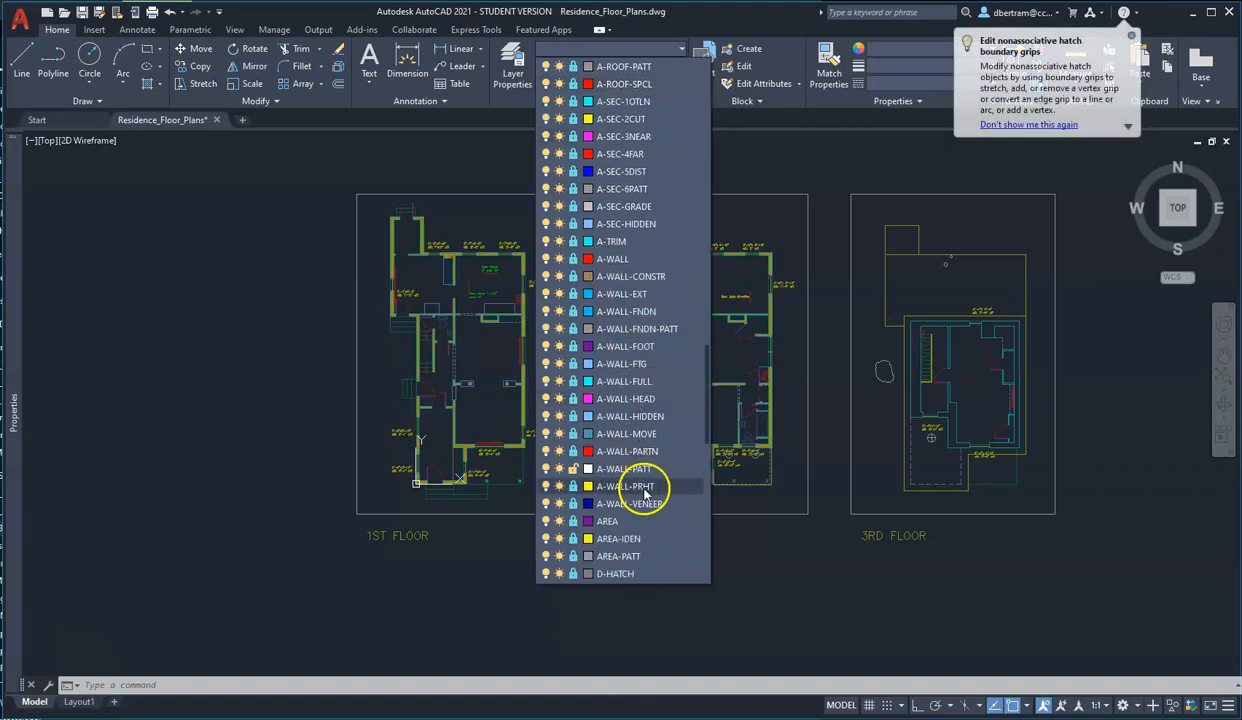
{"action": "left_click", "coordinate": [628, 486]}
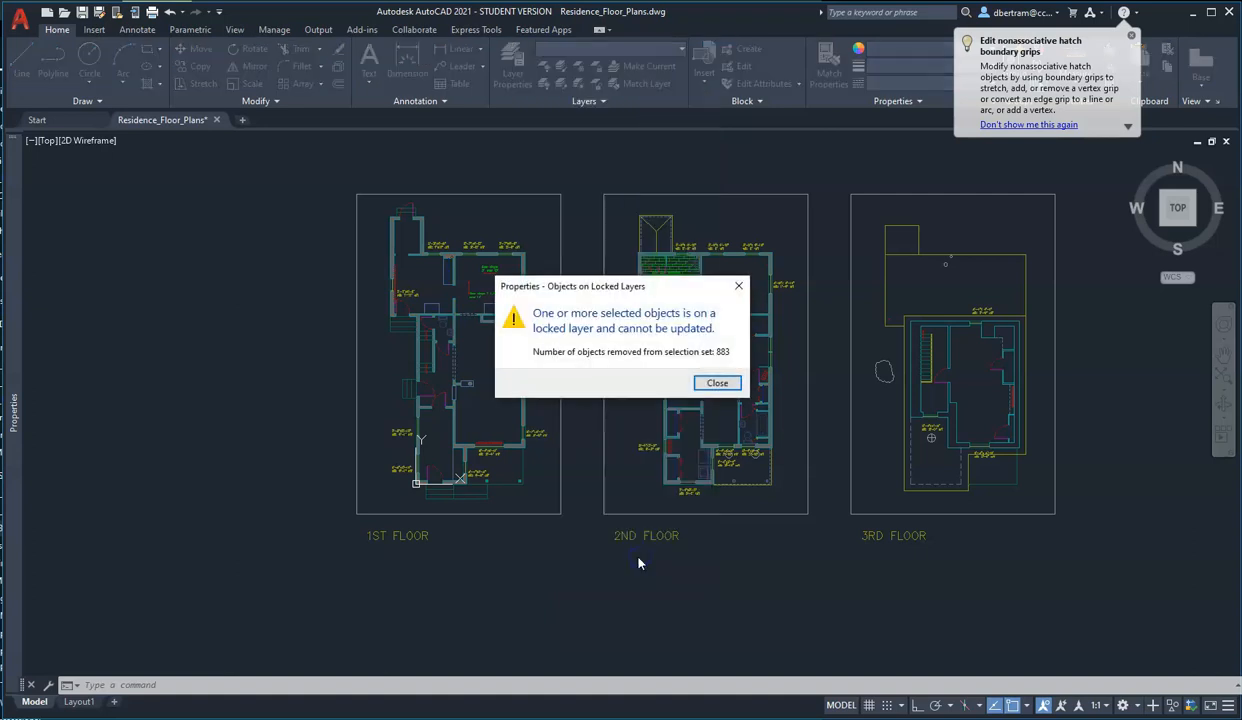
{"action": "left_click", "coordinate": [717, 383]}
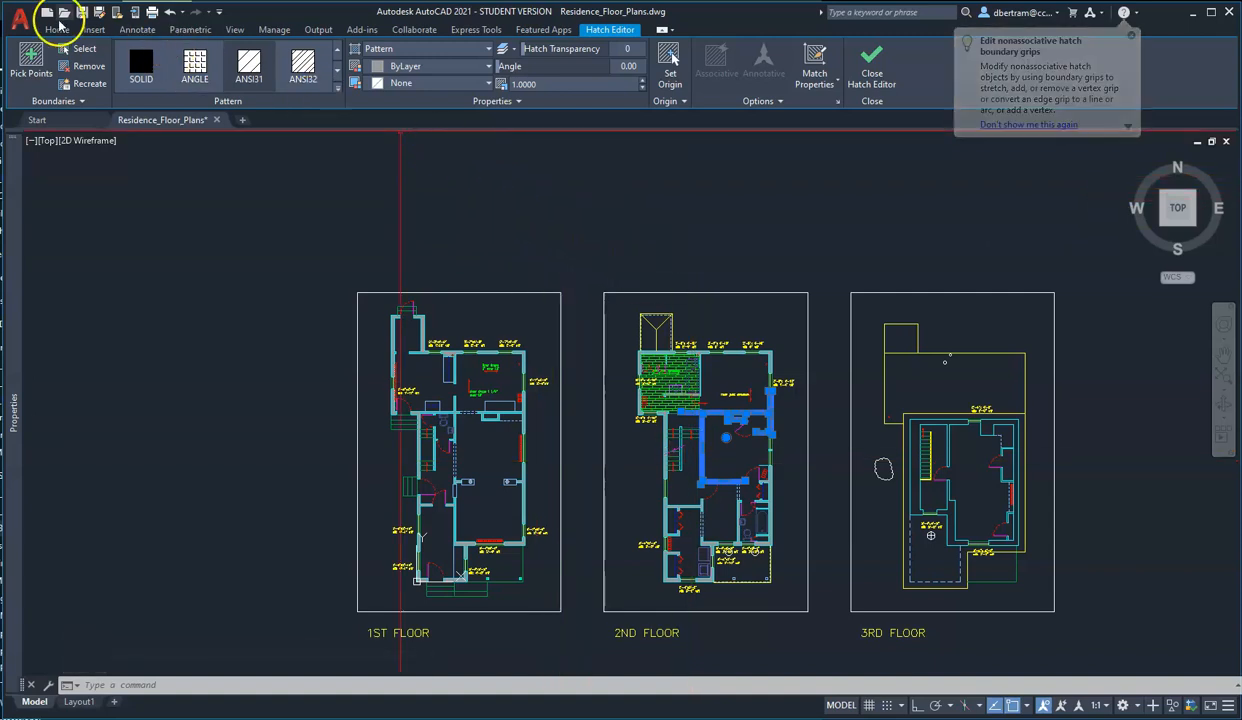
{"action": "left_click", "coordinate": [57, 29]}
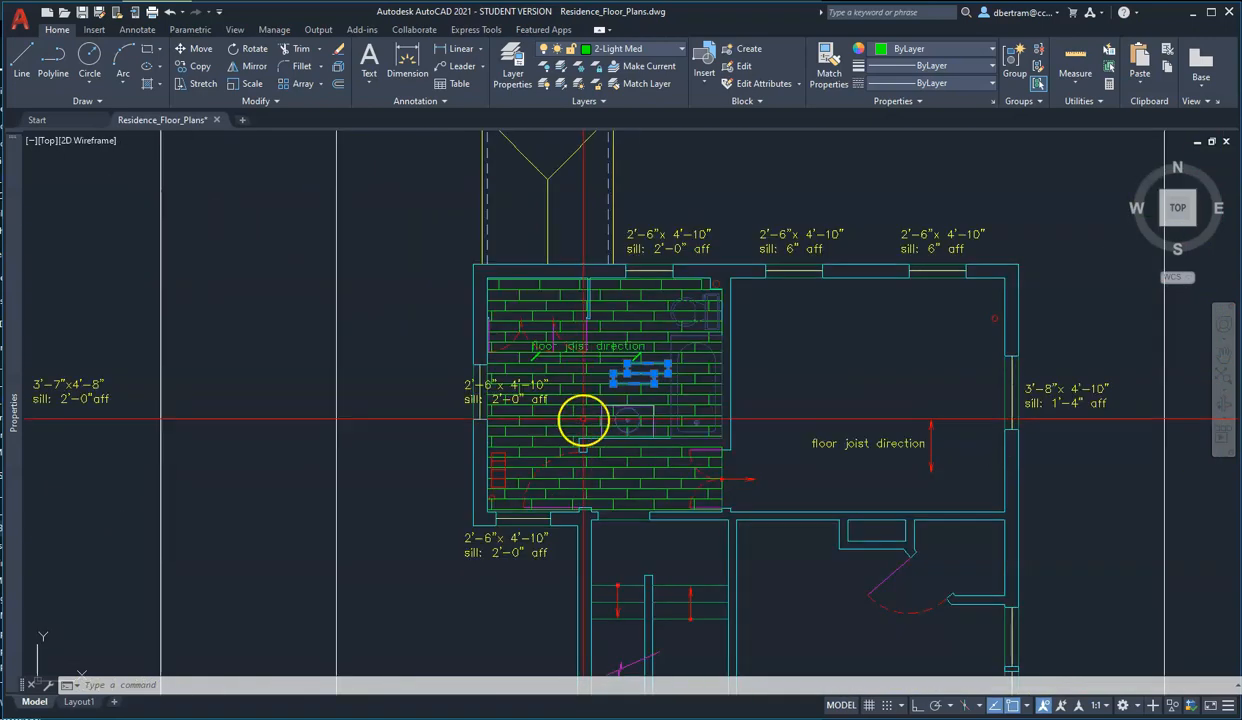
Work through the Layer dropdown while clearing the brick hatch, borders and floor titles.
{"action": "scroll", "scroll_direction": "down", "scroll_amount": 3}
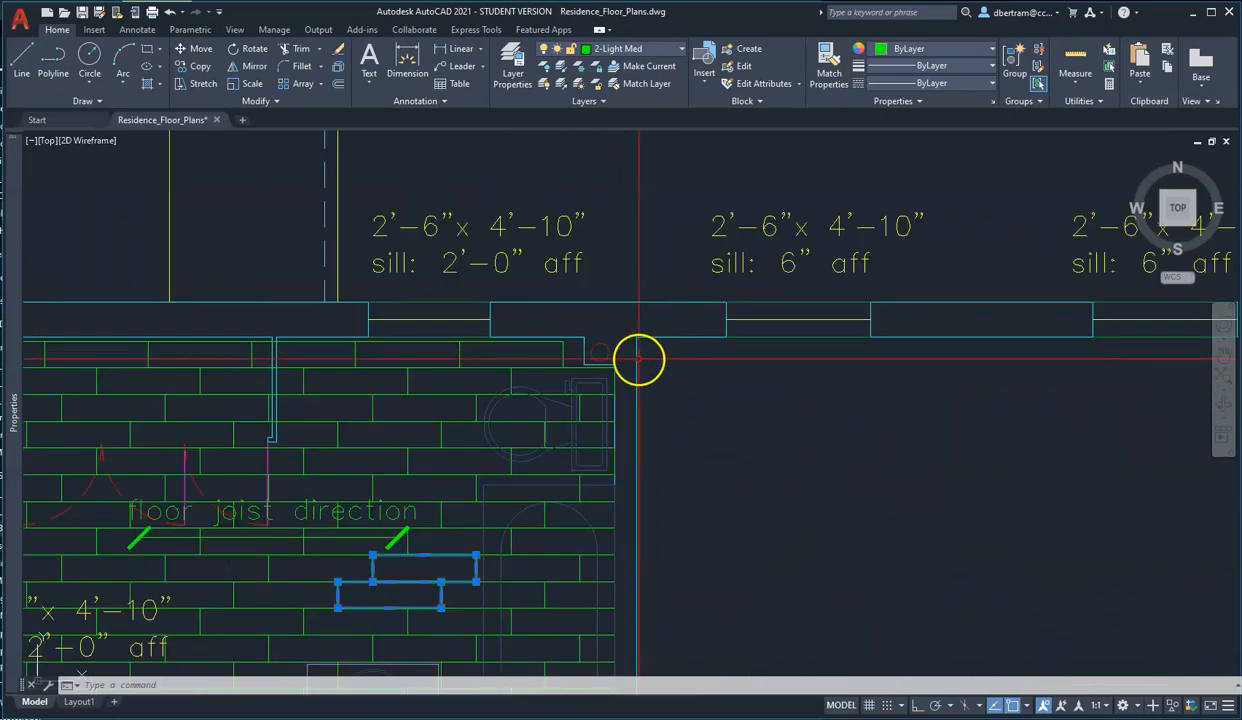
{"action": "scroll", "scroll_direction": "down", "scroll_amount": 3}
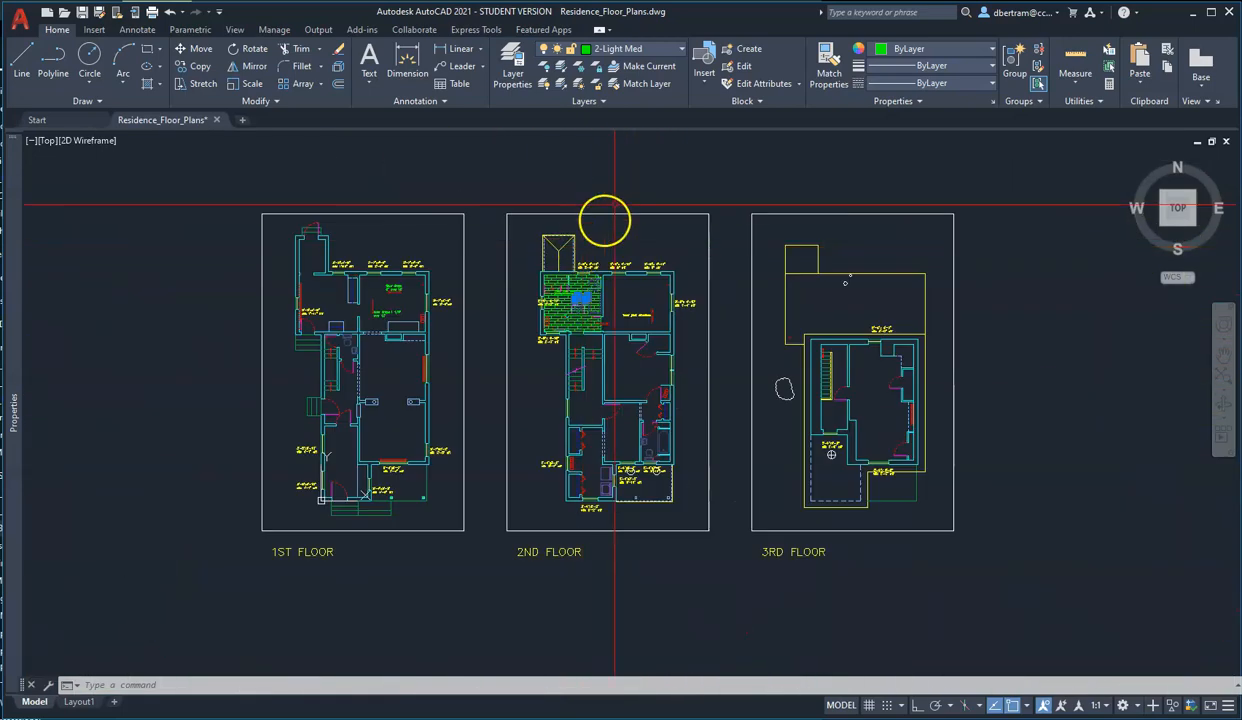
{"action": "left_click", "coordinate": [670, 48]}
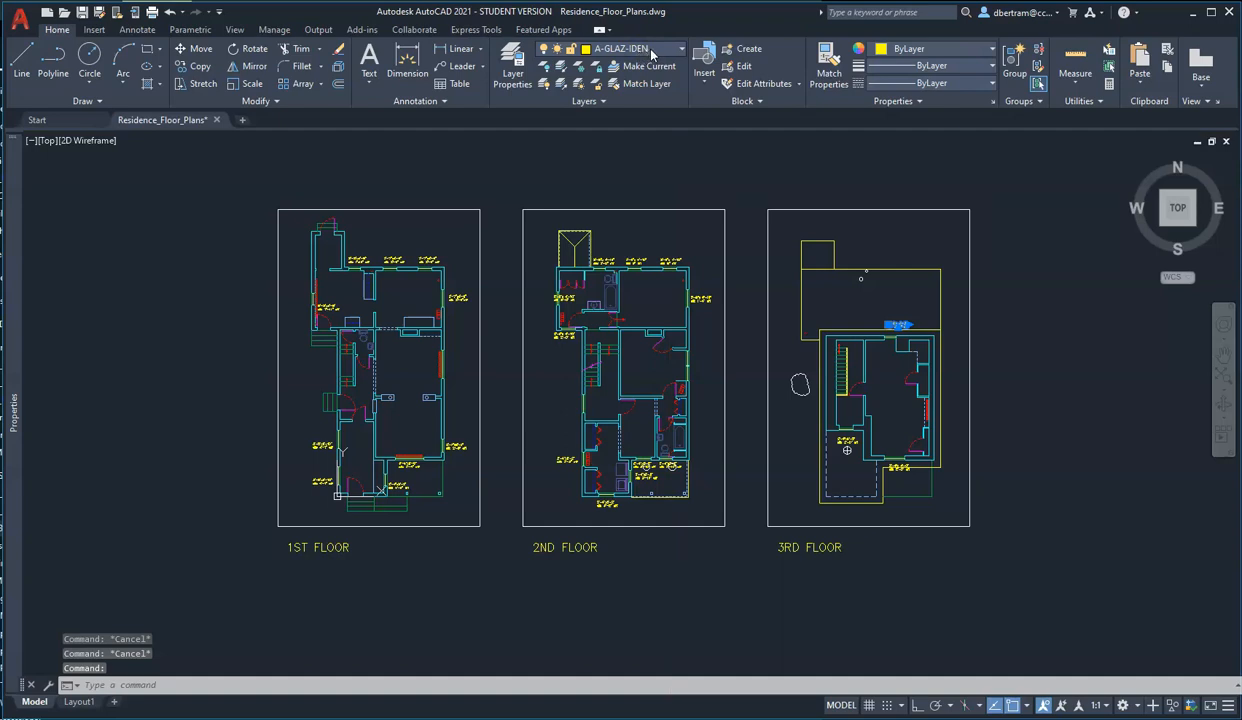
{"action": "left_click", "coordinate": [670, 48]}
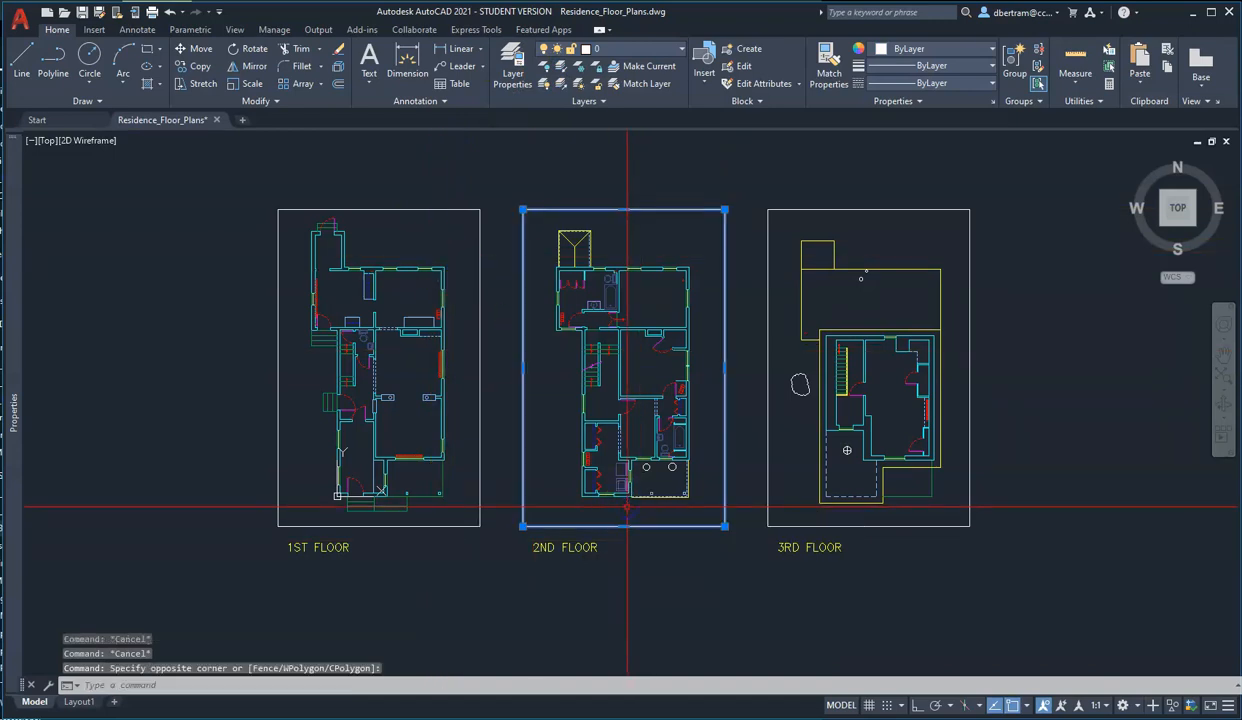
{"action": "mouse_move", "coordinate": [725, 340]}
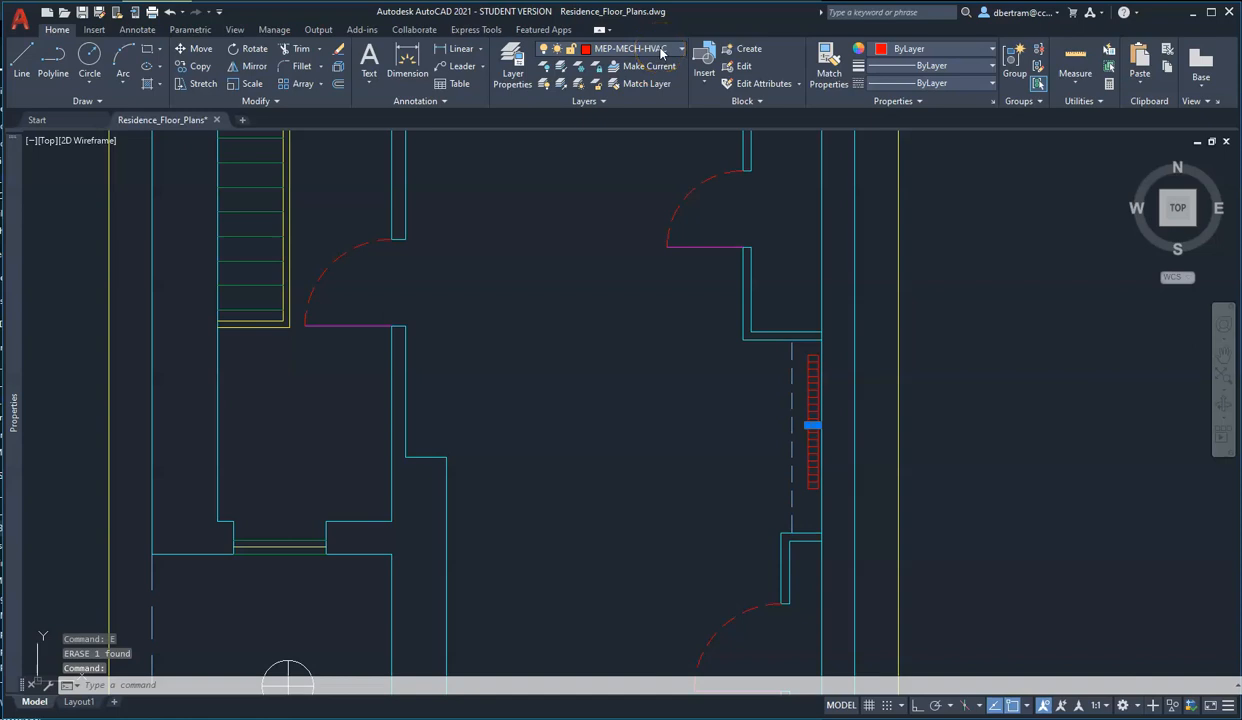
{"action": "left_click", "coordinate": [681, 48]}
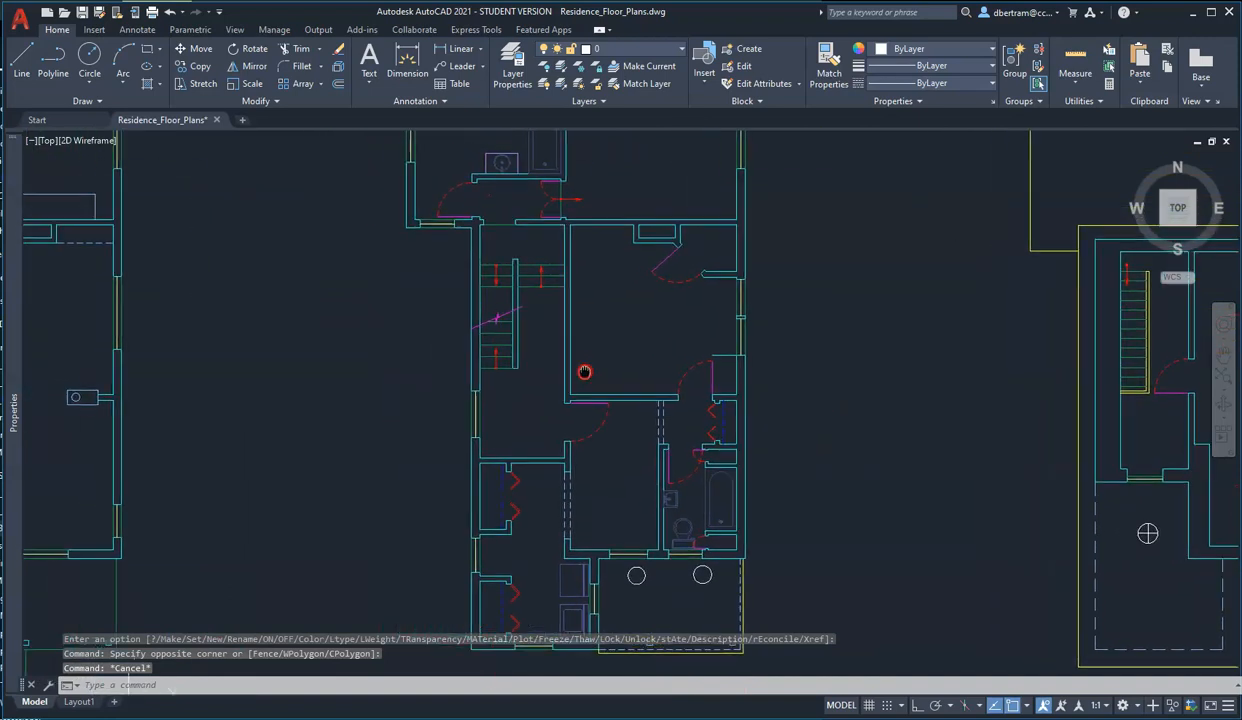
{"action": "scroll", "scroll_direction": "down", "scroll_amount": 3}
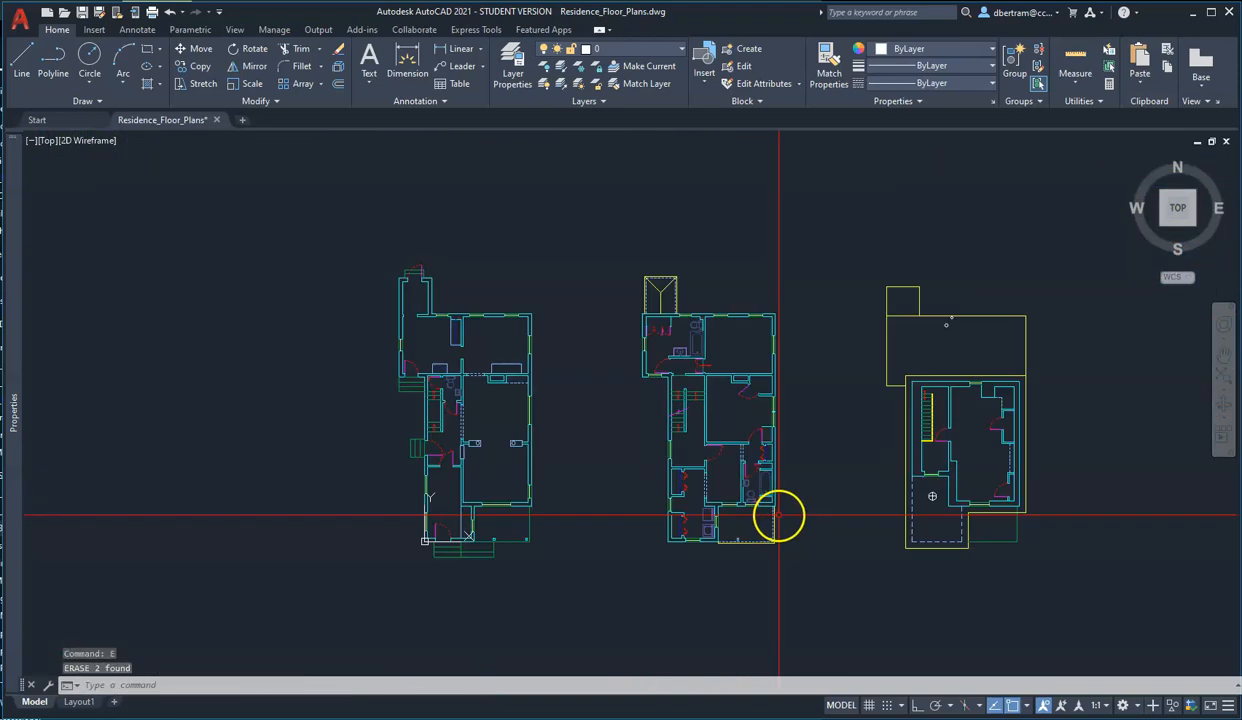
{"action": "scroll", "scroll_direction": "up", "scroll_amount": 3}
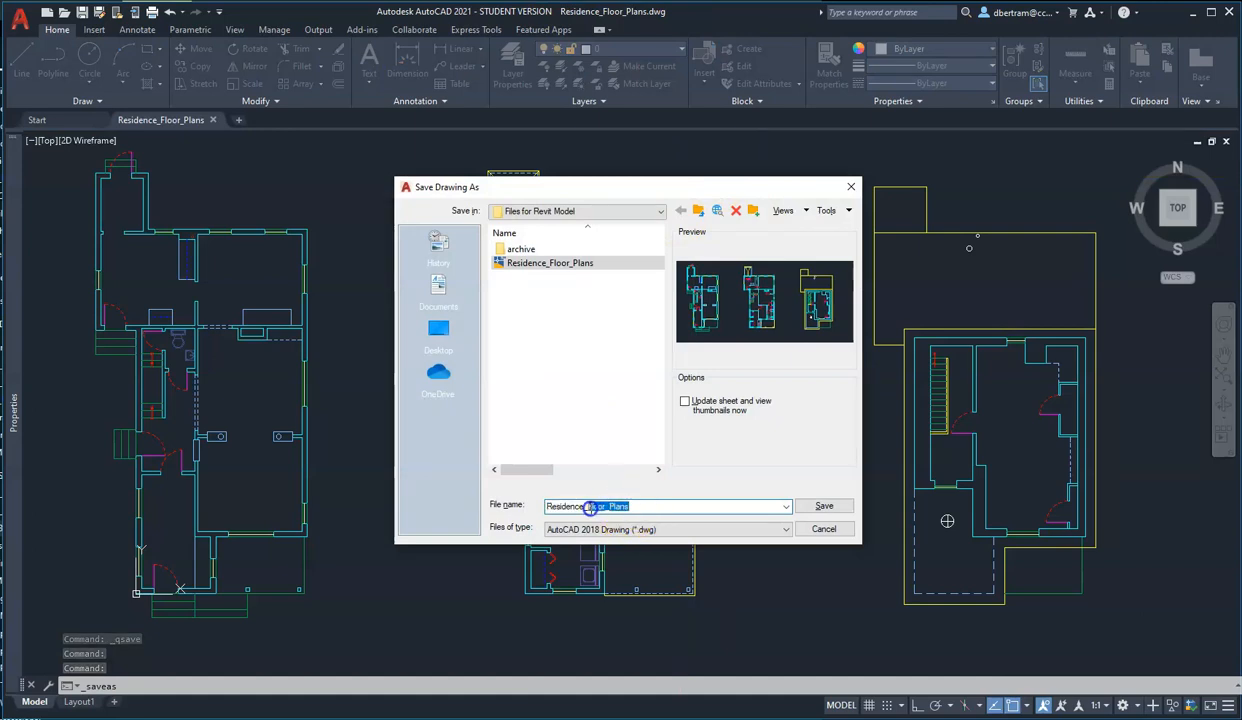
Save a copy of the drawing as Residence_1st_Floor.
{"action": "type", "text": "Residence_1s"}
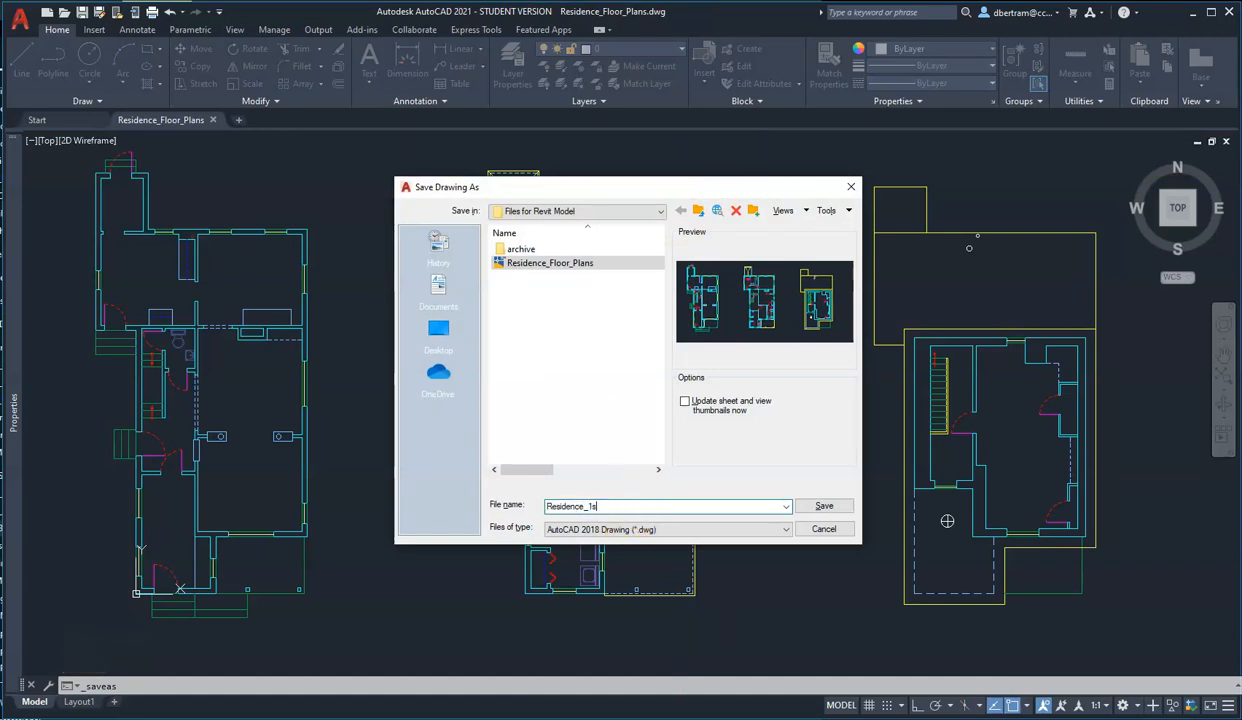
{"action": "type", "text": "t_Fl"}
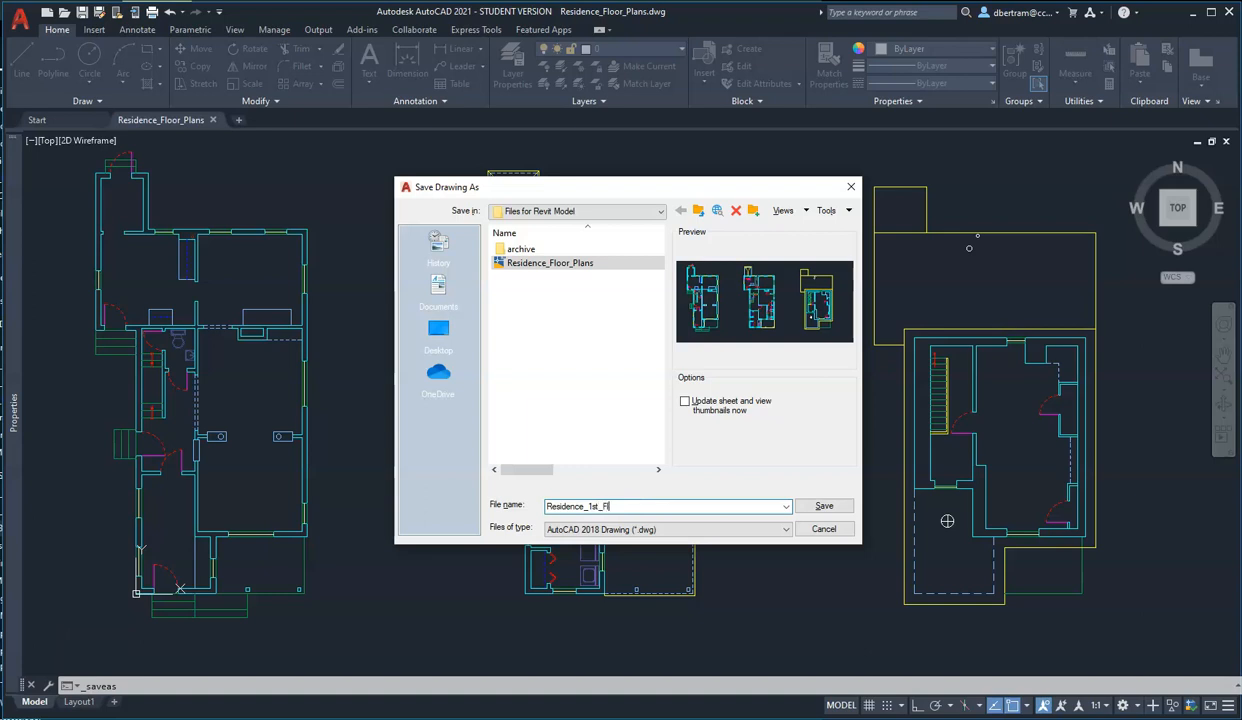
{"action": "type", "text": "oor"}
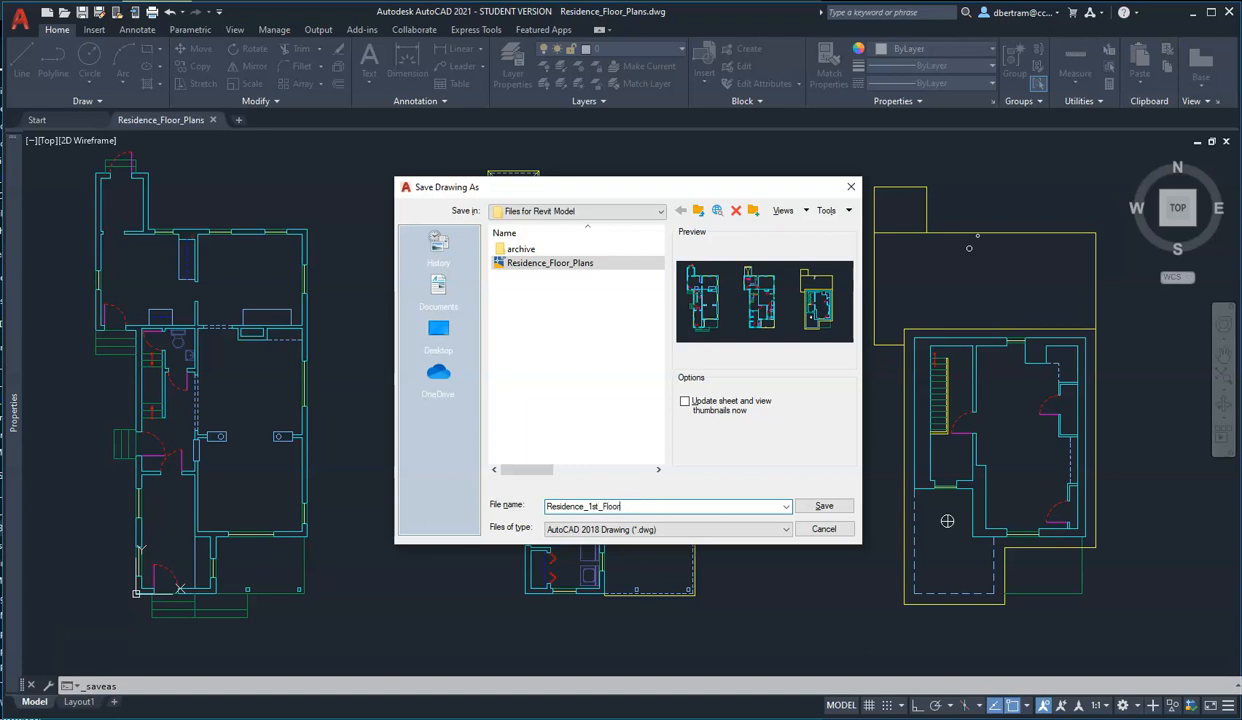
{"action": "left_click", "coordinate": [823, 505]}
{"action": "type", "text": "2nd"}
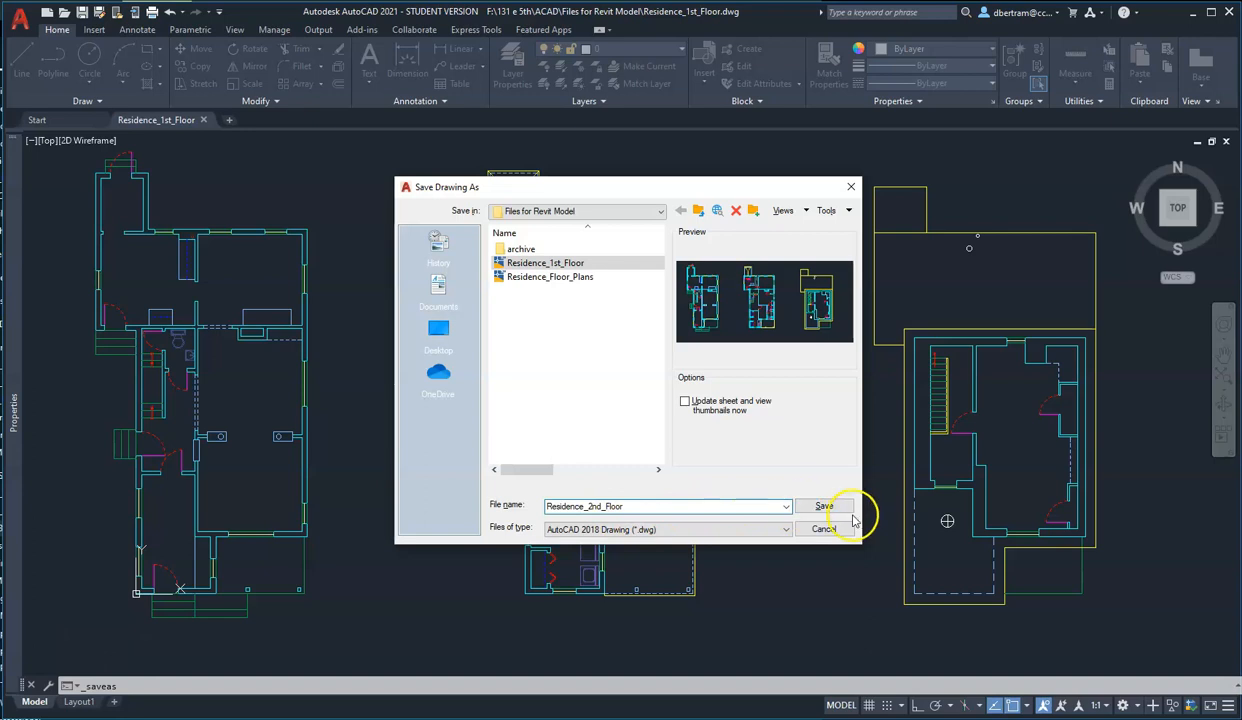
Save further copies as Residence_2nd_Floor and Residence_3rd_Floor.
{"action": "left_click", "coordinate": [823, 505]}
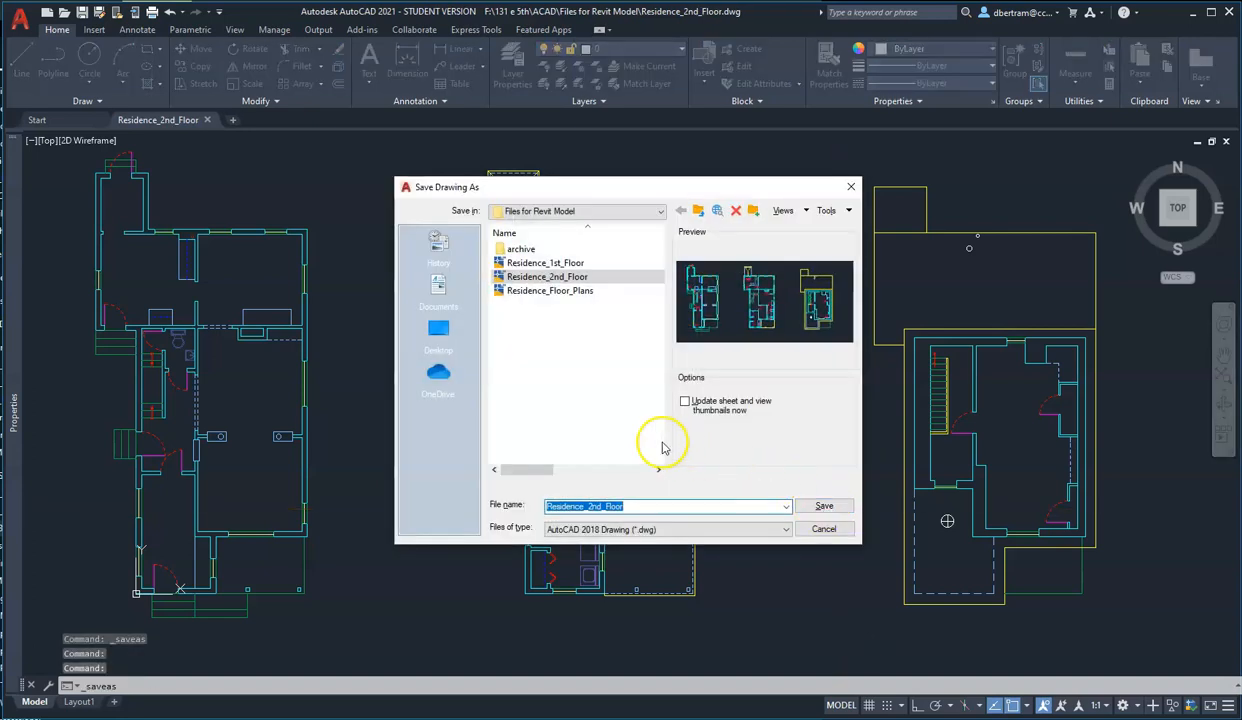
{"action": "left_click", "coordinate": [592, 506]}
{"action": "type", "text": "3r"}
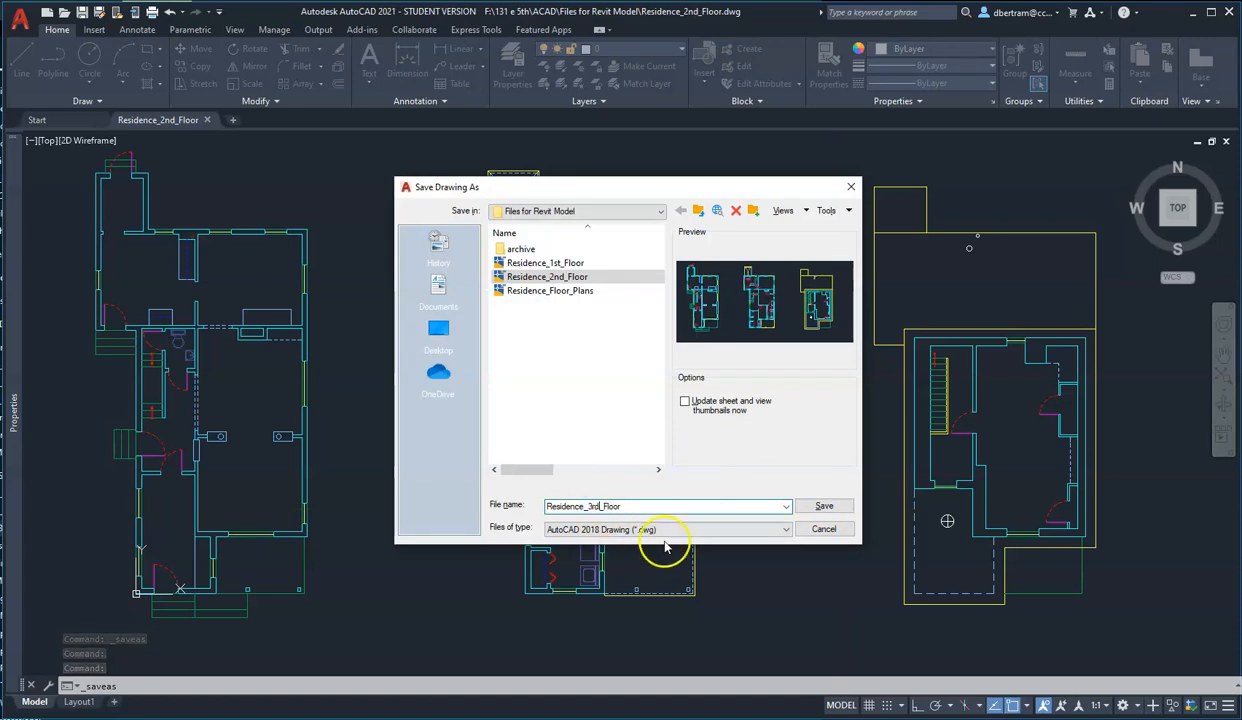
{"action": "left_click", "coordinate": [824, 505]}
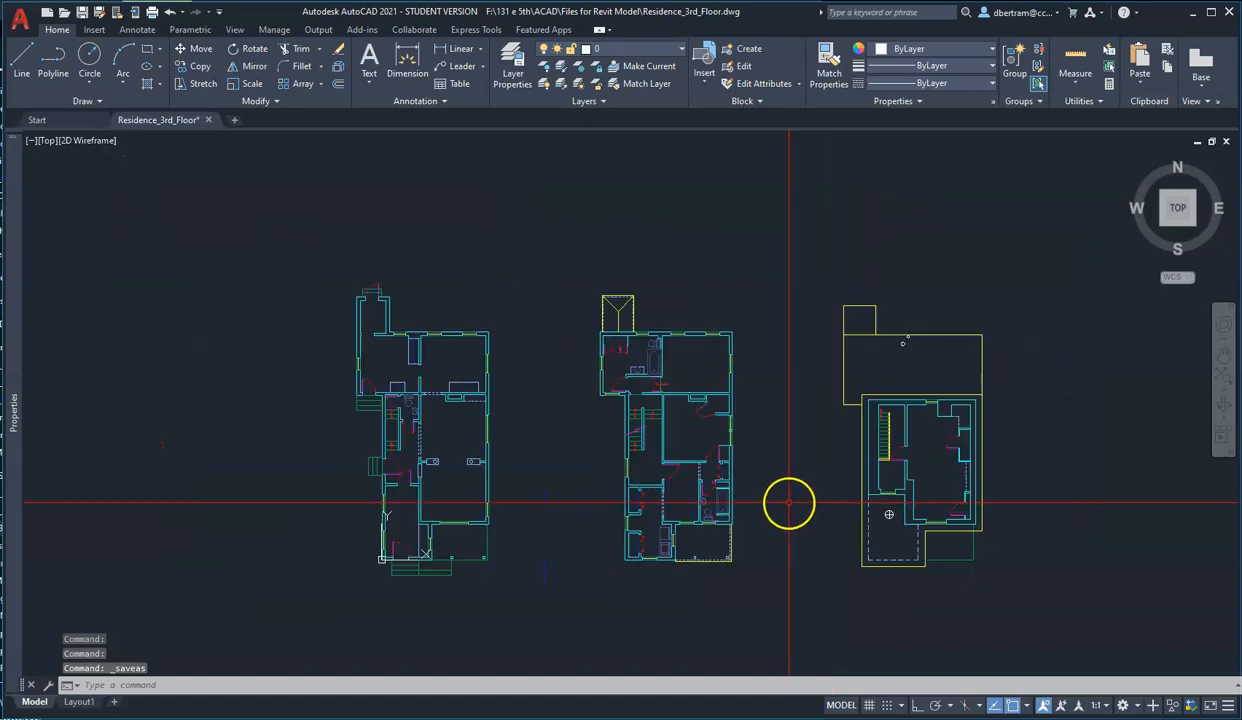
{"action": "mouse_move", "coordinate": [546, 485]}
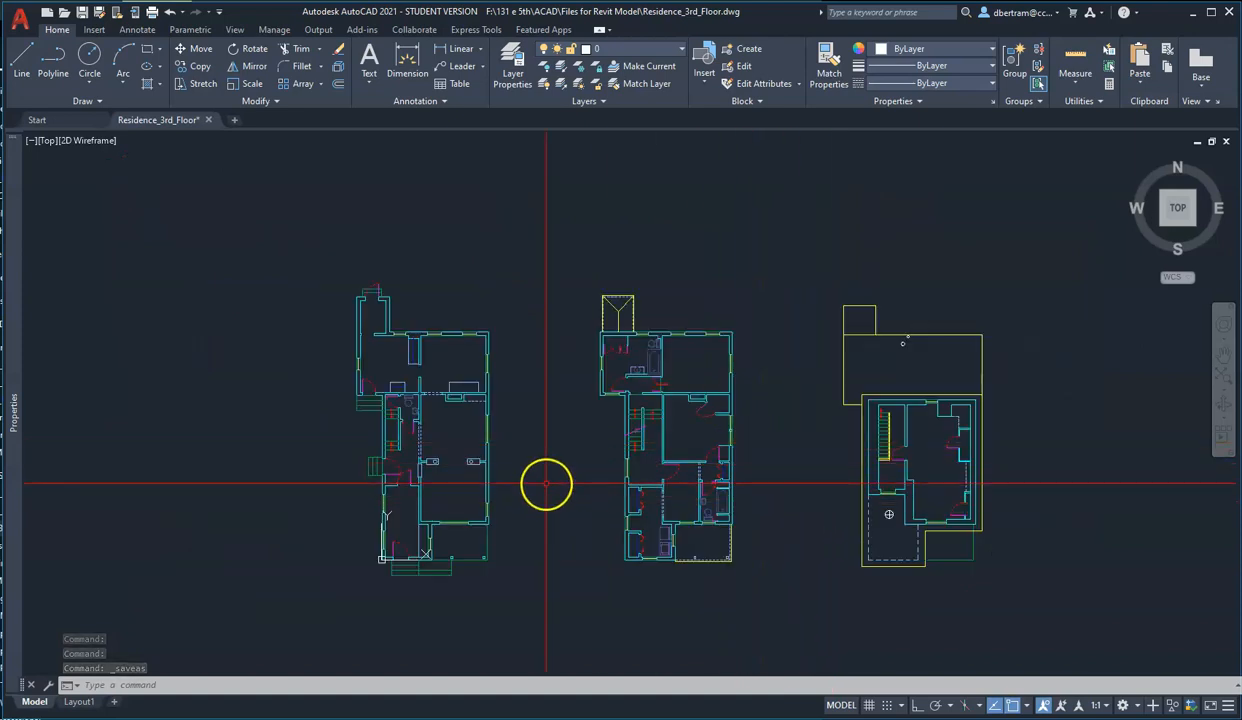
Move the third-floor plan from its corner base point, then save Residence_3rd_Floor.dwg.
{"action": "left_click", "coordinate": [21, 73]}
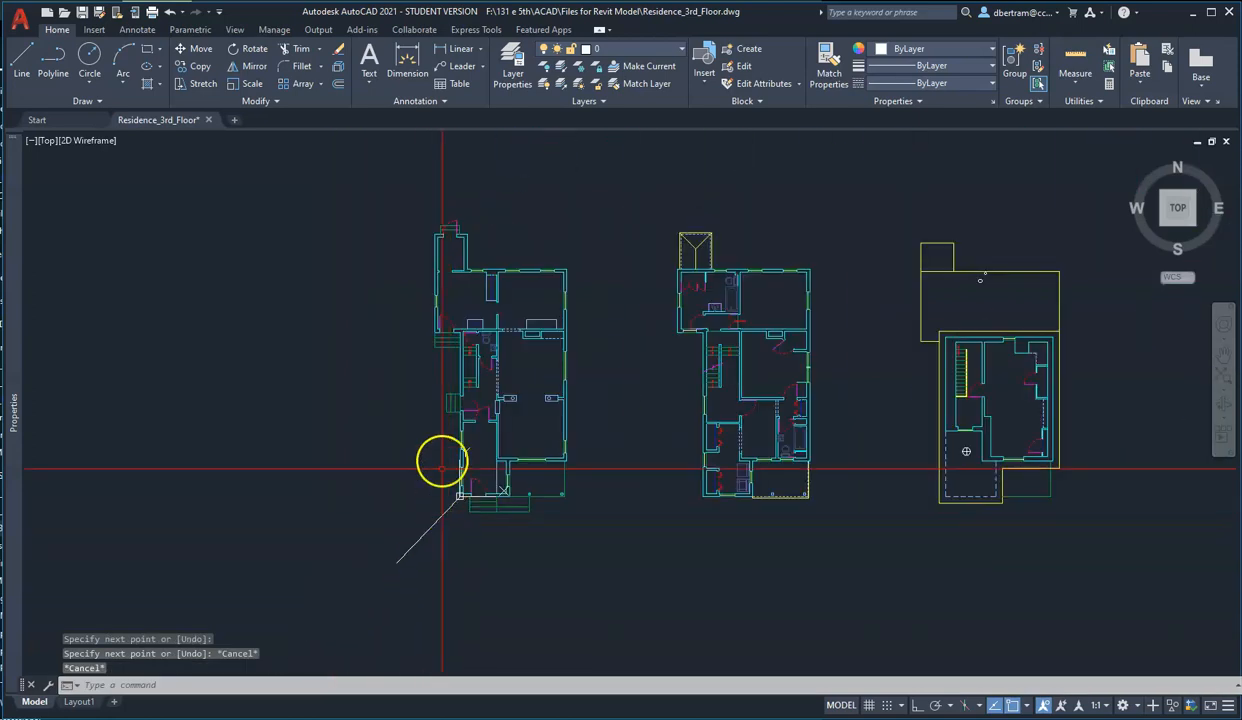
{"action": "left_click", "coordinate": [820, 527]}
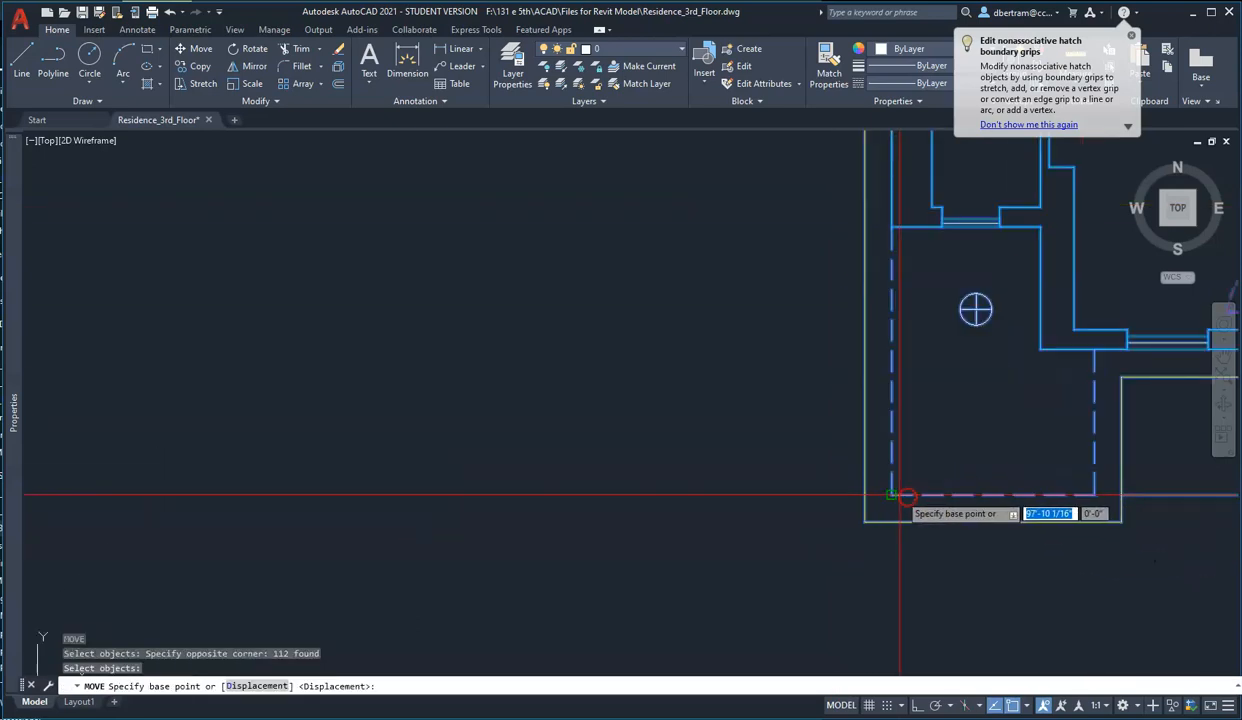
{"action": "left_click", "coordinate": [905, 497]}
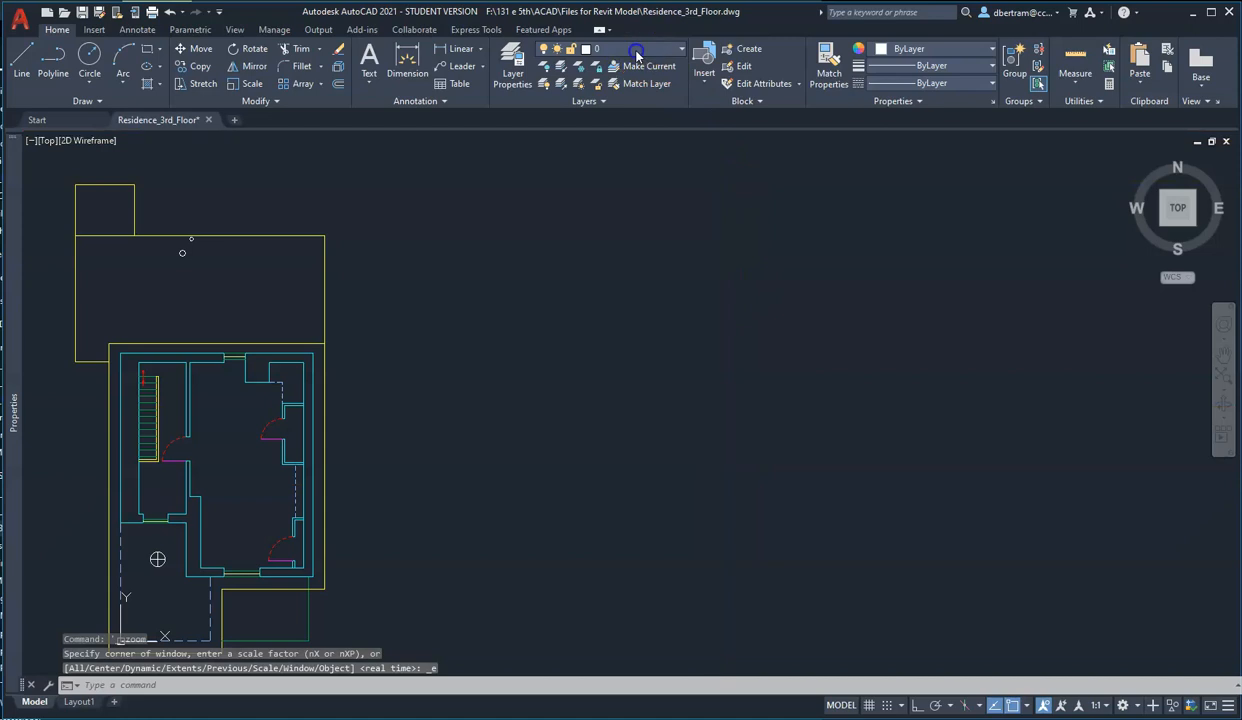
{"action": "left_click", "coordinate": [680, 48]}
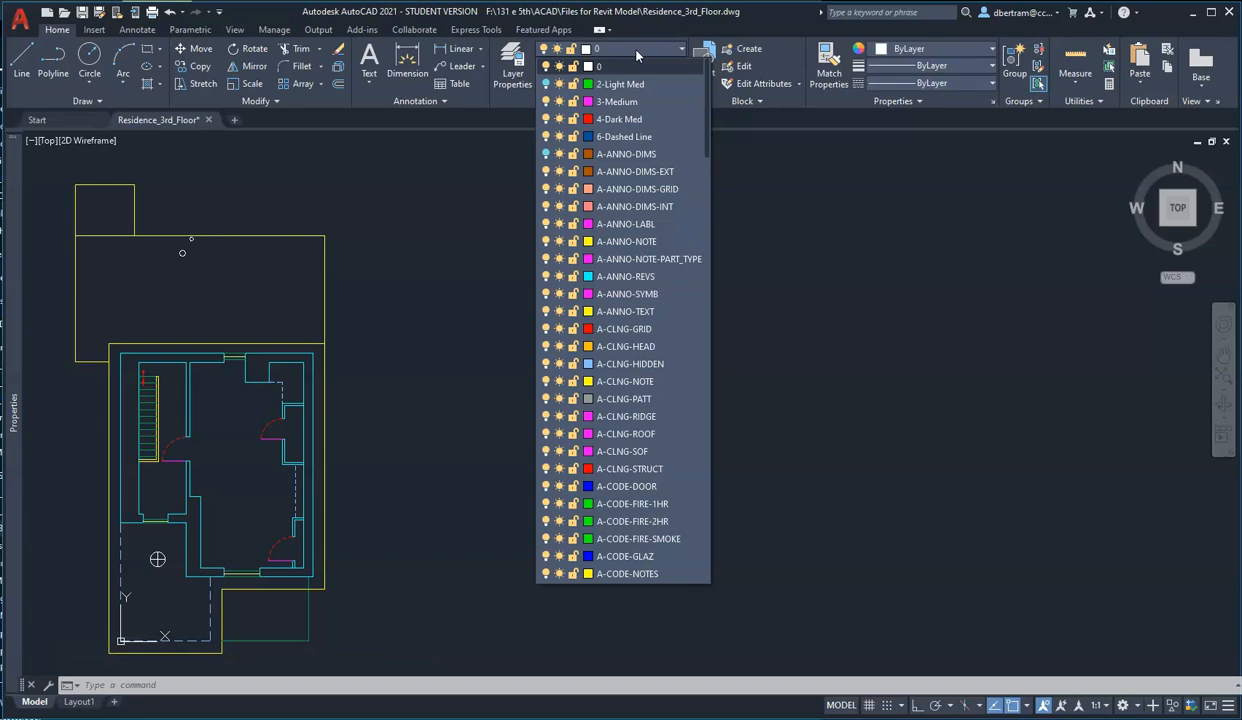
{"action": "left_click", "coordinate": [917, 354]}
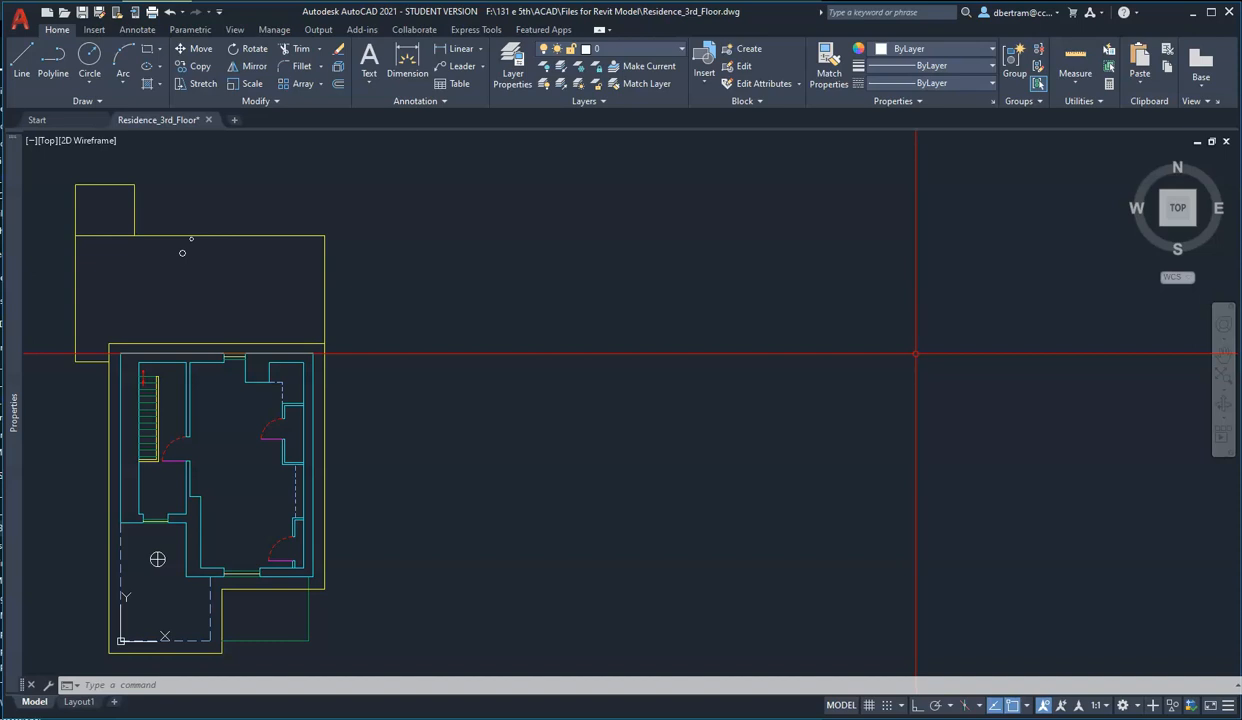
{"action": "mouse_move", "coordinate": [917, 280]}
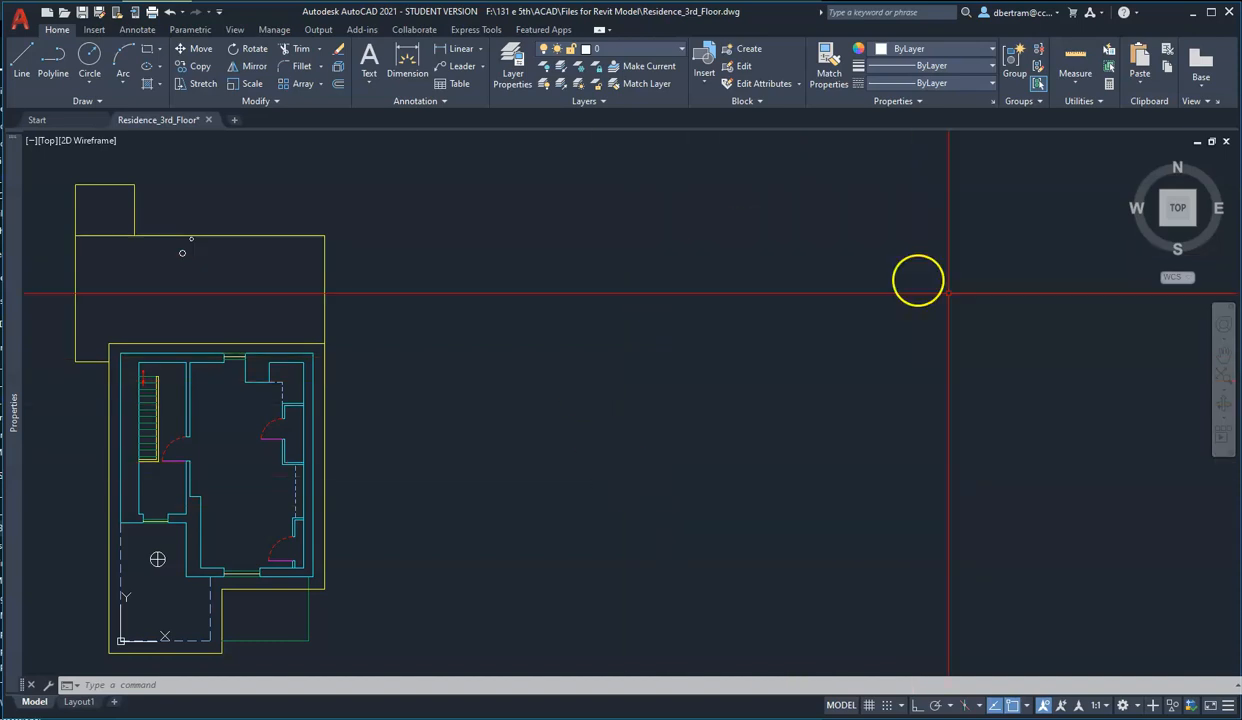
{"action": "mouse_move", "coordinate": [840, 517]}
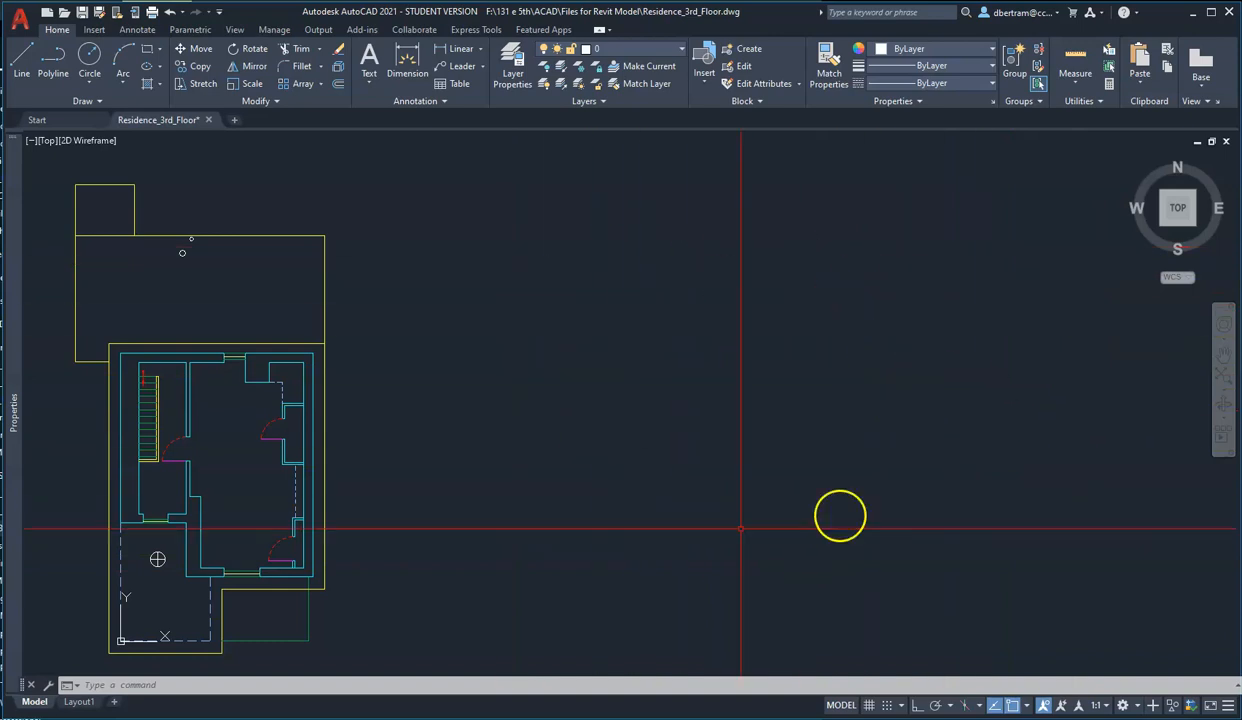
{"action": "mouse_move", "coordinate": [673, 443]}
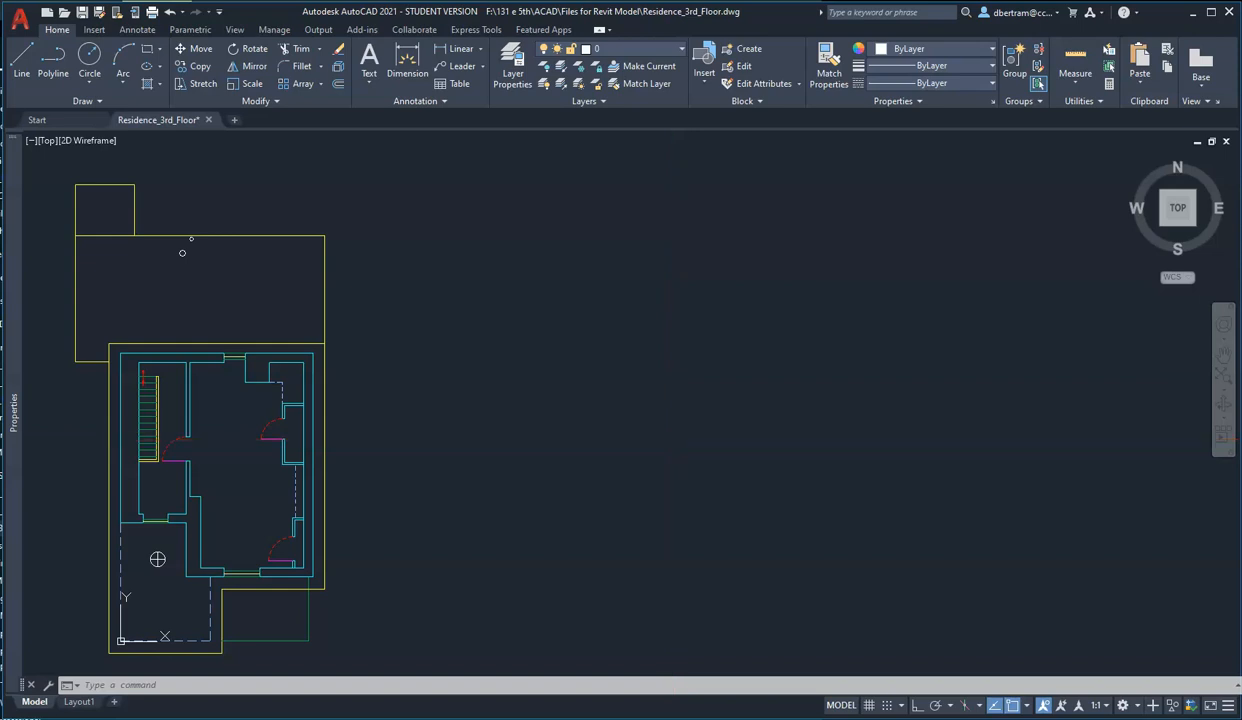
{"action": "key", "text": "ctrl+s"}
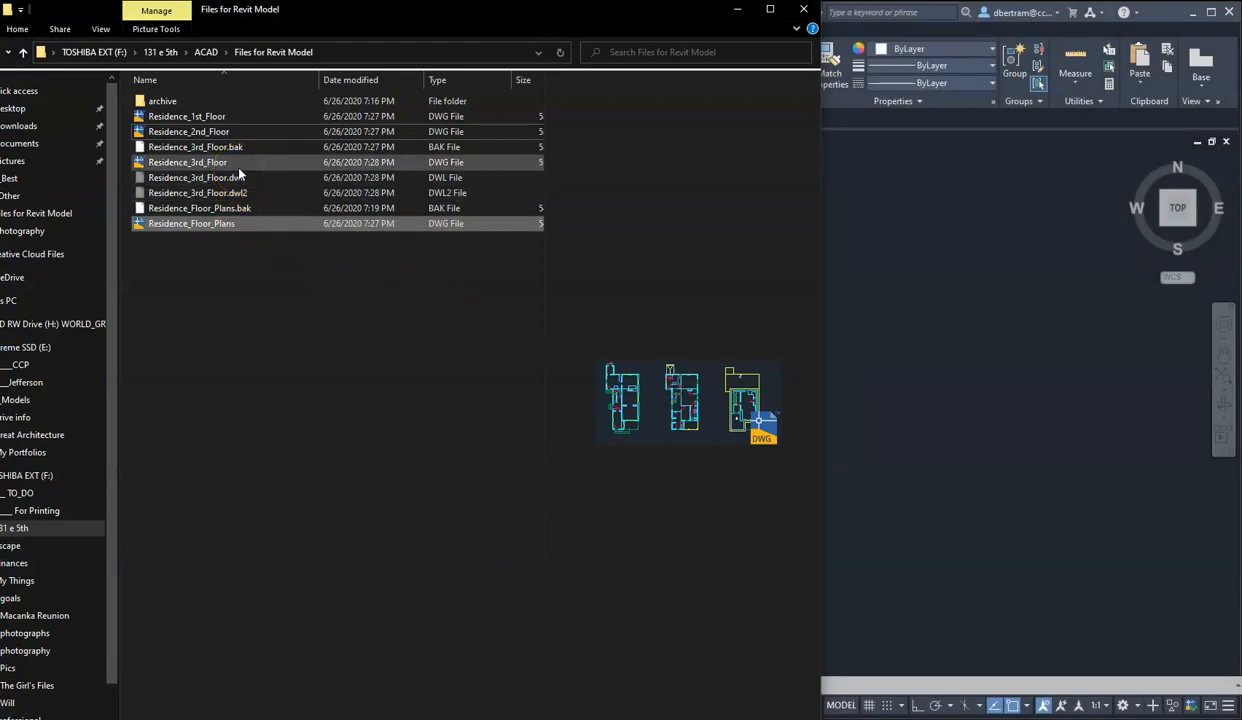
Select Residence_1st_Floor and Residence_2nd_Floor and open them in AutoCAD.
{"action": "left_click", "coordinate": [186, 116]}
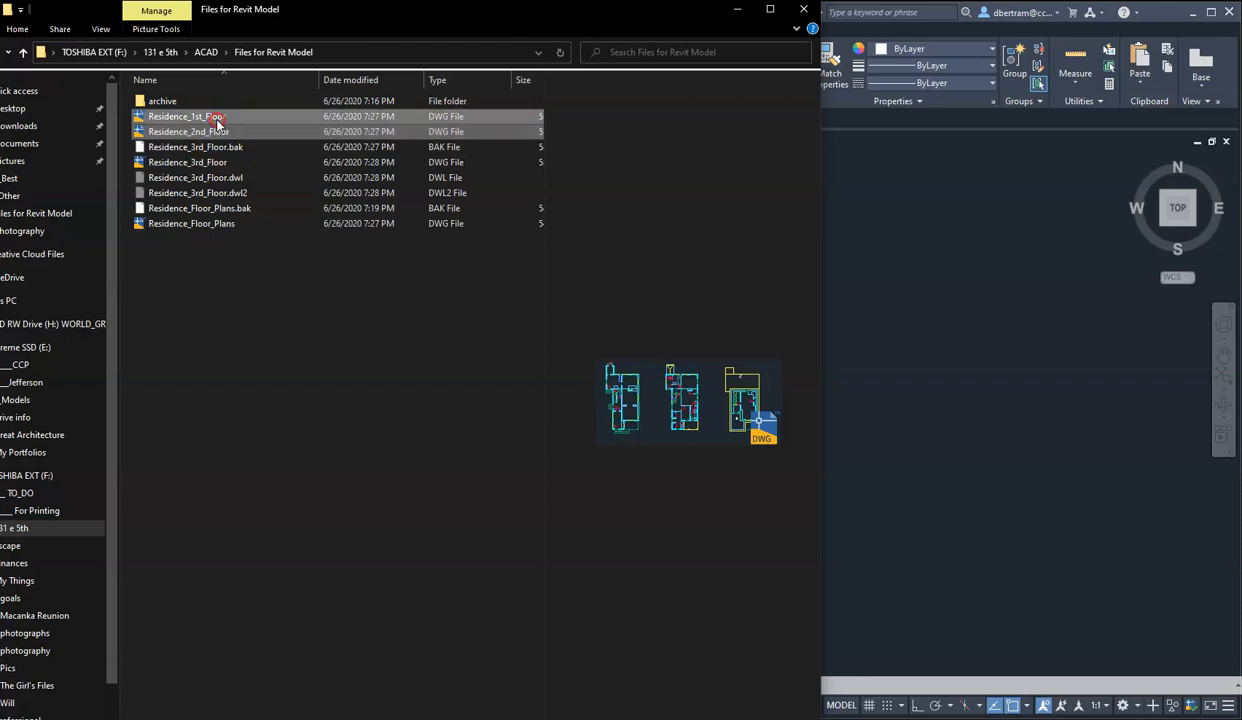
{"action": "double_click", "coordinate": [187, 162]}
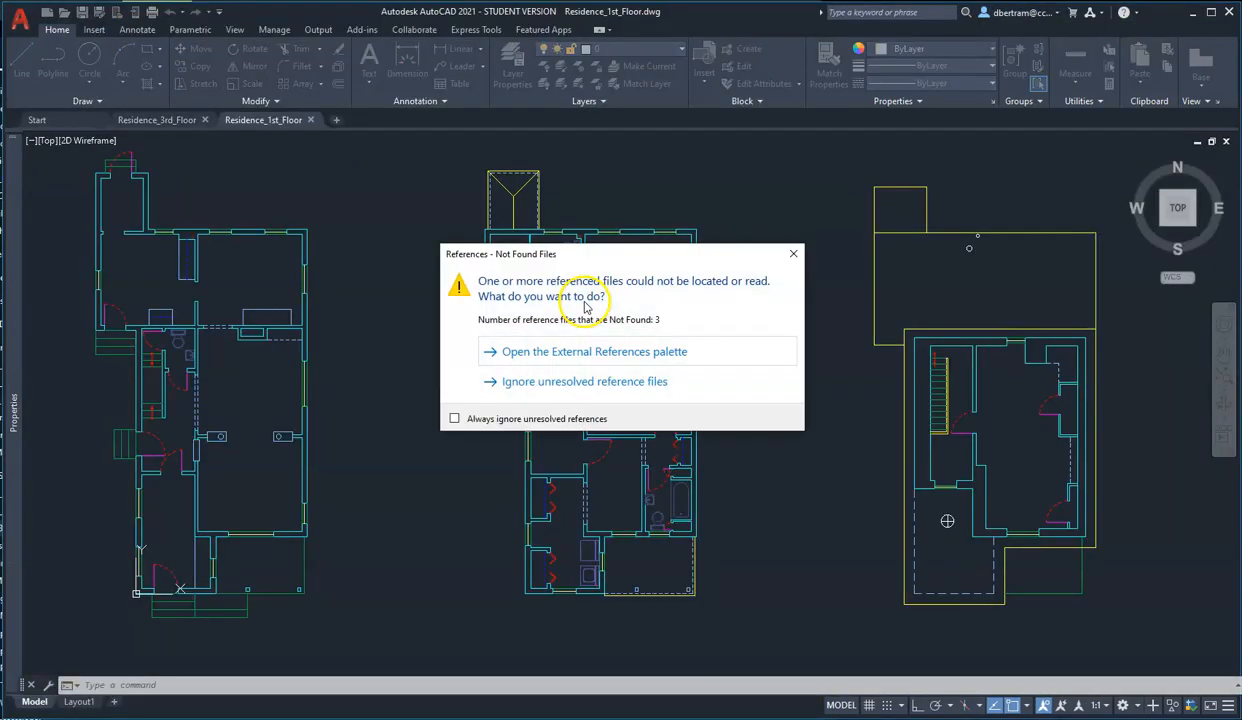
Ignore unresolved references, window-select the second-floor plan and pick its corner as base point.
{"action": "left_click", "coordinate": [584, 381]}
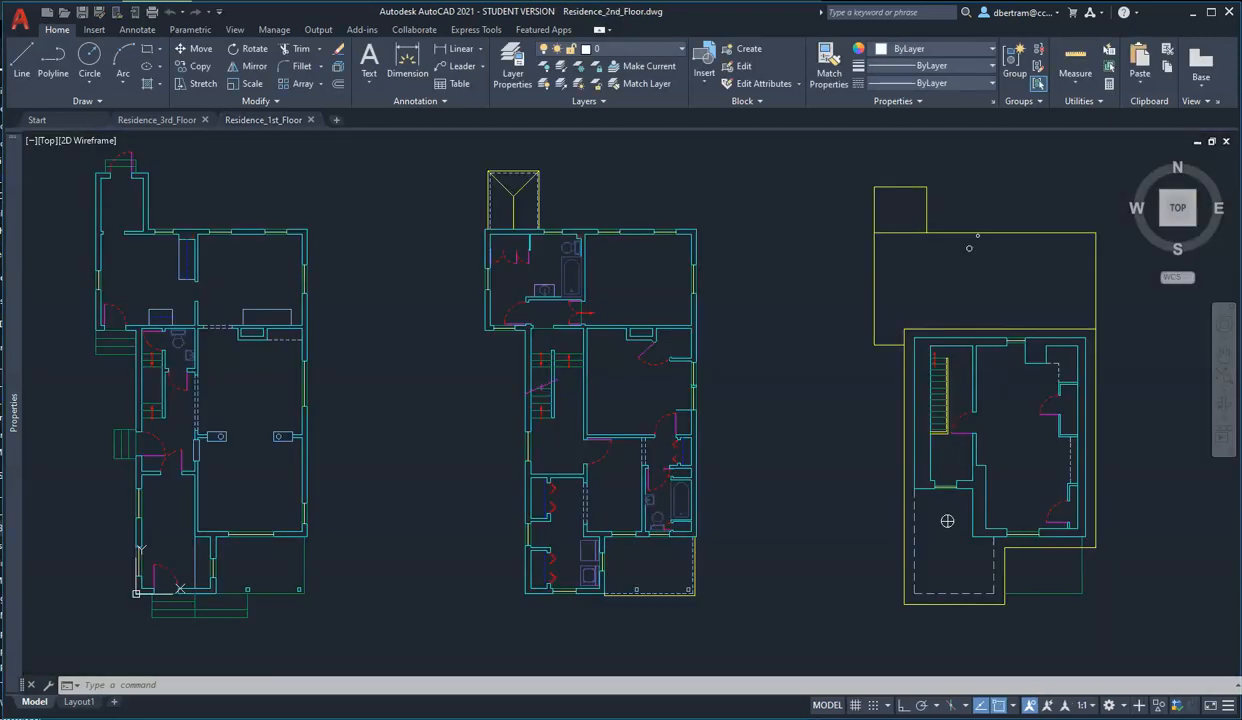
{"action": "left_click", "coordinate": [370, 119]}
{"action": "type", "text": "E"}
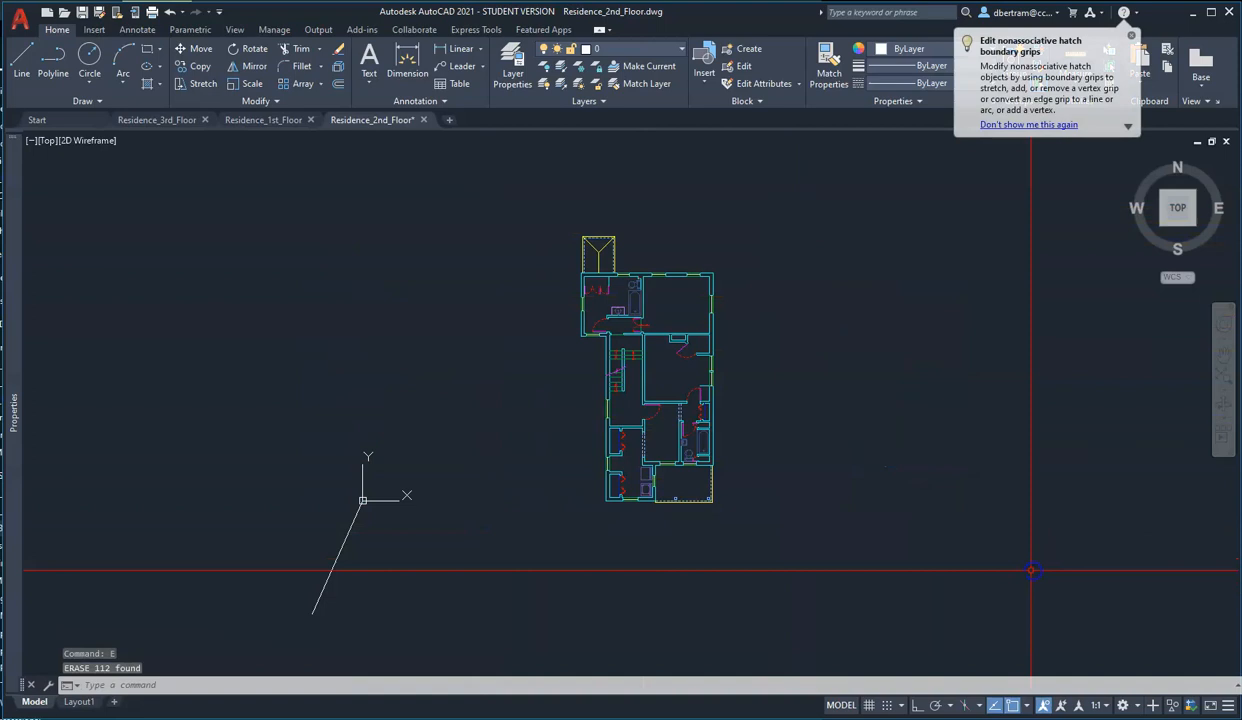
{"action": "left_click_drag", "start_coordinate": [505, 168], "coordinate": [865, 627]}
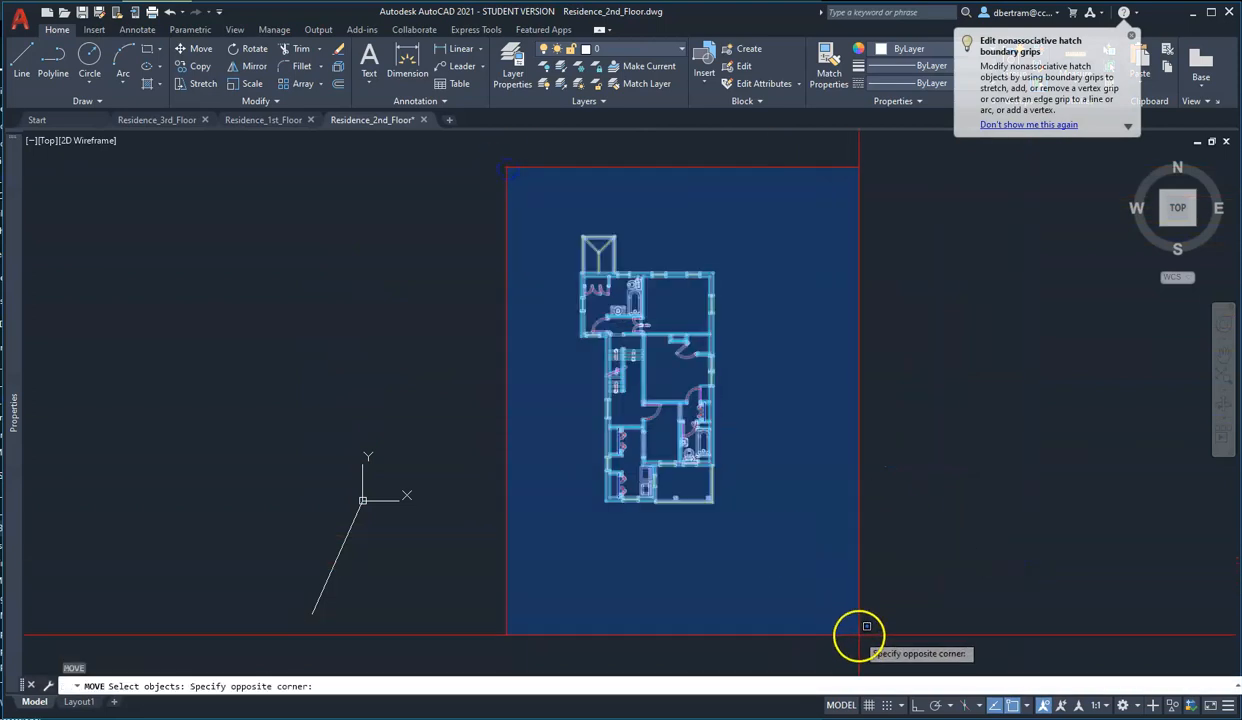
{"action": "left_click", "coordinate": [865, 630]}
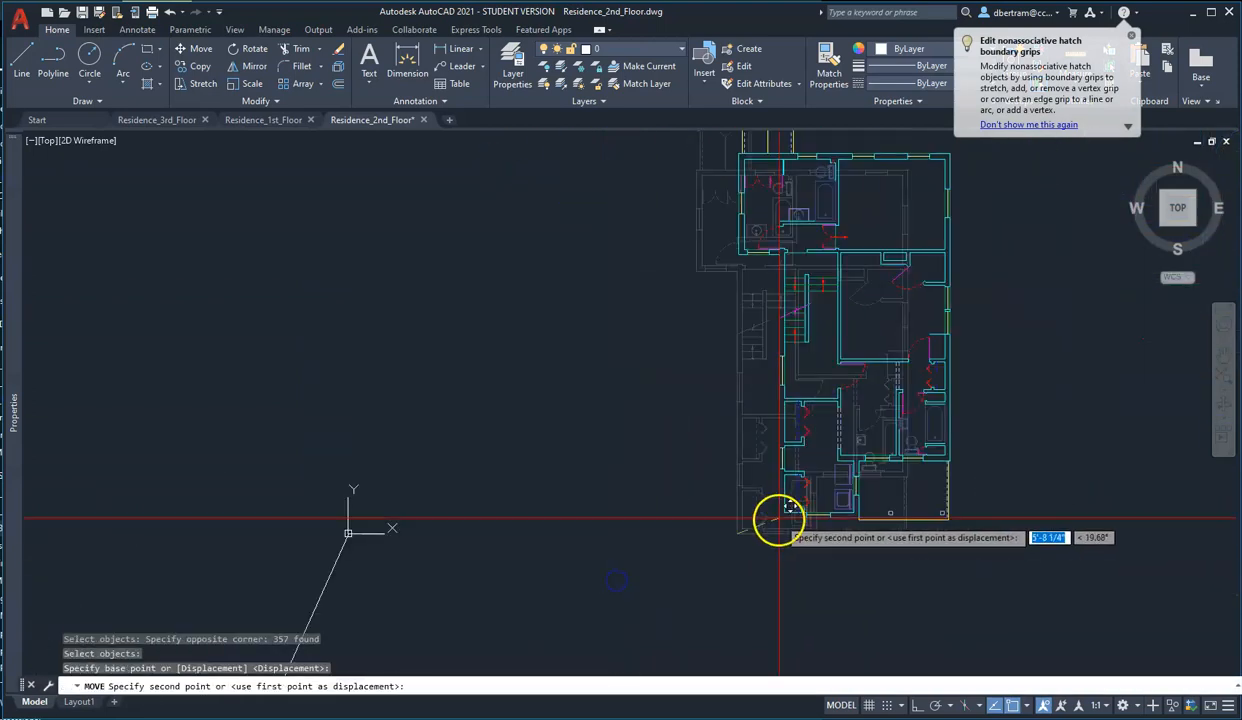
{"action": "mouse_move", "coordinate": [320, 395]}
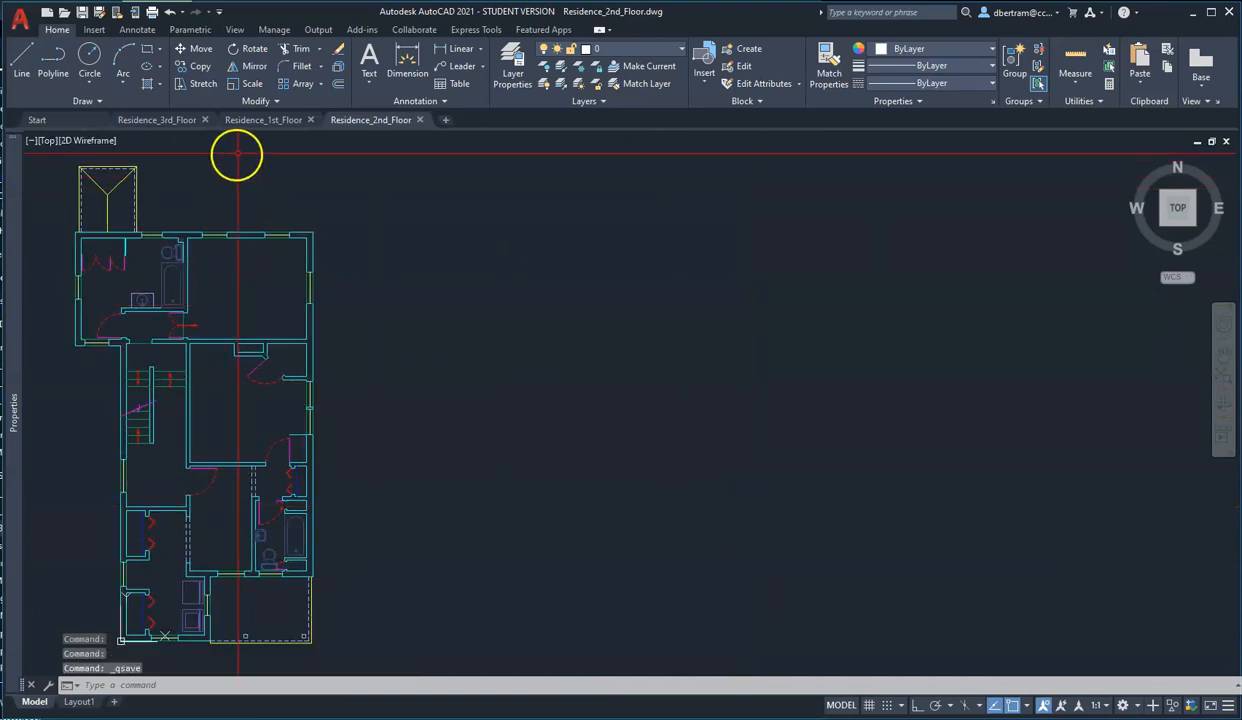
Make the Residence_1st_Floor drawing active in AutoCAD 2021.
{"action": "left_click", "coordinate": [263, 119]}
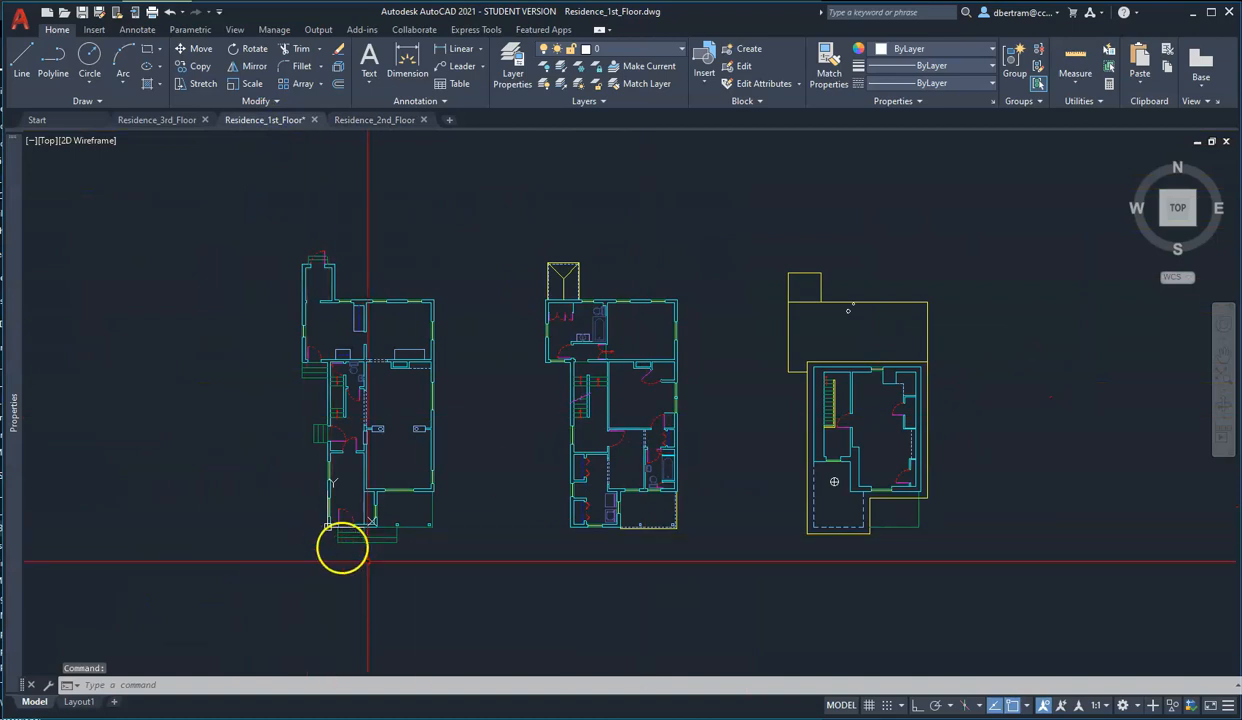
{"action": "left_click", "coordinate": [21, 73]}
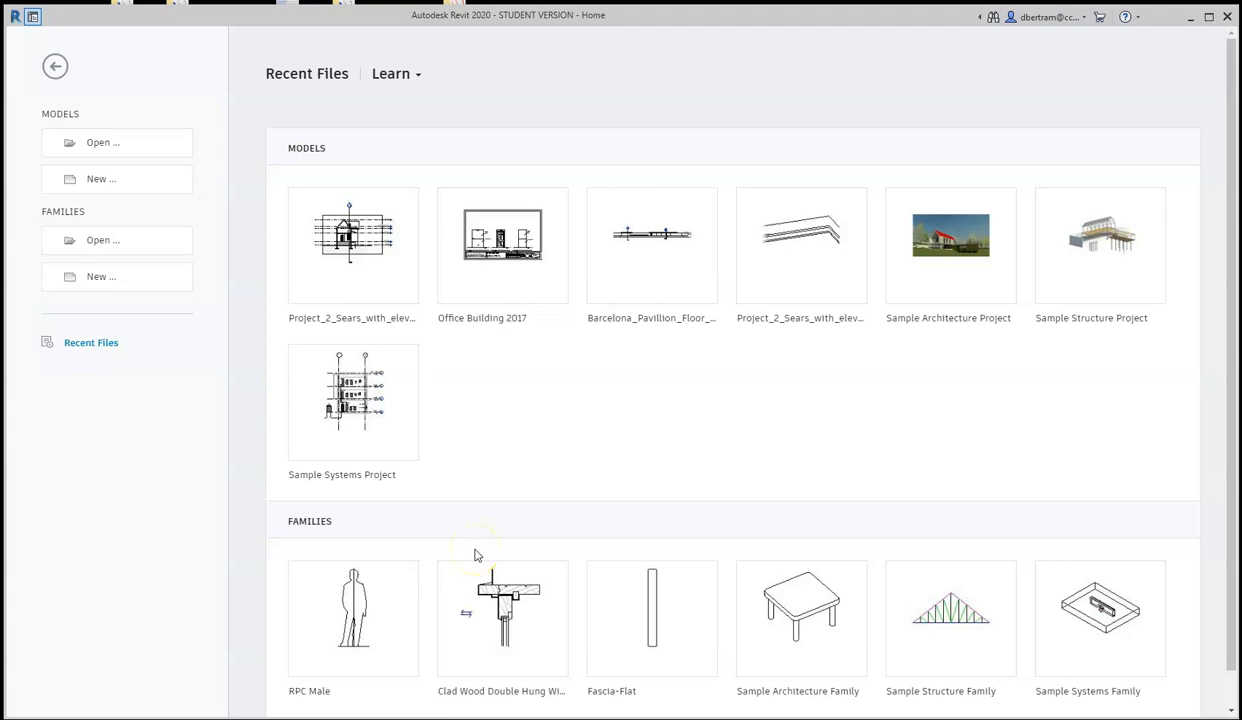
{"action": "mouse_move", "coordinate": [101, 178]}
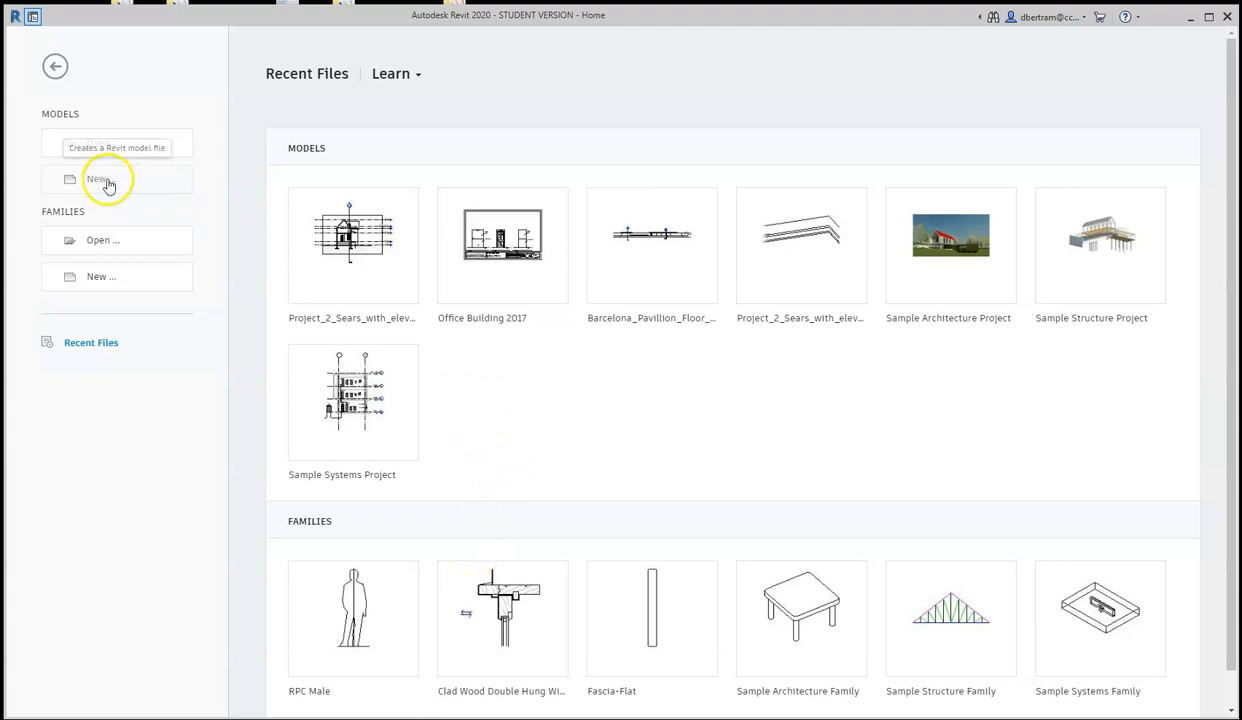
Create a new Revit project from the Architectural Template.
{"action": "left_click", "coordinate": [100, 178]}
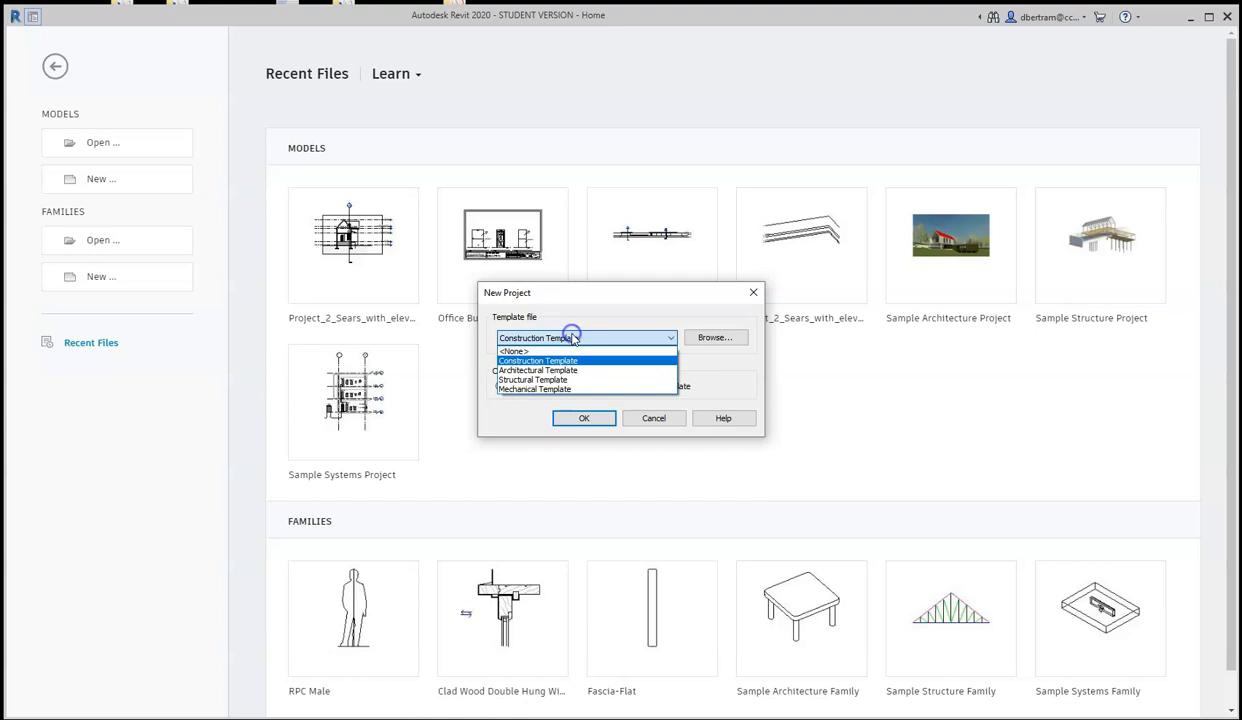
{"action": "left_click", "coordinate": [537, 370]}
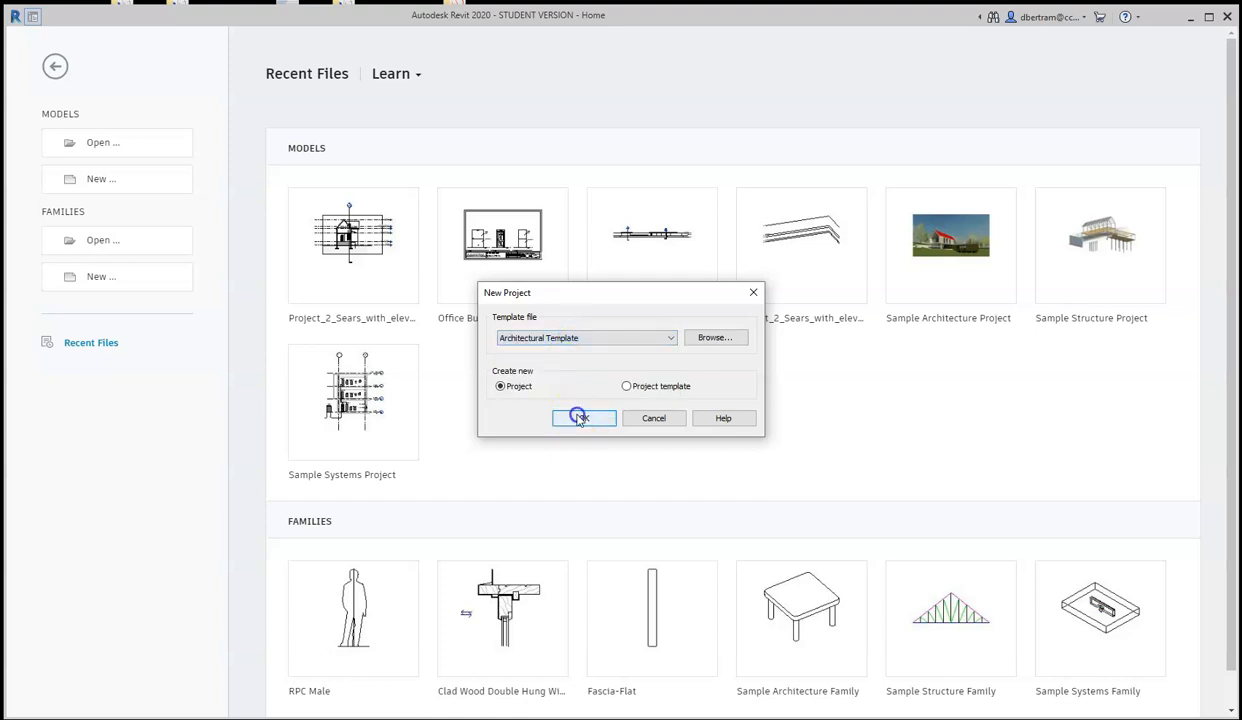
{"action": "left_click", "coordinate": [583, 418]}
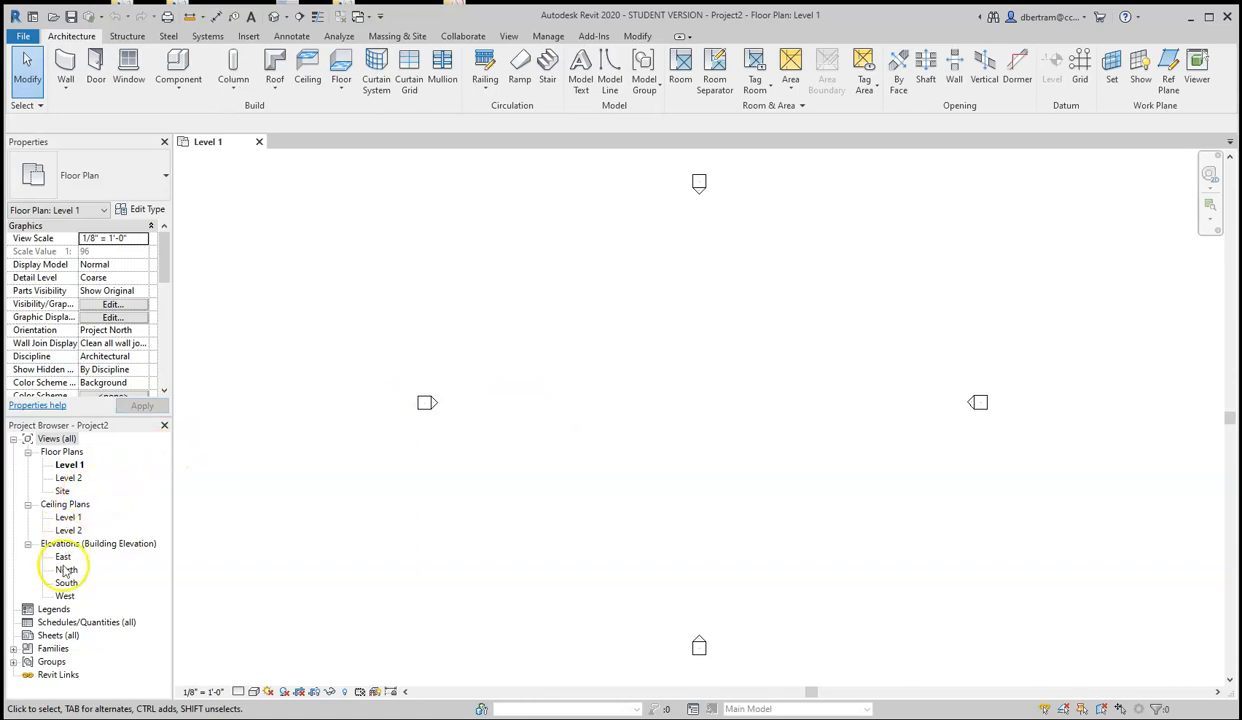
From the East elevation, add Level 3 at 22'-6", then reopen the Level 1 plan.
{"action": "double_click", "coordinate": [63, 556]}
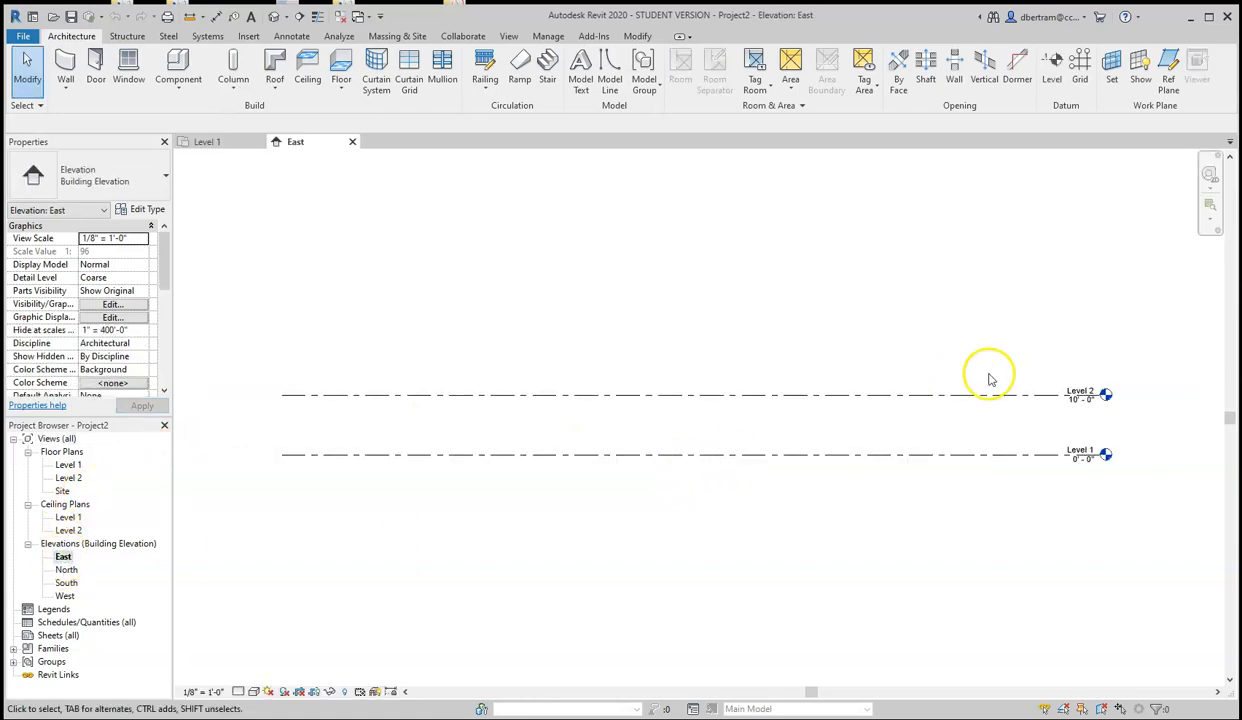
{"action": "left_click", "coordinate": [1051, 65]}
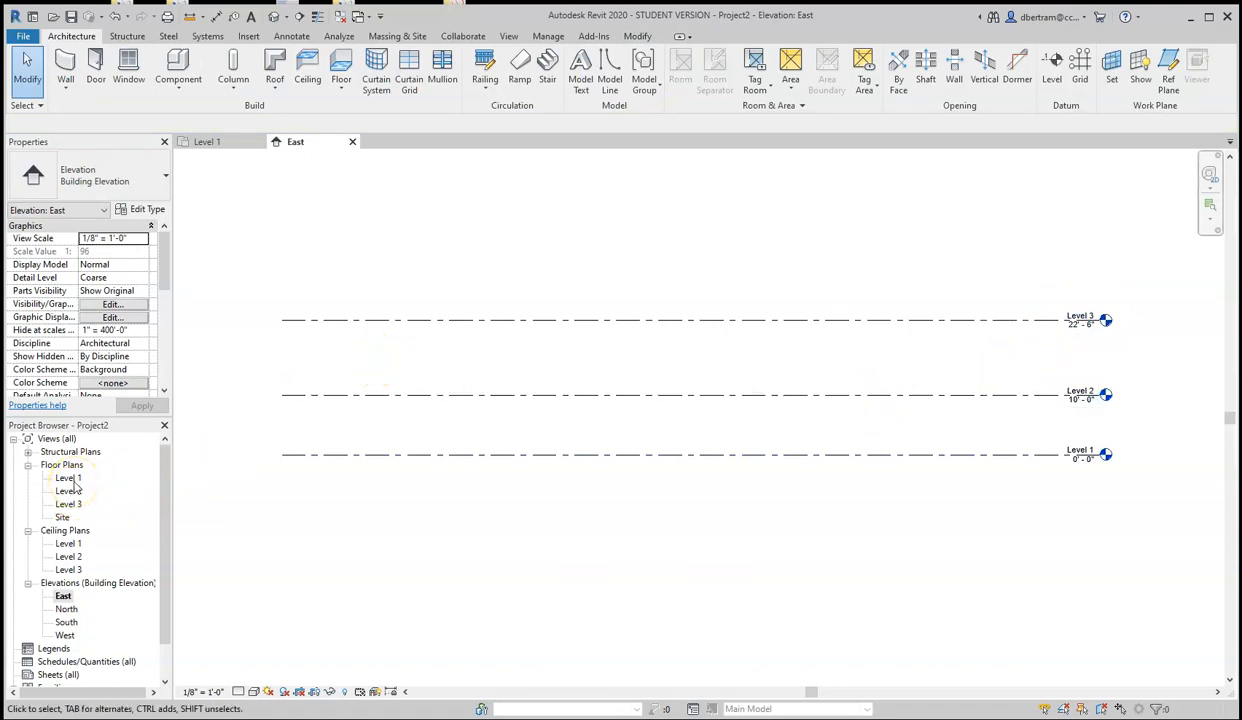
{"action": "double_click", "coordinate": [68, 477]}
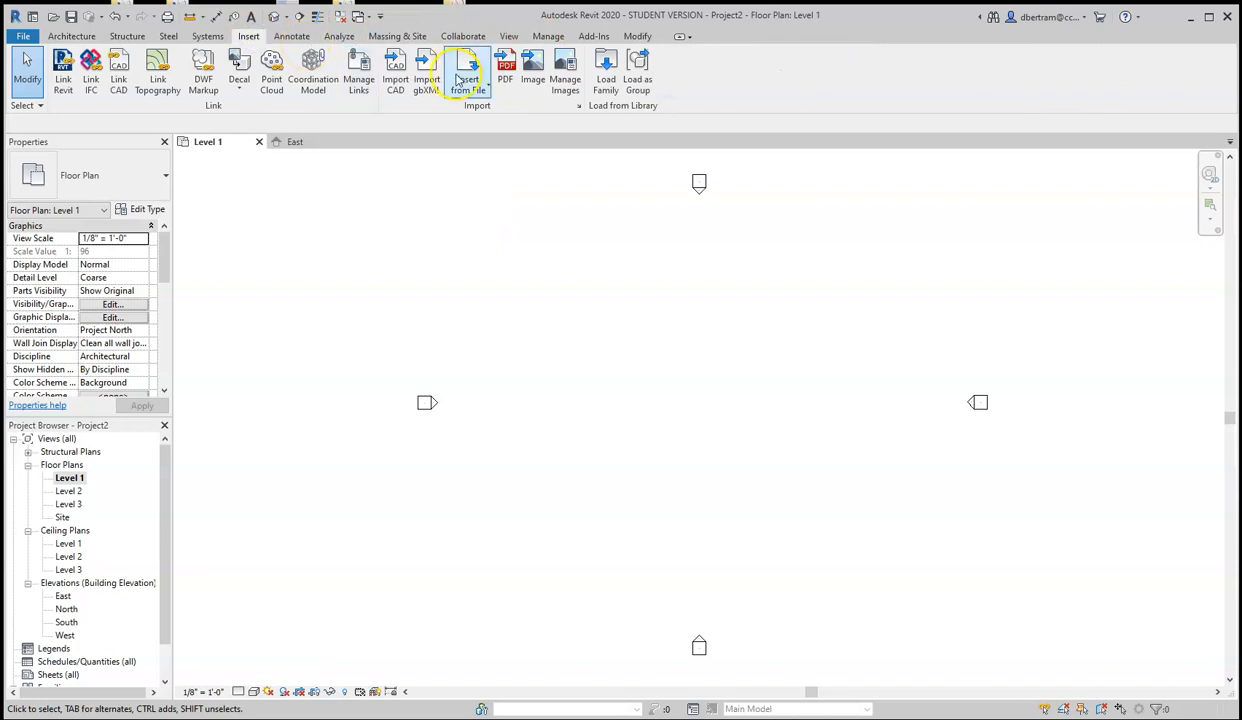
Import Residence_1st_Floor.dwg from Files for Revit Model onto Level 1, origin to origin.
{"action": "left_click", "coordinate": [395, 70]}
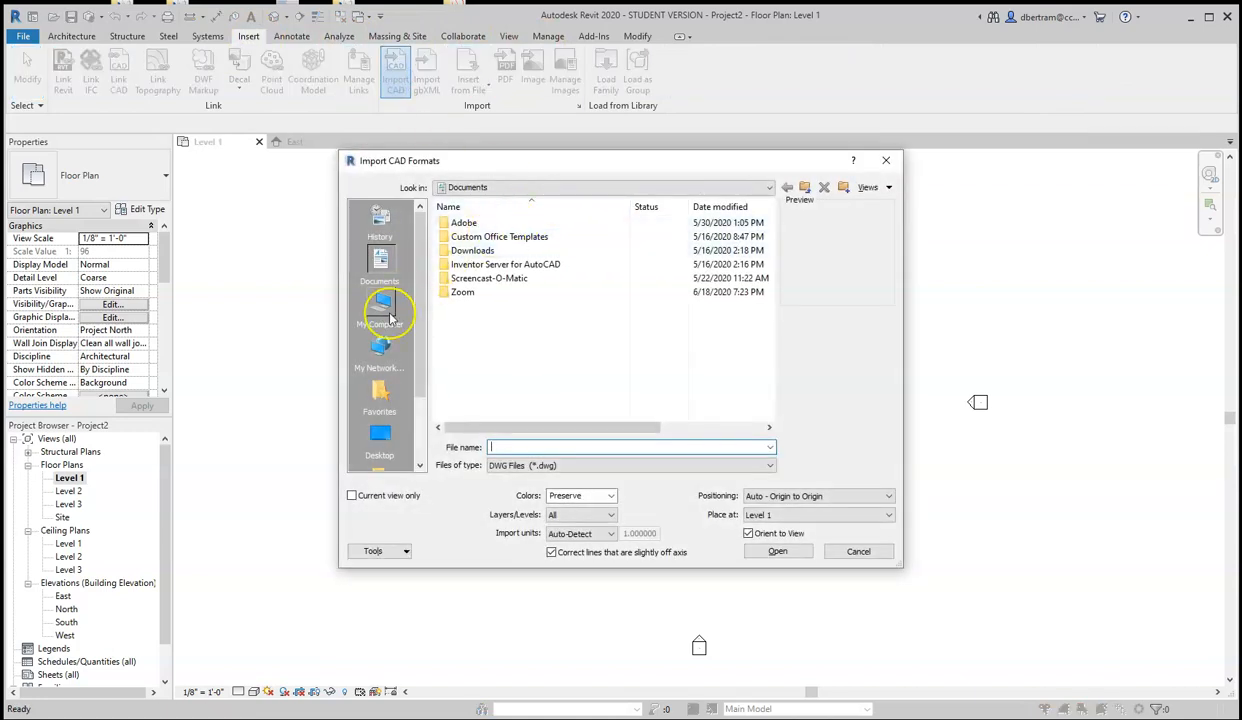
{"action": "left_click", "coordinate": [379, 438]}
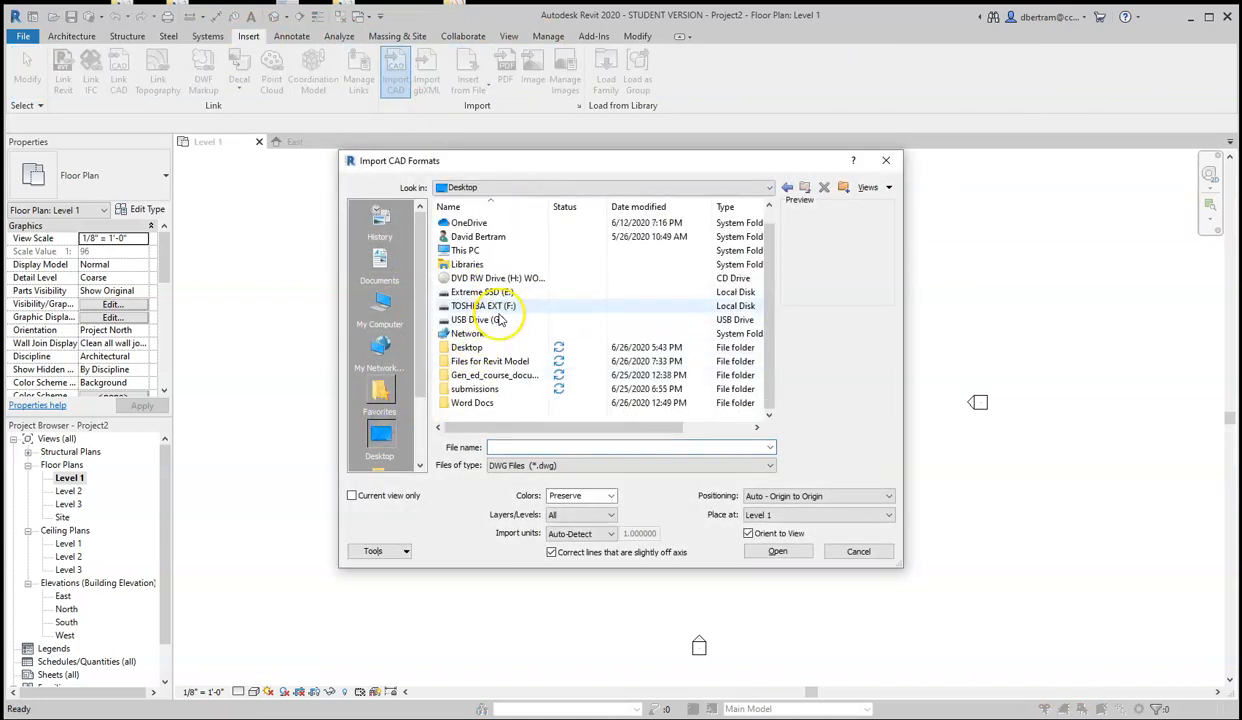
{"action": "double_click", "coordinate": [489, 361]}
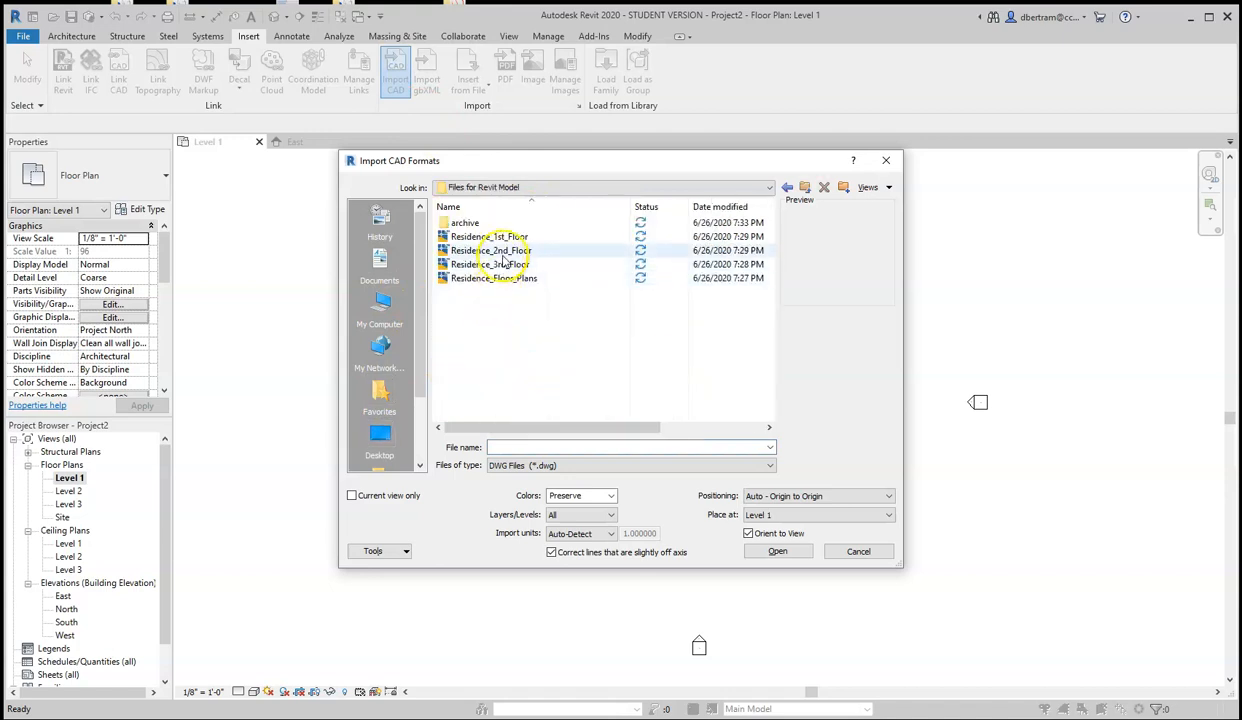
{"action": "mouse_move", "coordinate": [490, 237]}
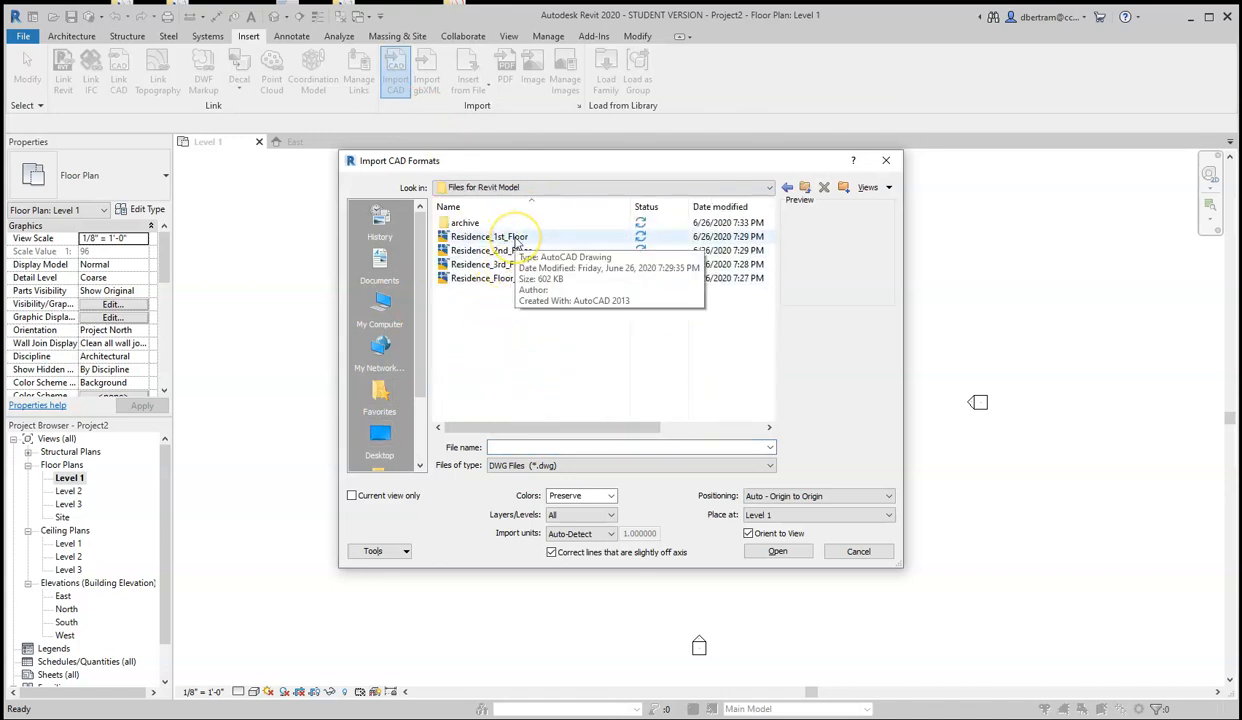
{"action": "left_click", "coordinate": [489, 237]}
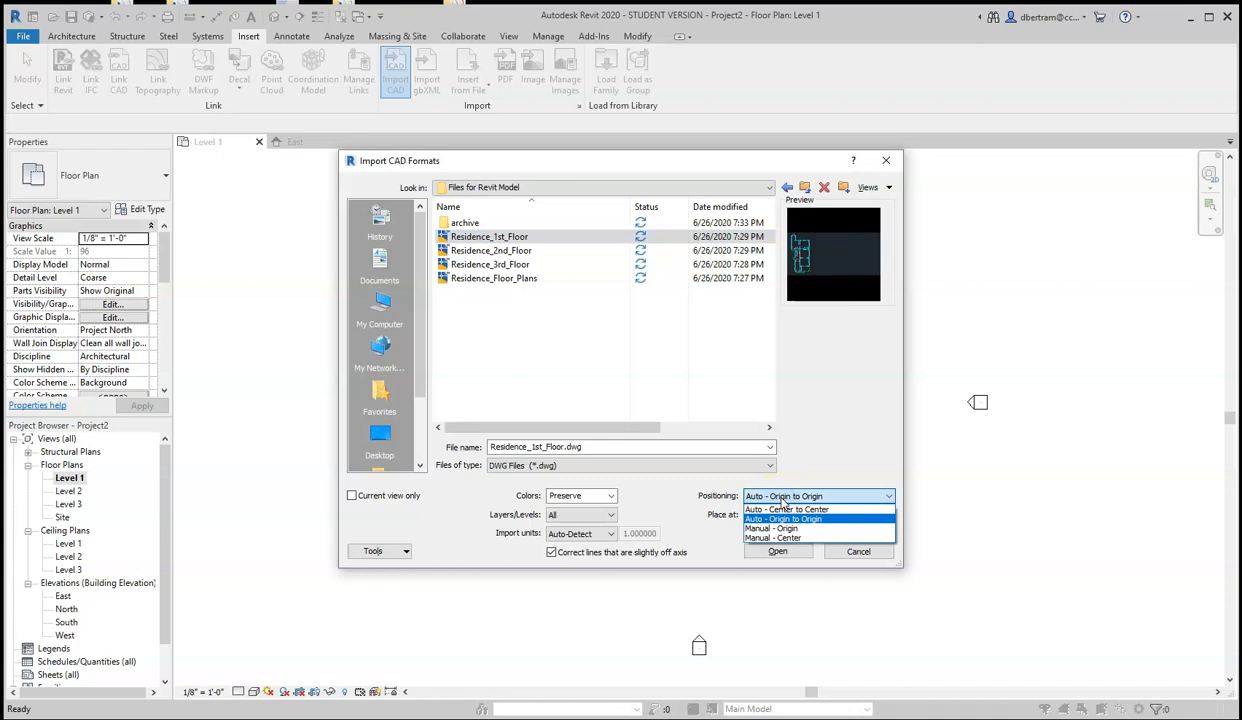
{"action": "left_click", "coordinate": [783, 519]}
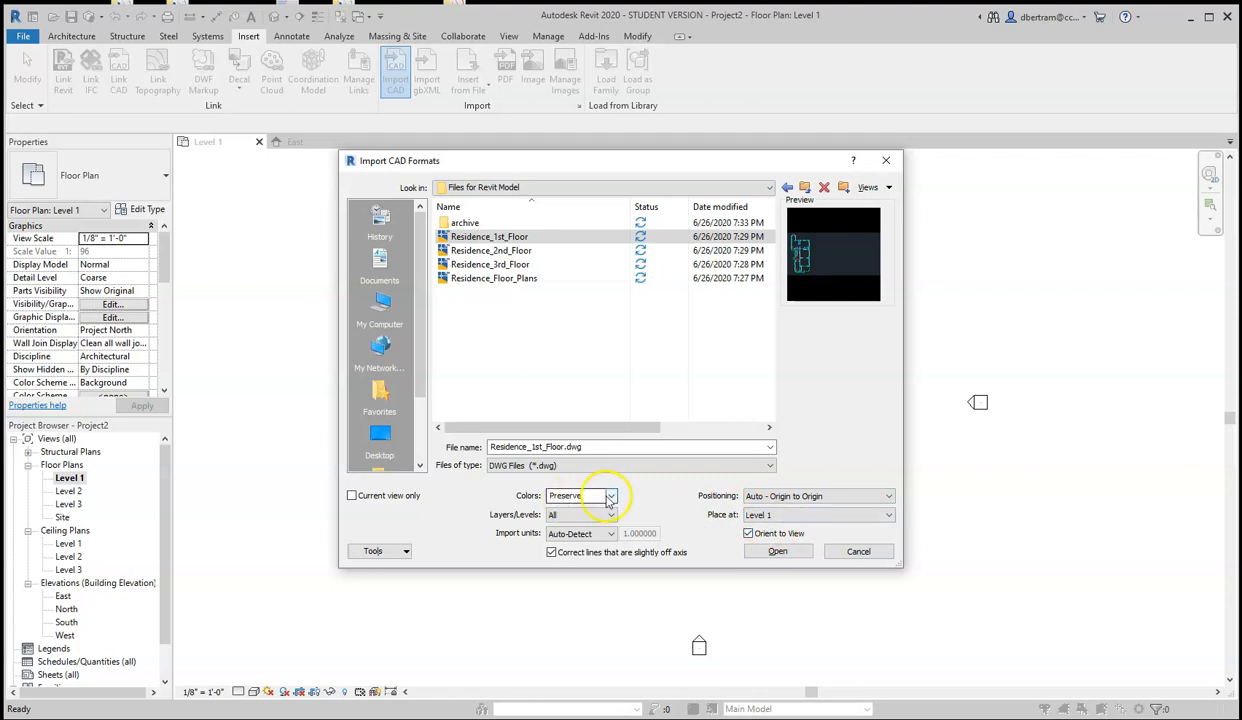
{"action": "left_click", "coordinate": [612, 496]}
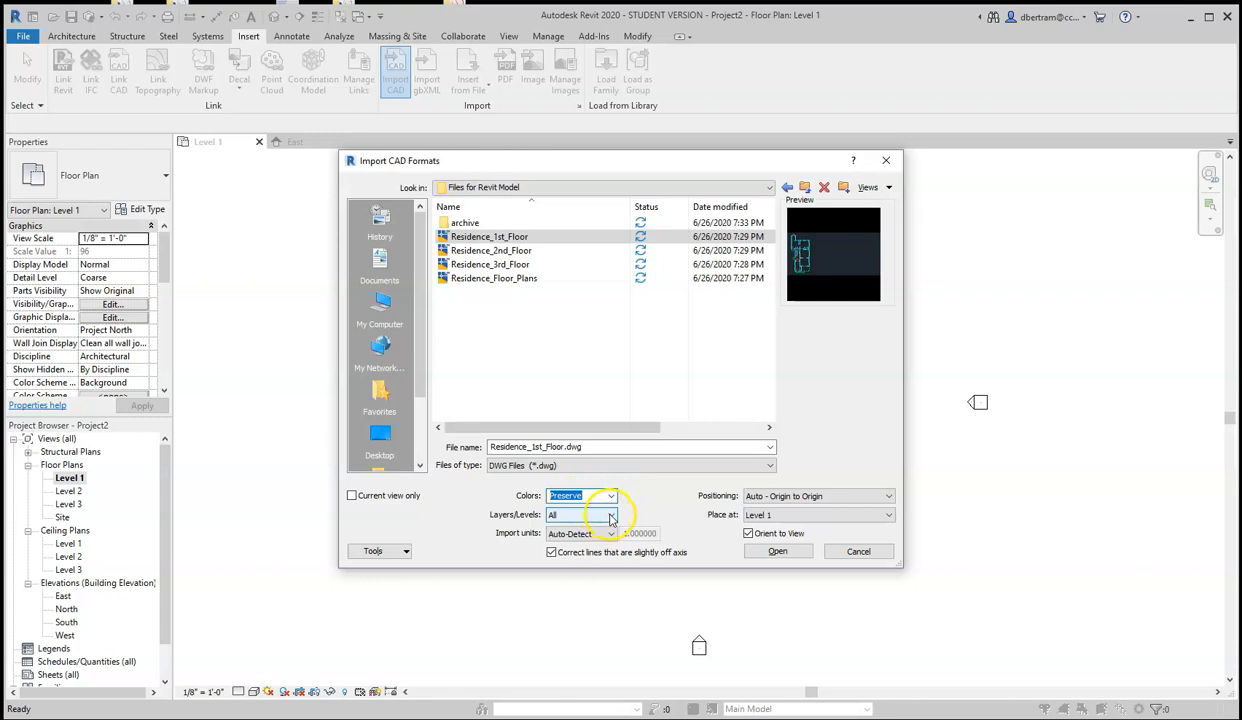
{"action": "mouse_move", "coordinate": [611, 514]}
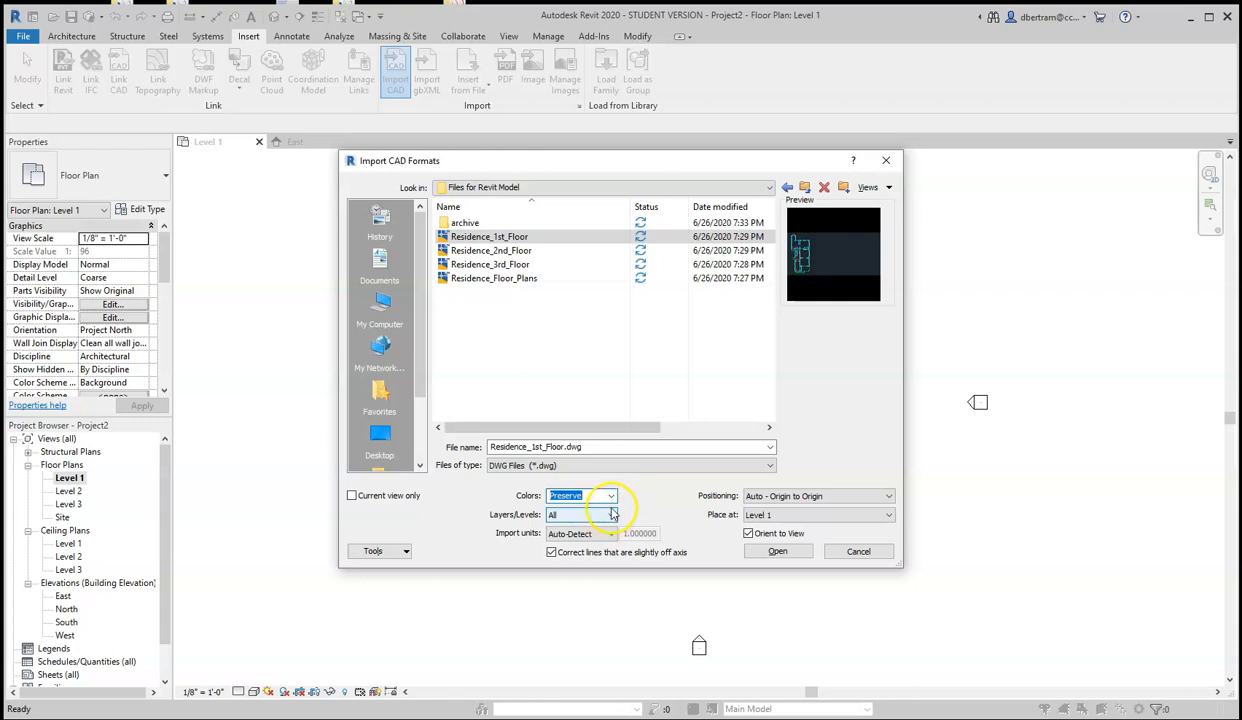
{"action": "mouse_move", "coordinate": [625, 548]}
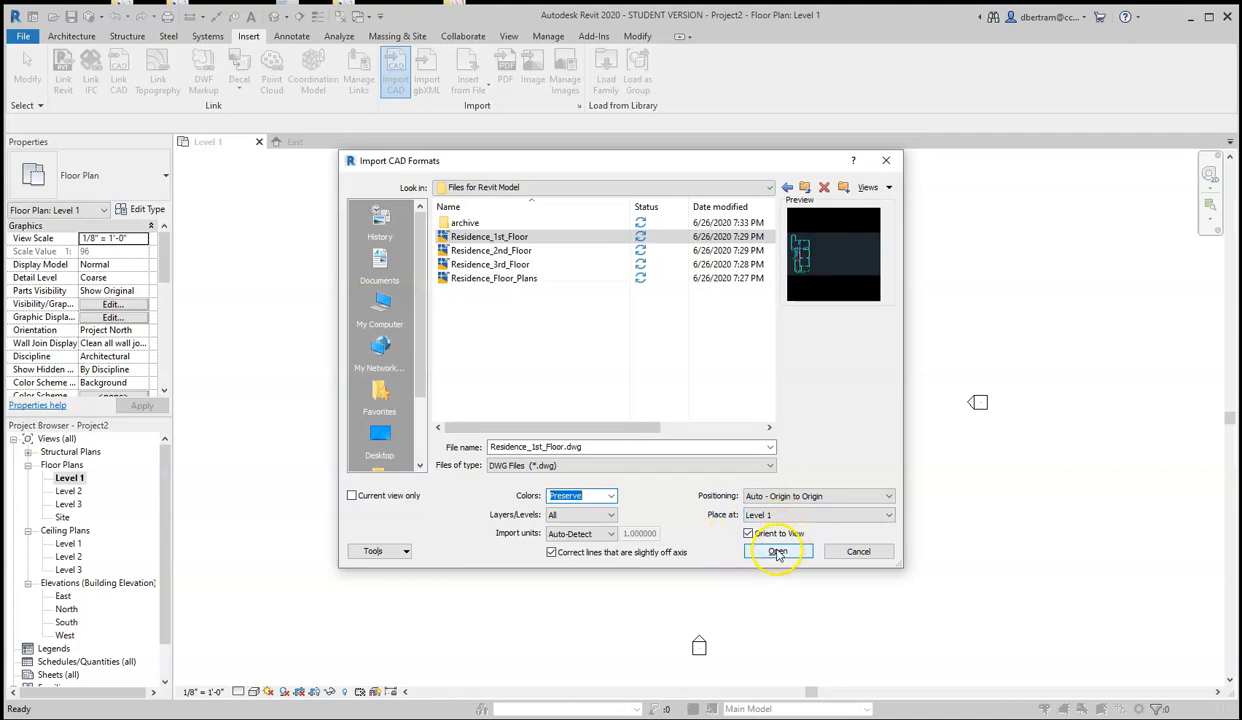
{"action": "left_click", "coordinate": [778, 551]}
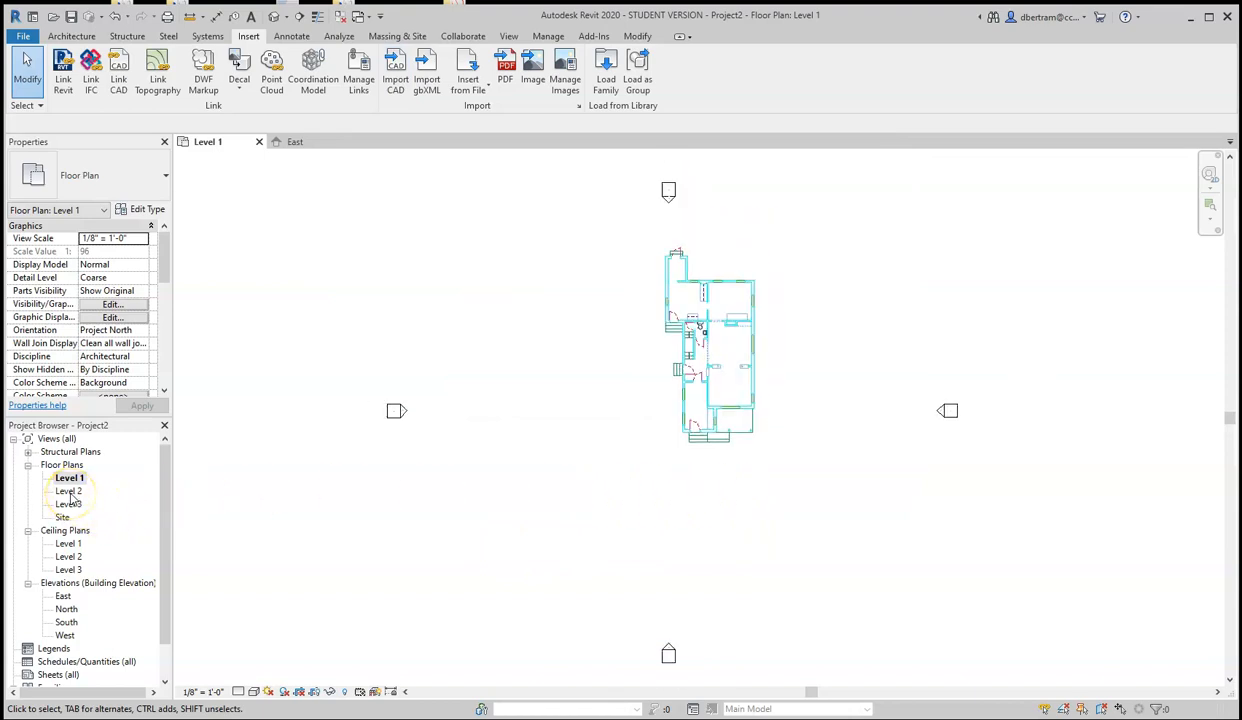
Set the Level 2 plan's Underlay Base Level to None and apply it.
{"action": "double_click", "coordinate": [68, 490]}
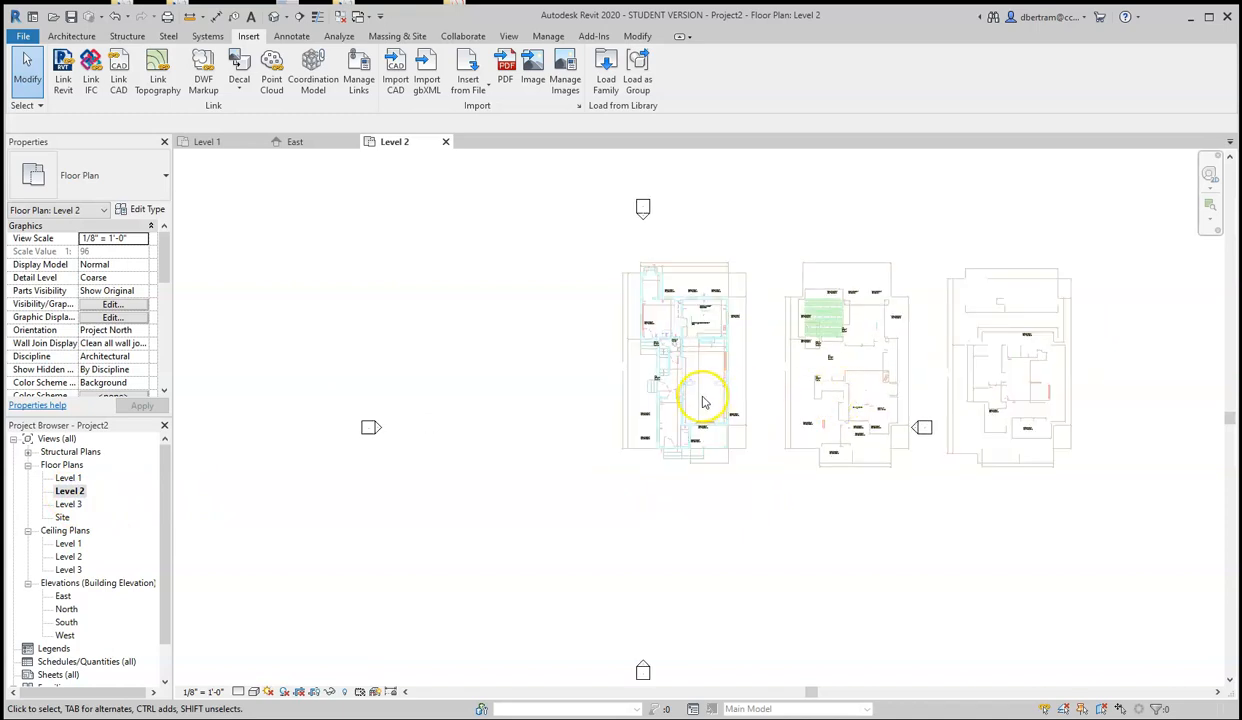
{"action": "mouse_move", "coordinate": [142, 425]}
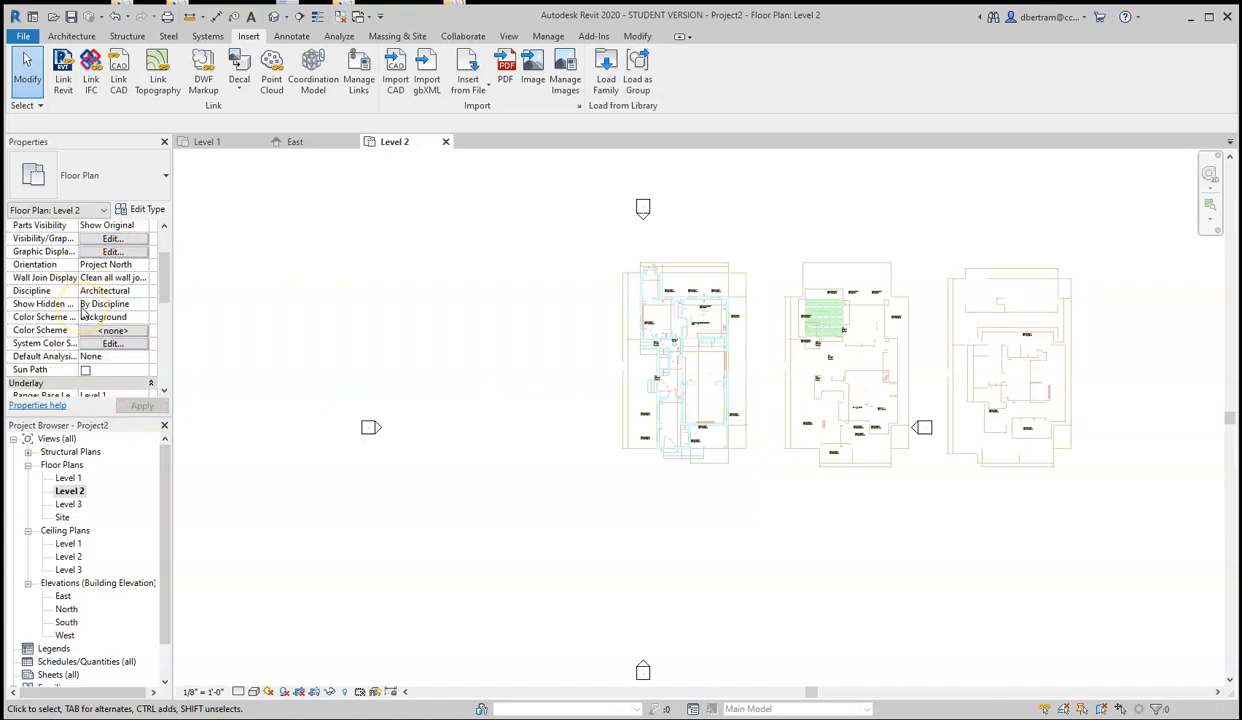
{"action": "scroll", "scroll_direction": "down", "scroll_amount": 3}
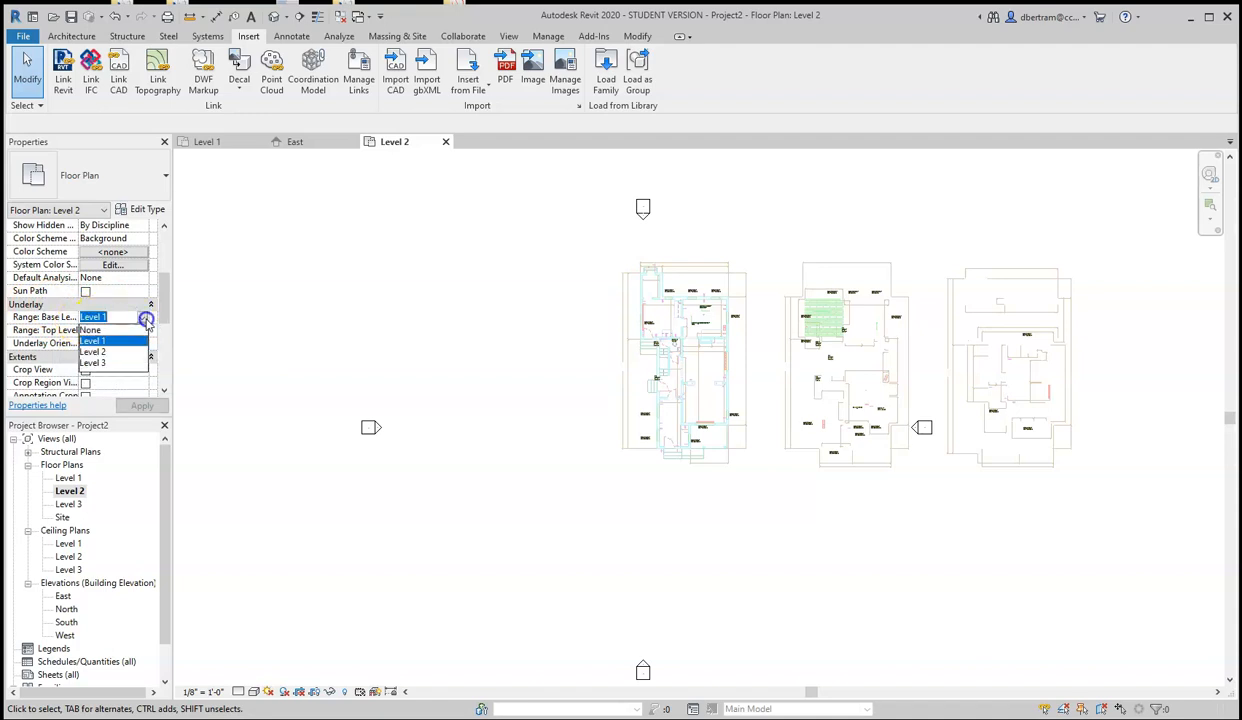
{"action": "left_click", "coordinate": [90, 329]}
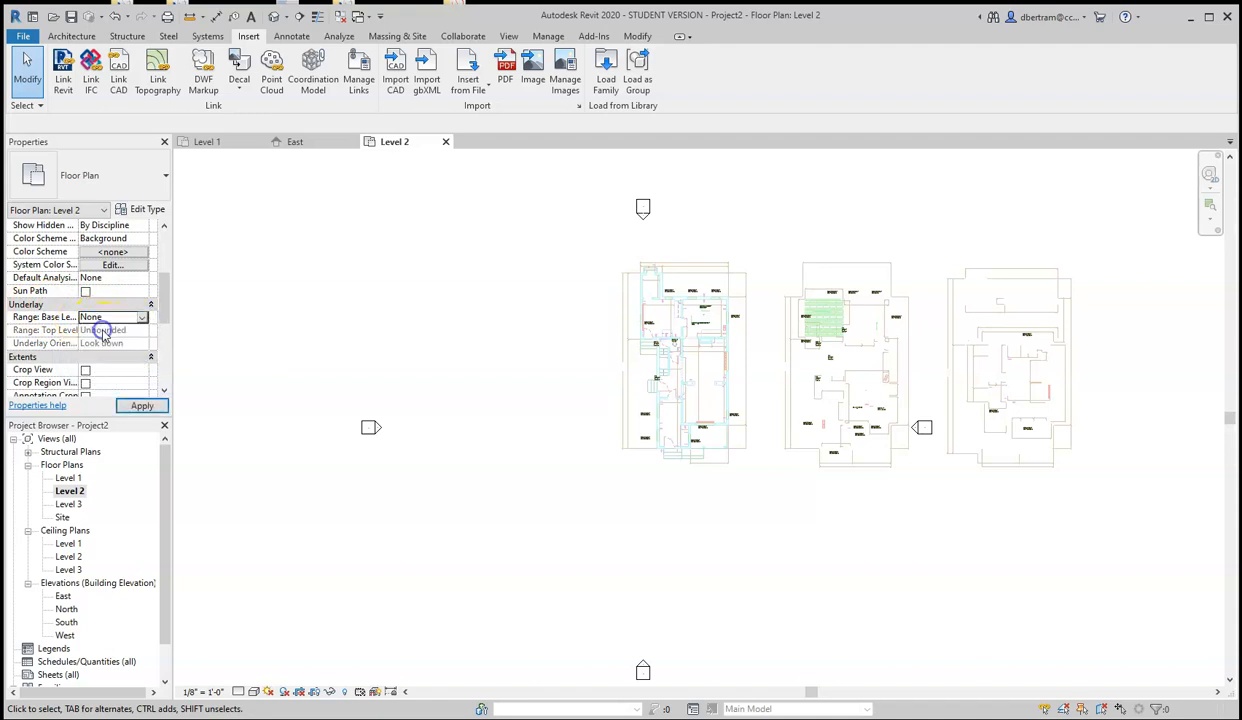
{"action": "left_click", "coordinate": [142, 405]}
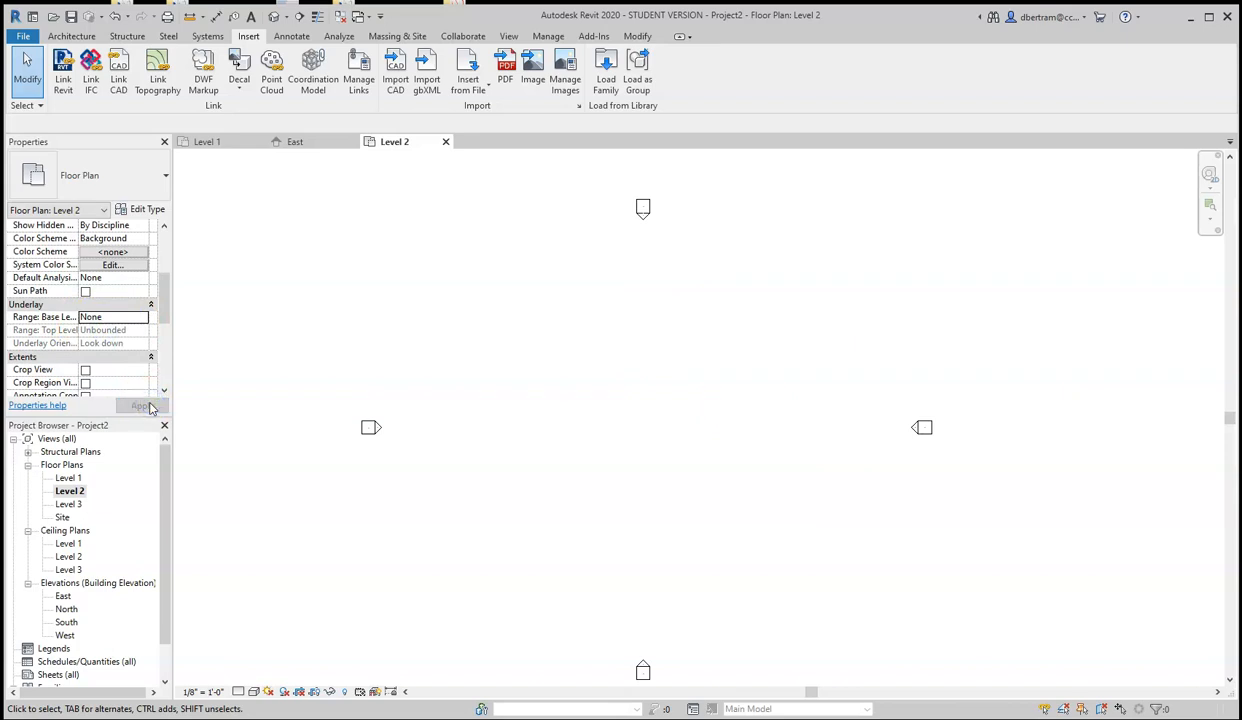
{"action": "mouse_move", "coordinate": [558, 419]}
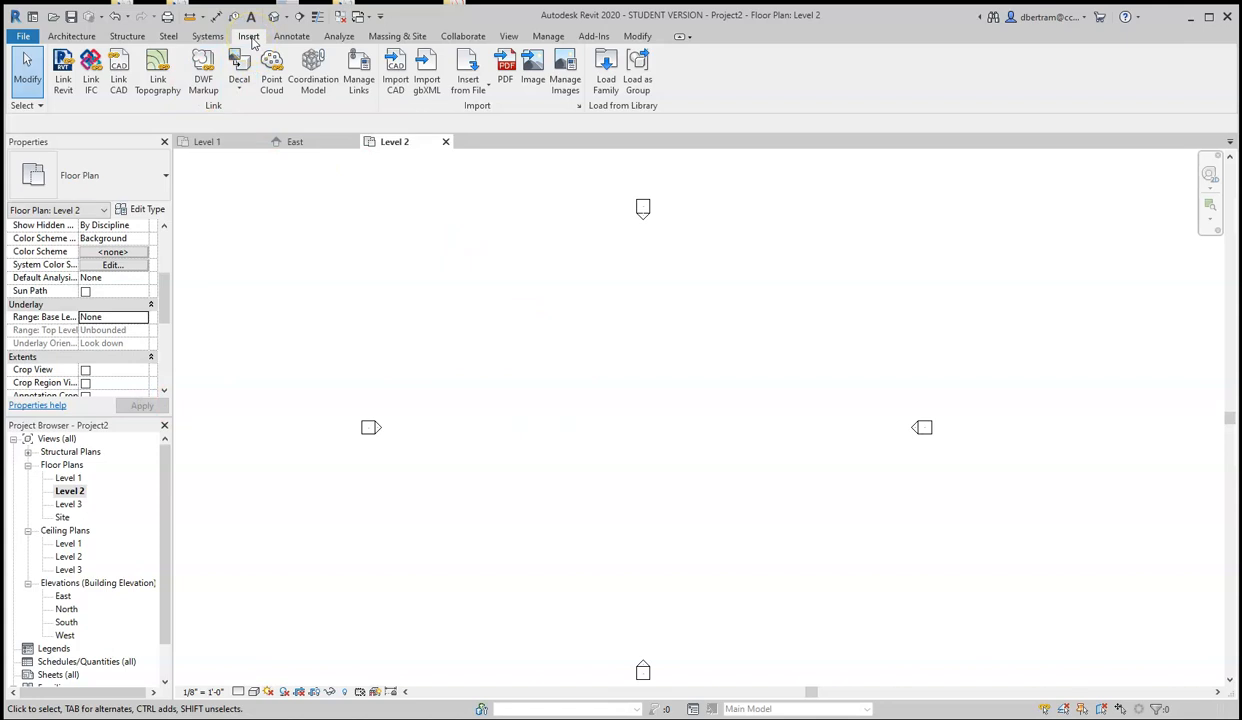
{"action": "mouse_move", "coordinate": [395, 71]}
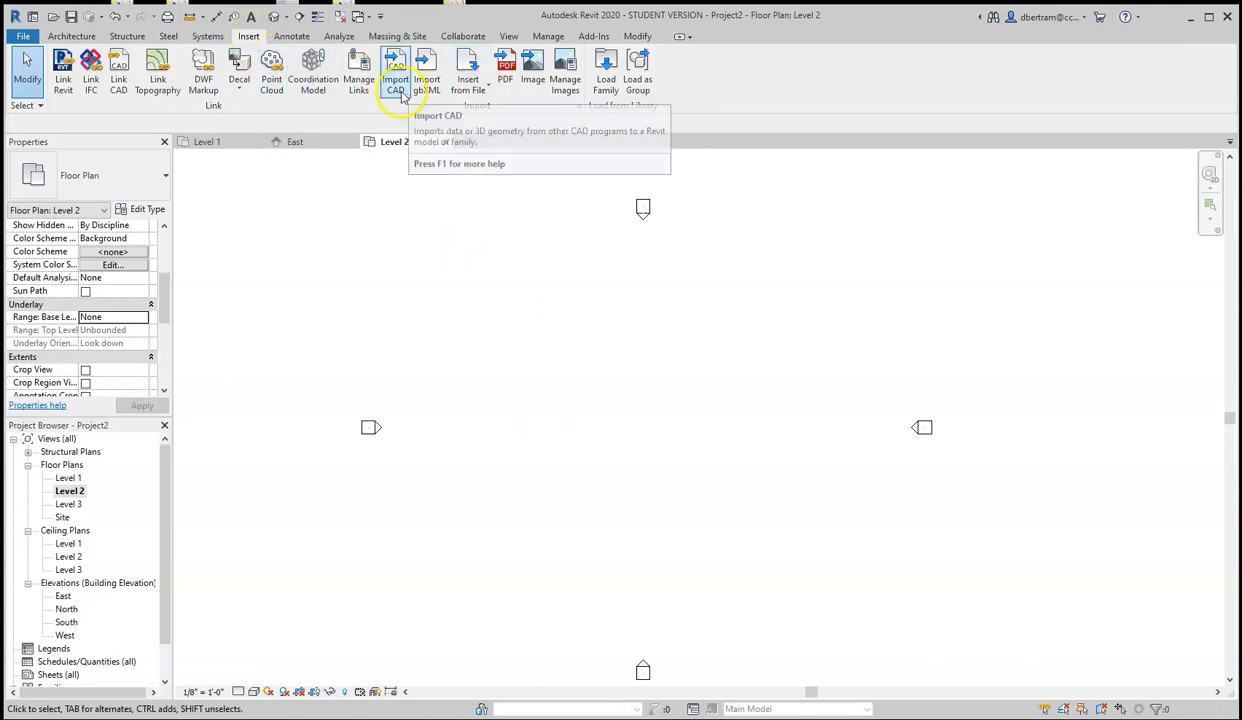
Import Residence_2nd_Floor.dwg onto Level 2, then move between the floor plan views.
{"action": "left_click", "coordinate": [395, 72]}
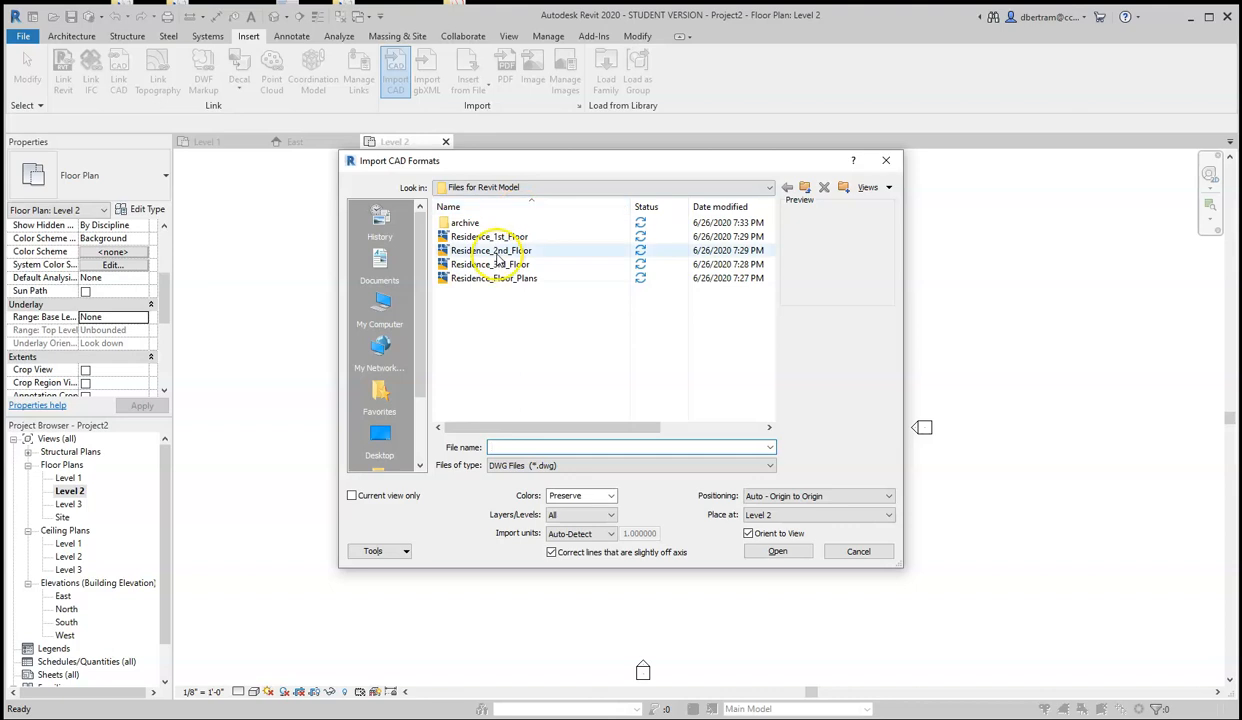
{"action": "left_click", "coordinate": [777, 551]}
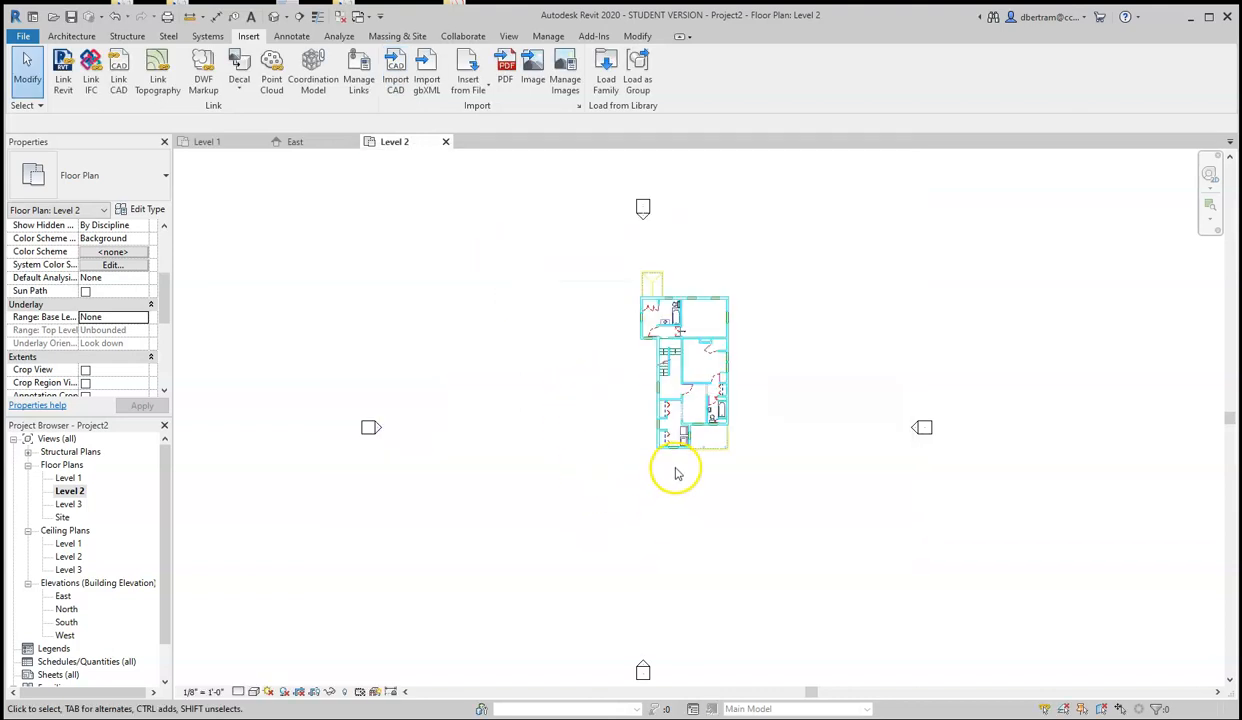
{"action": "mouse_move", "coordinate": [640, 502]}
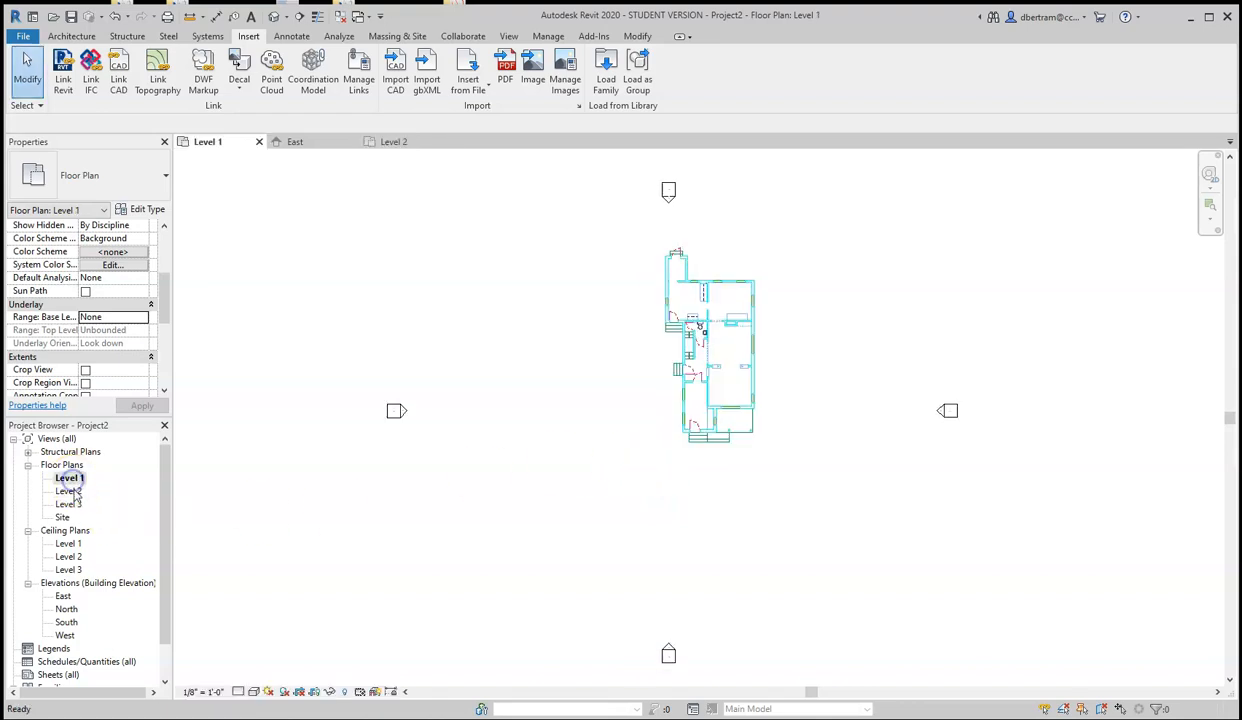
{"action": "double_click", "coordinate": [68, 490]}
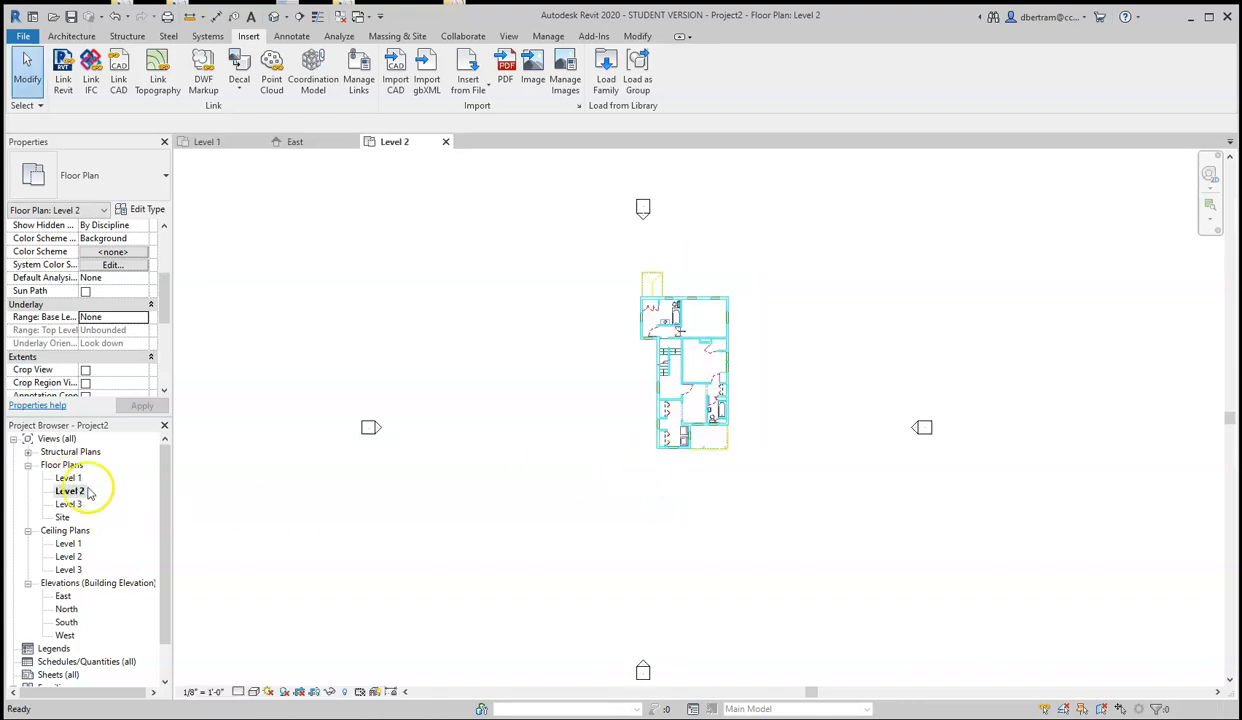
{"action": "double_click", "coordinate": [69, 504]}
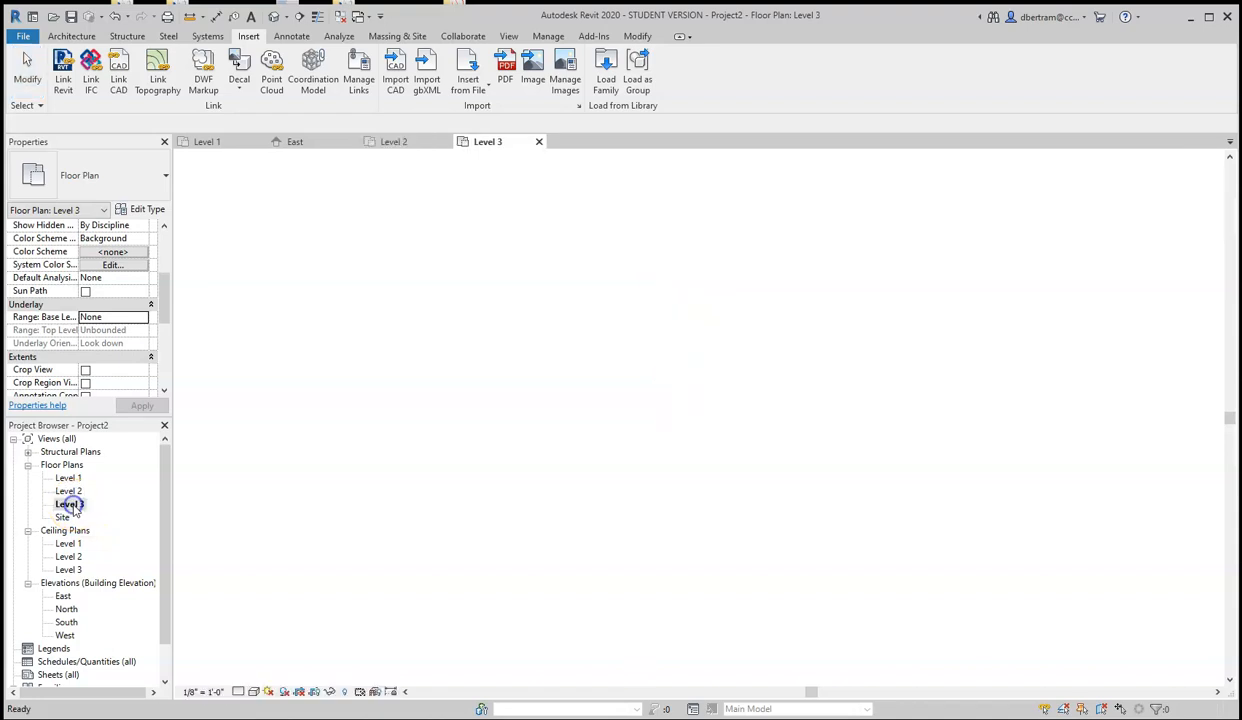
Import Residence_3rd_Floor.dwg into the Level 3 plan, then return to Level 1.
{"action": "double_click", "coordinate": [68, 503]}
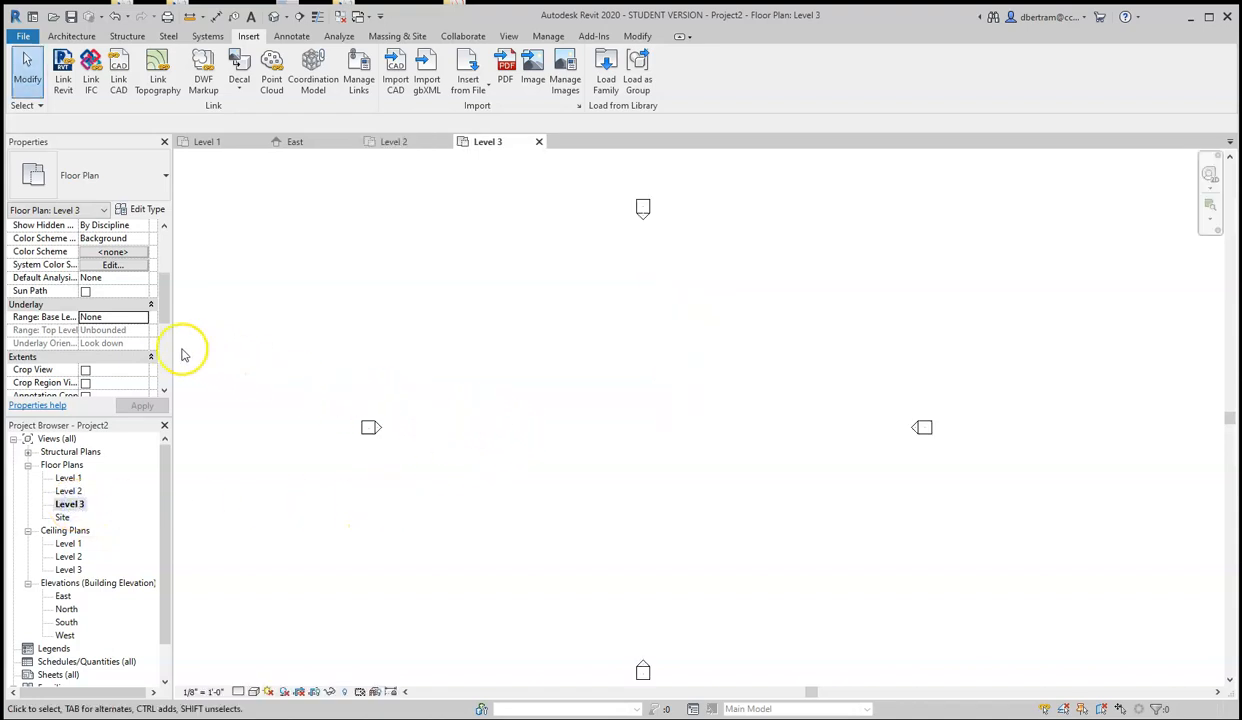
{"action": "mouse_move", "coordinate": [623, 327]}
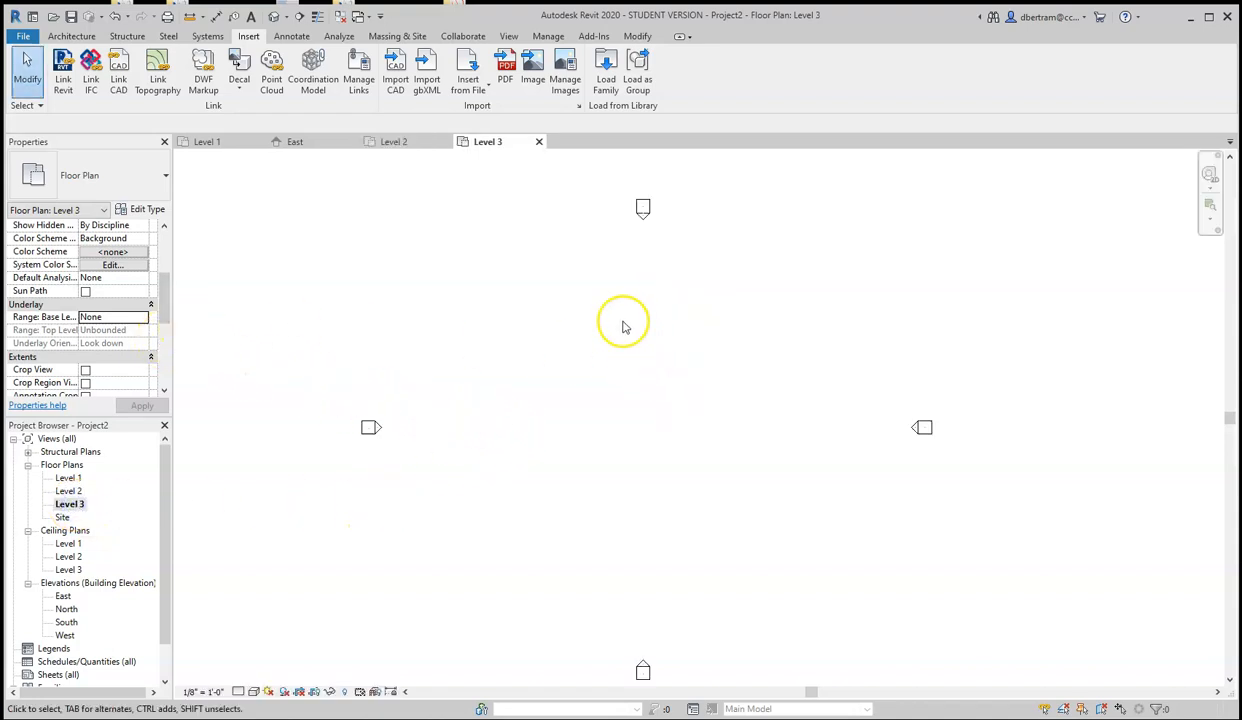
{"action": "mouse_move", "coordinate": [396, 70]}
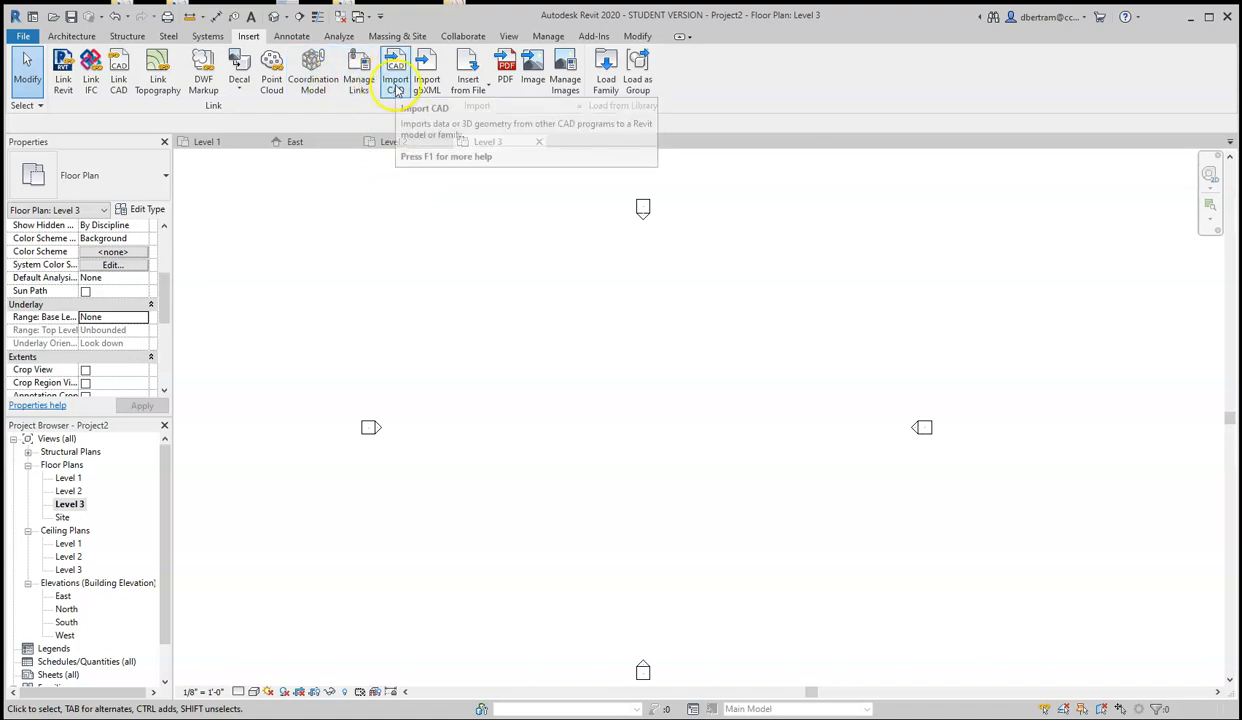
{"action": "left_click", "coordinate": [394, 71]}
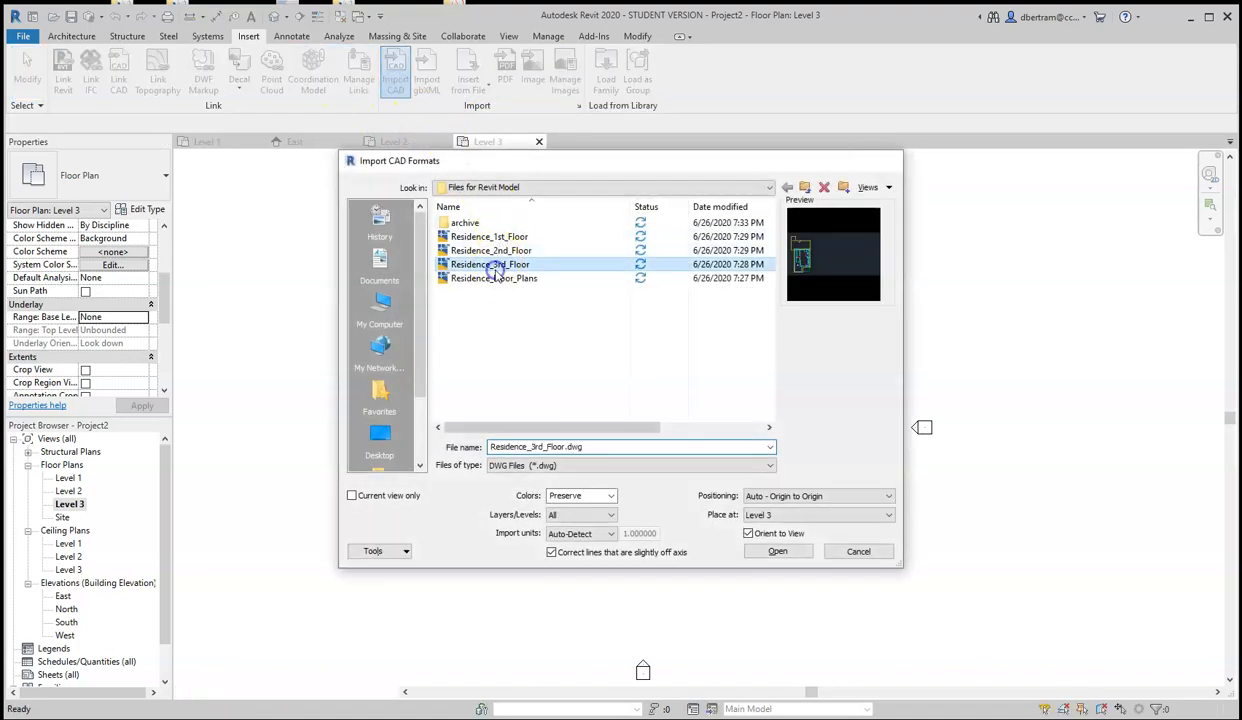
{"action": "left_click", "coordinate": [777, 551]}
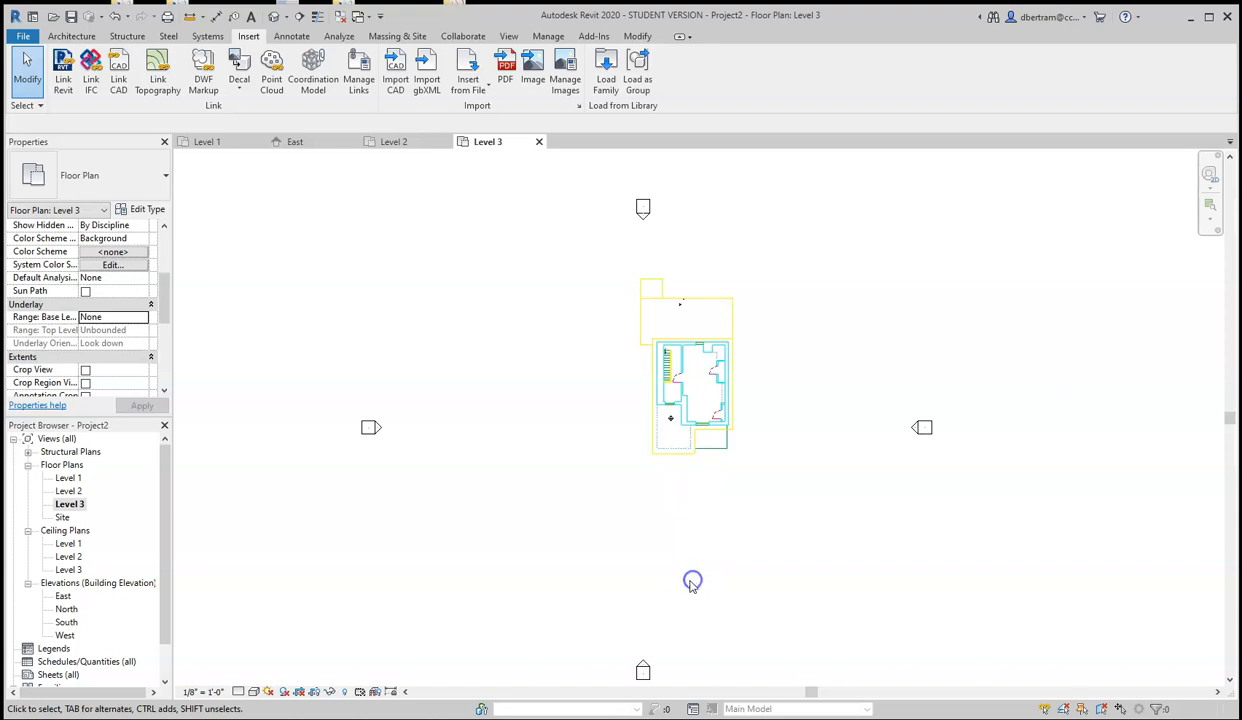
{"action": "double_click", "coordinate": [69, 477]}
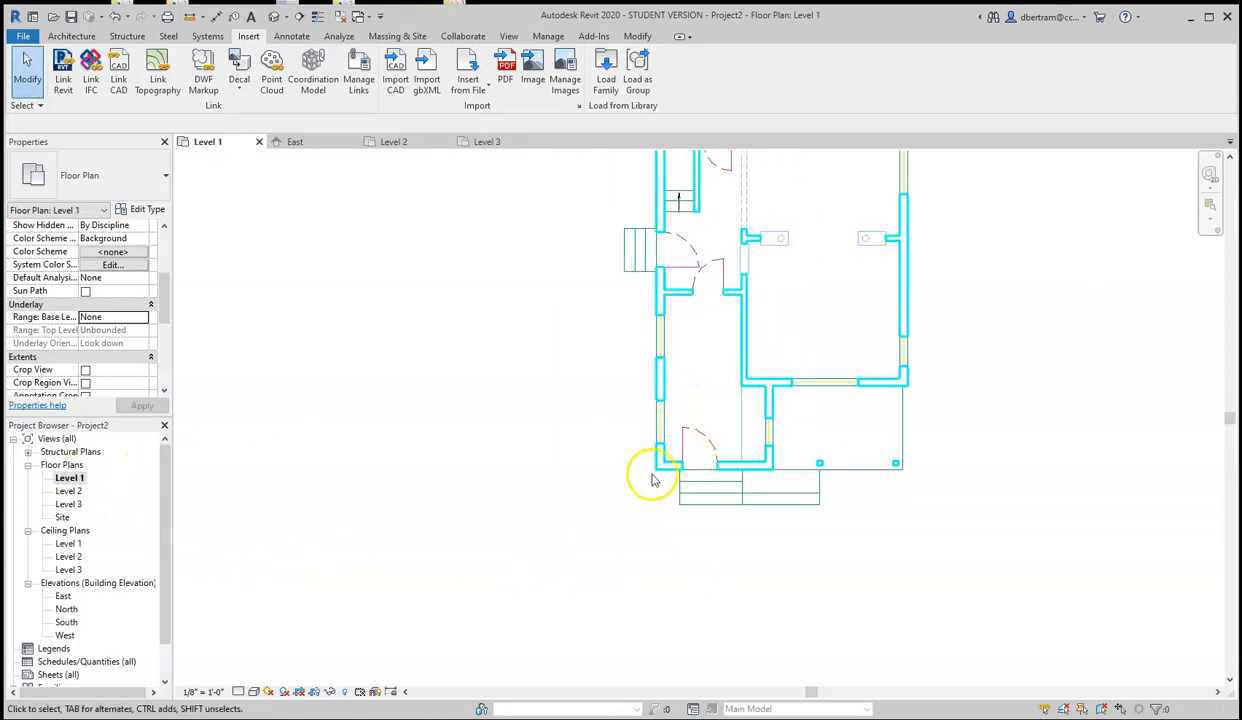
Open and close the Level 3 ceiling plan, collapse Ceiling Plans, and show the East elevation.
{"action": "left_click", "coordinate": [655, 475]}
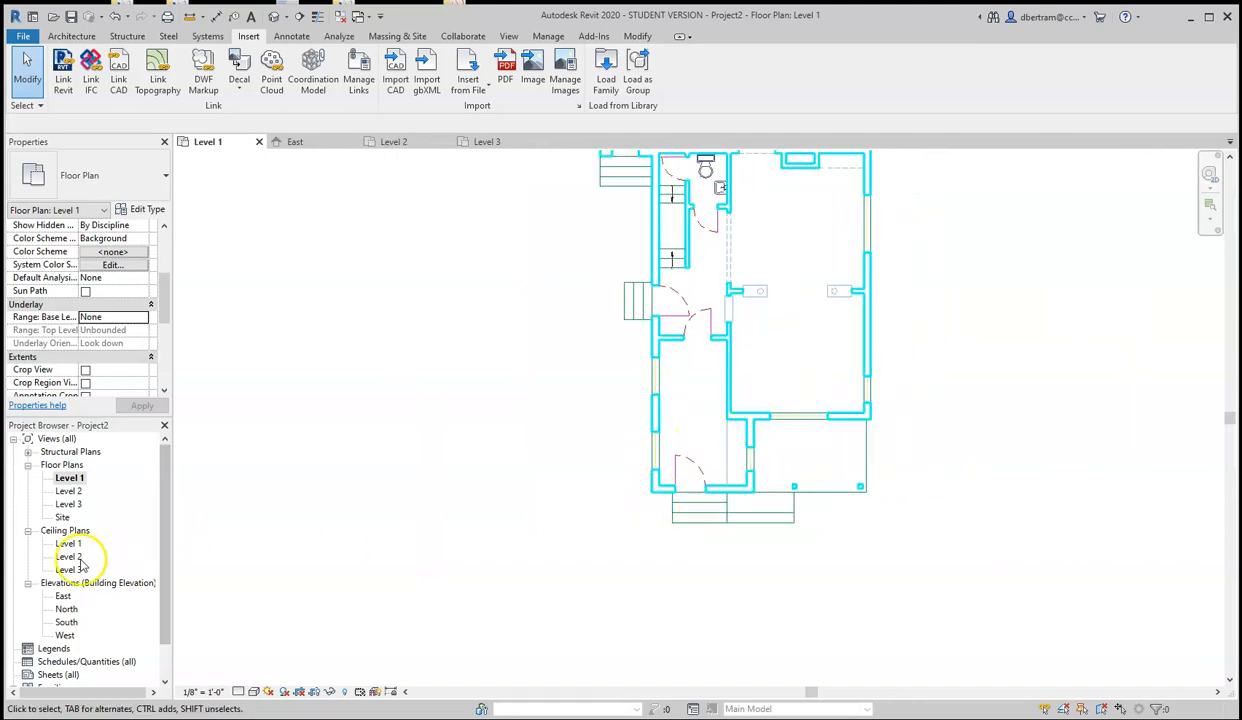
{"action": "double_click", "coordinate": [69, 569]}
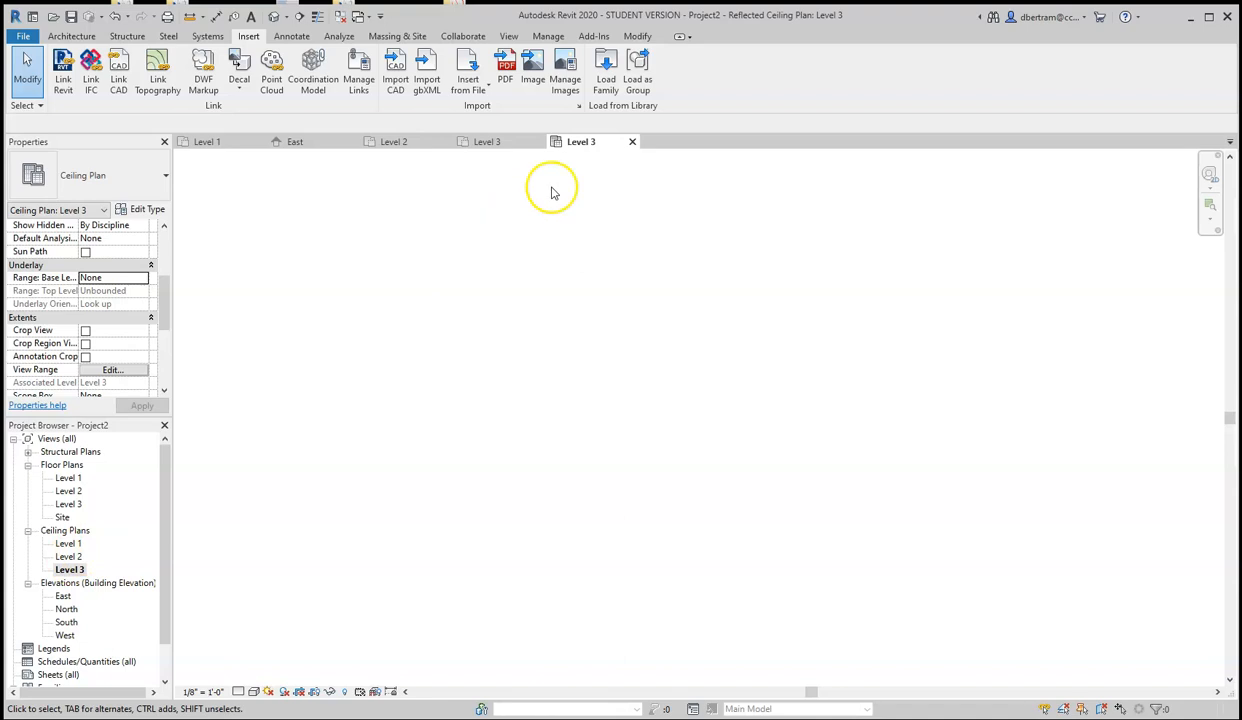
{"action": "double_click", "coordinate": [68, 477]}
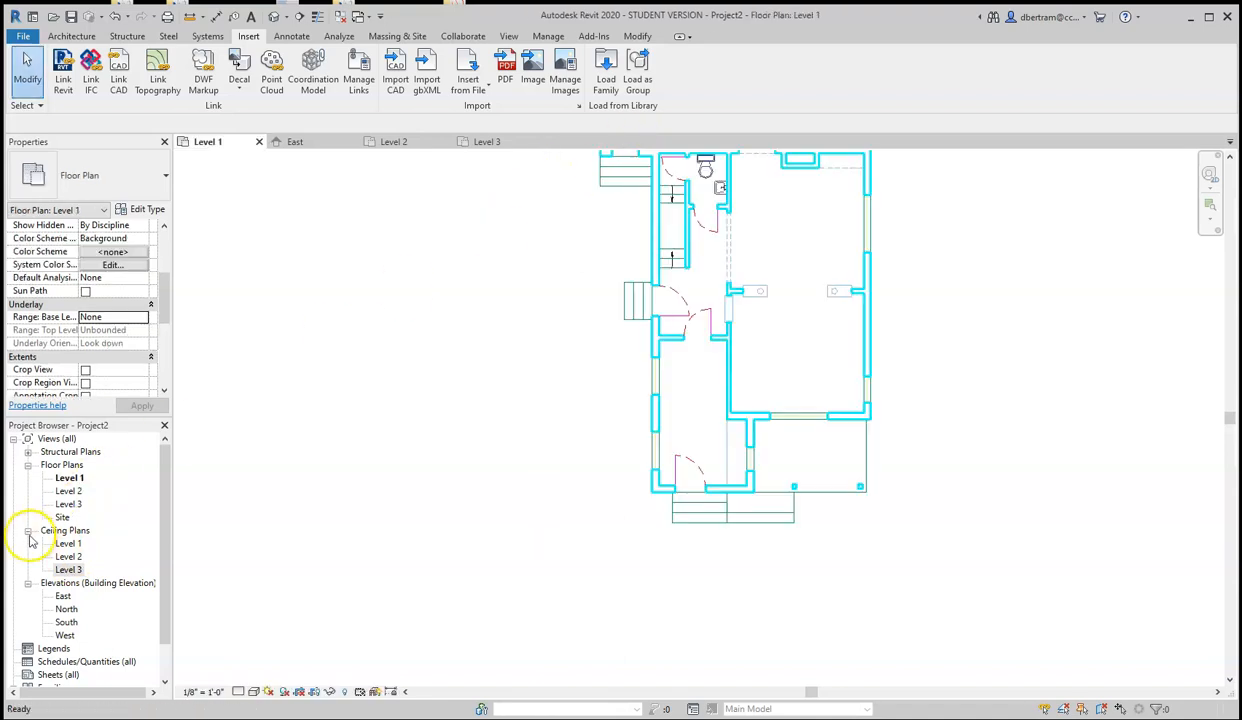
{"action": "left_click", "coordinate": [28, 530]}
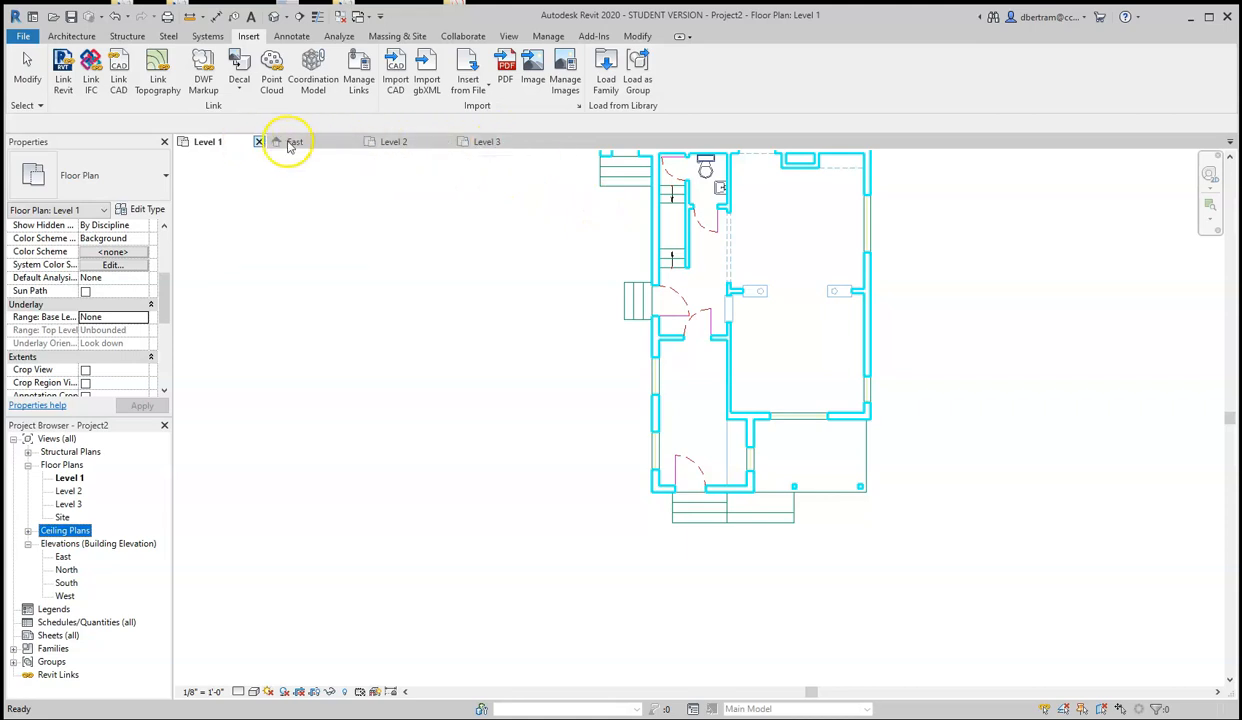
{"action": "left_click", "coordinate": [295, 141]}
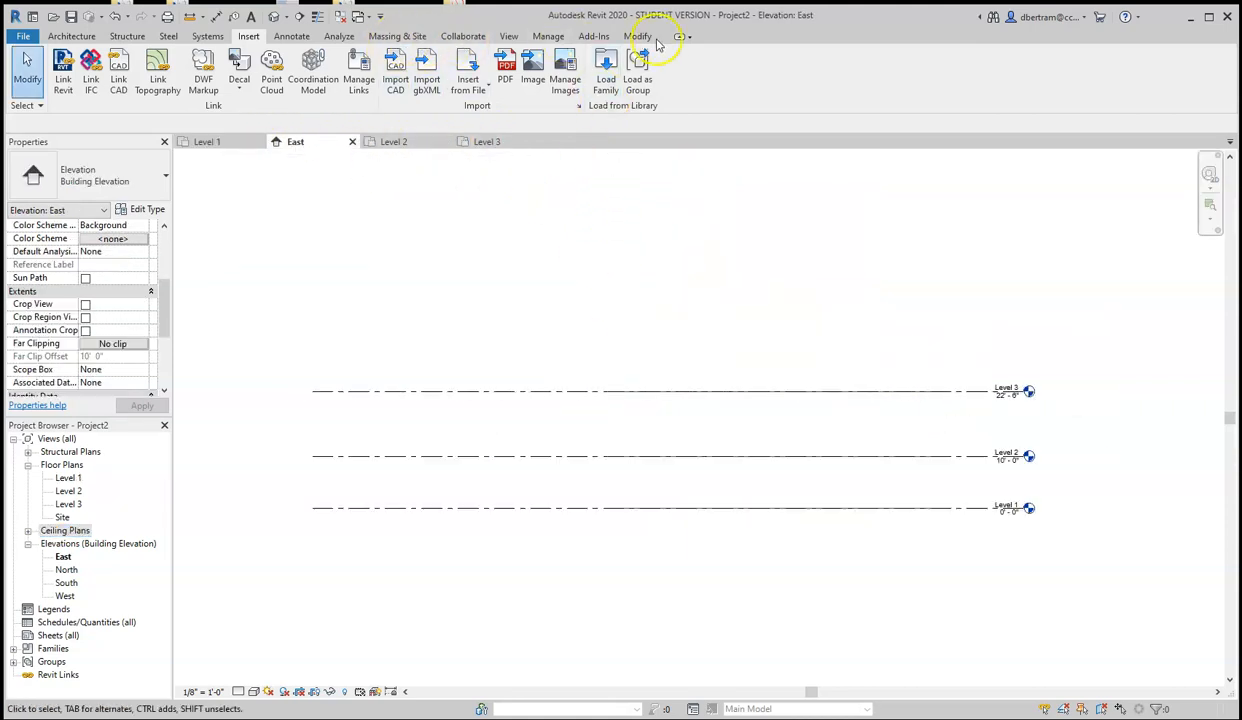
Draw a Level 4 line at 38' above Level 3, then reopen the Level 1 plan.
{"action": "left_click", "coordinate": [71, 36]}
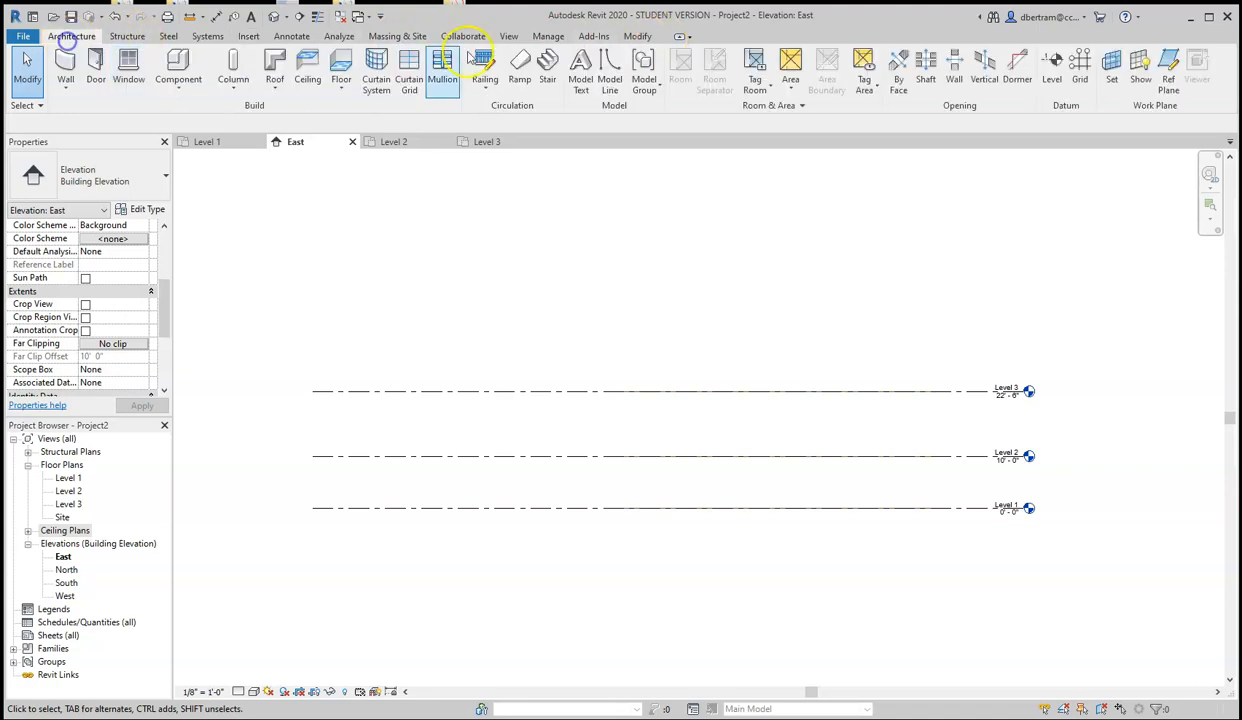
{"action": "left_click", "coordinate": [1051, 65]}
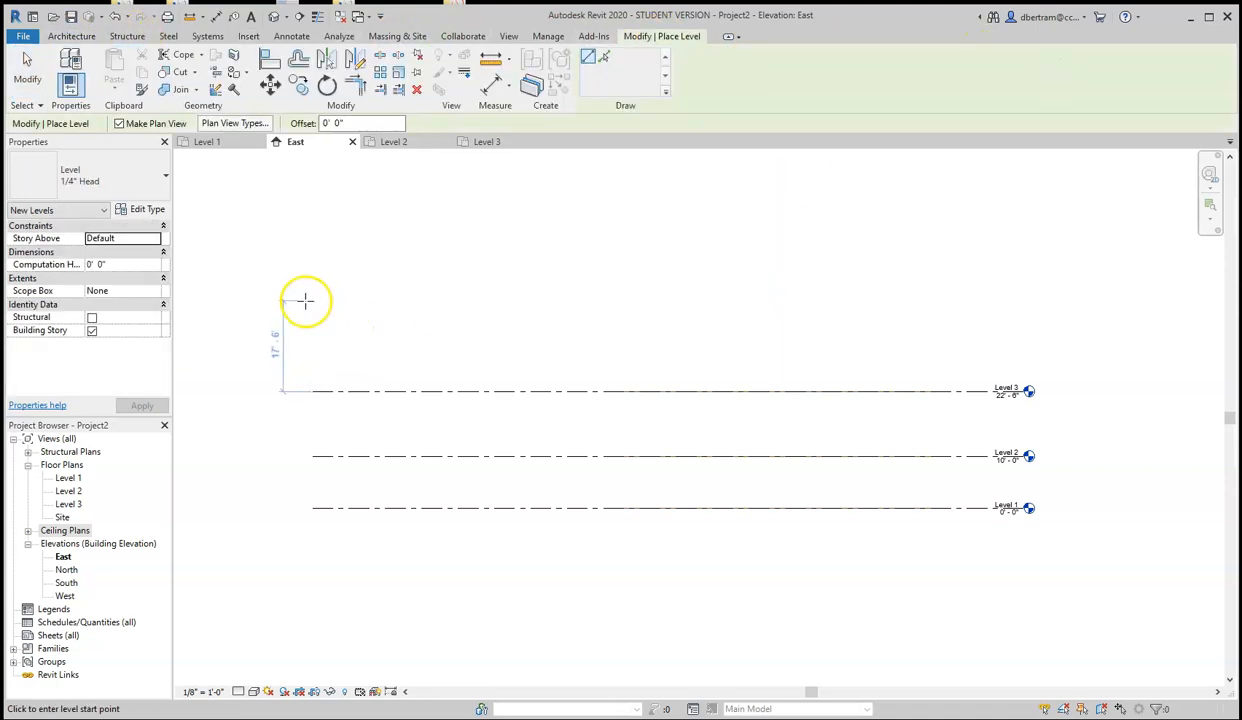
{"action": "left_click", "coordinate": [305, 310]}
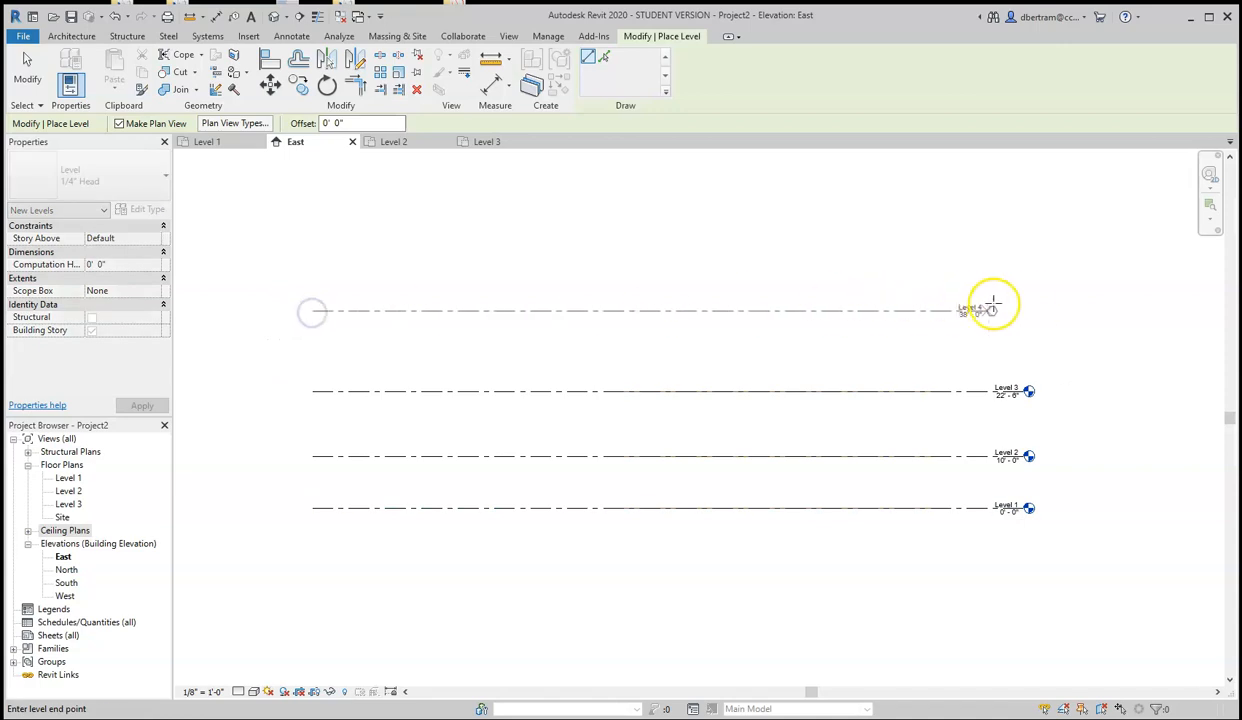
{"action": "left_click", "coordinate": [995, 310]}
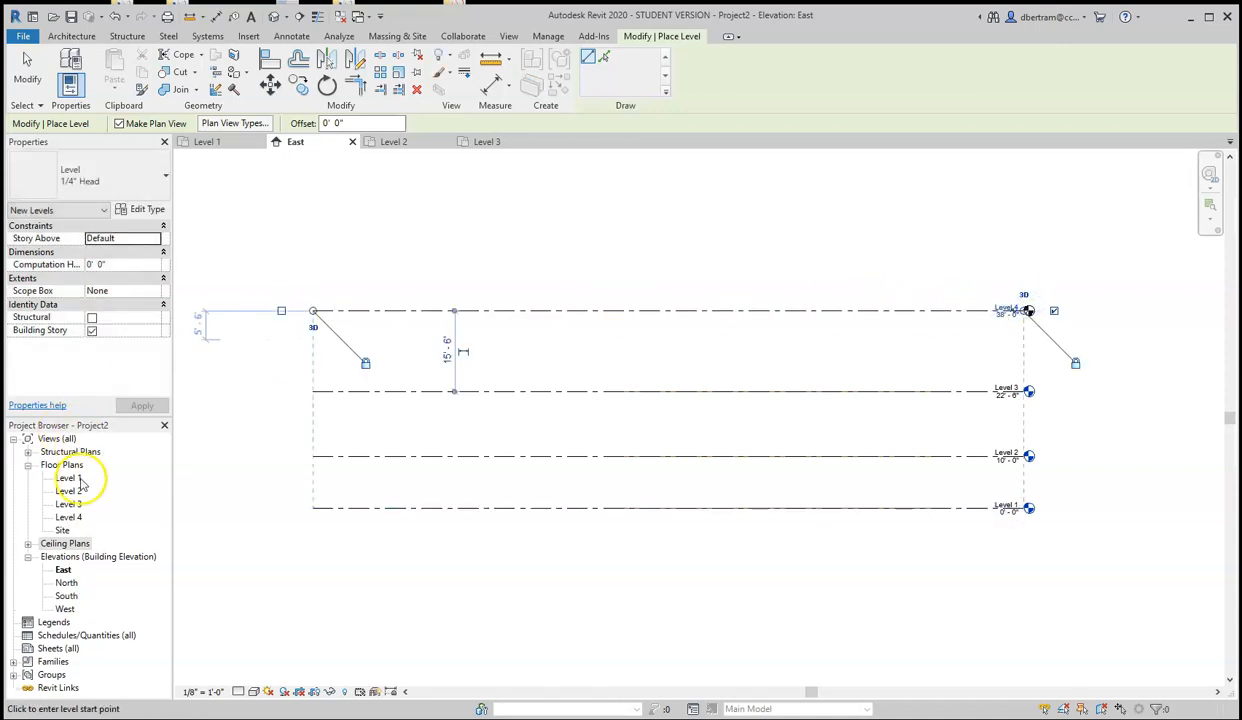
{"action": "double_click", "coordinate": [66, 477]}
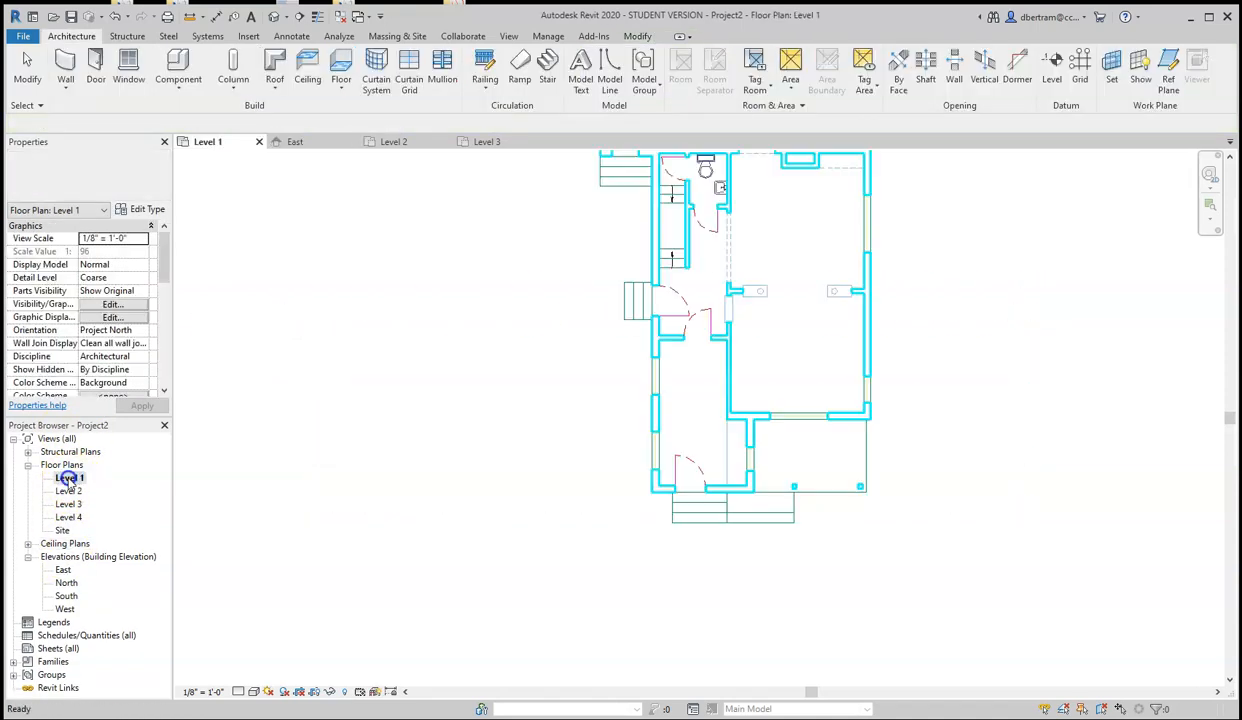
Draw Generic - 6" walls on Finish Face: Exterior along the Level 1 DWG outline.
{"action": "left_click", "coordinate": [808, 342]}
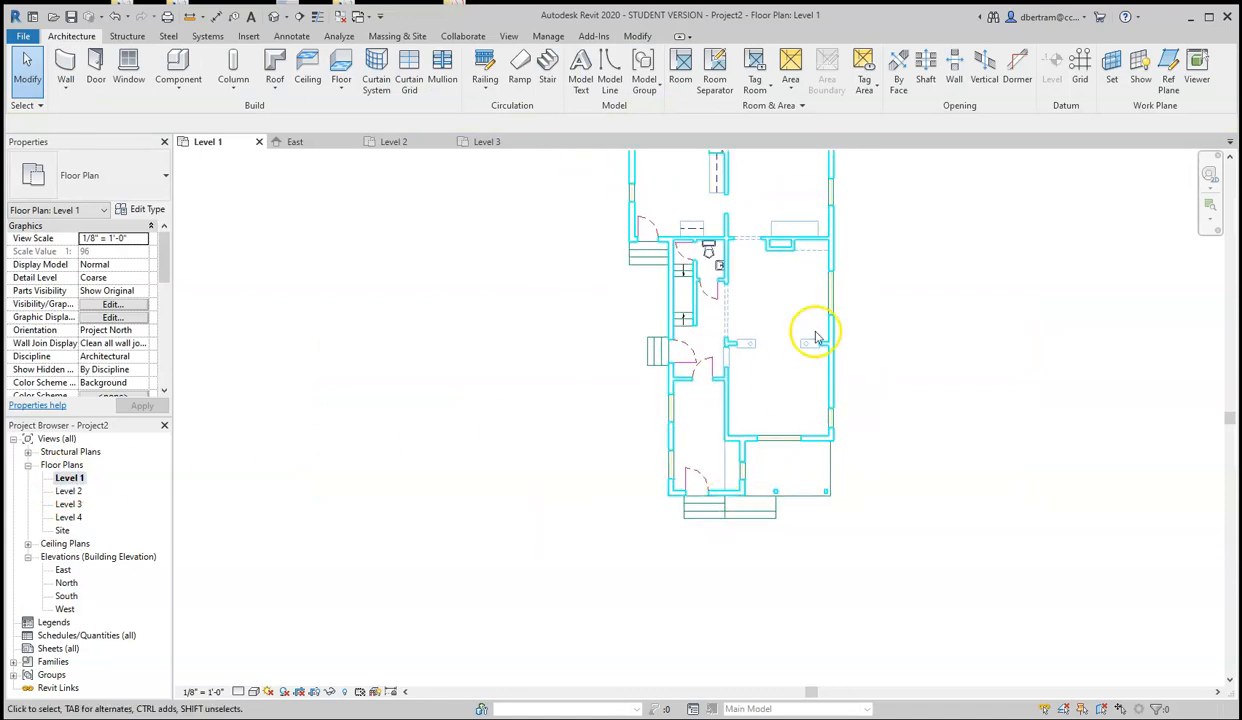
{"action": "left_click", "coordinate": [65, 72]}
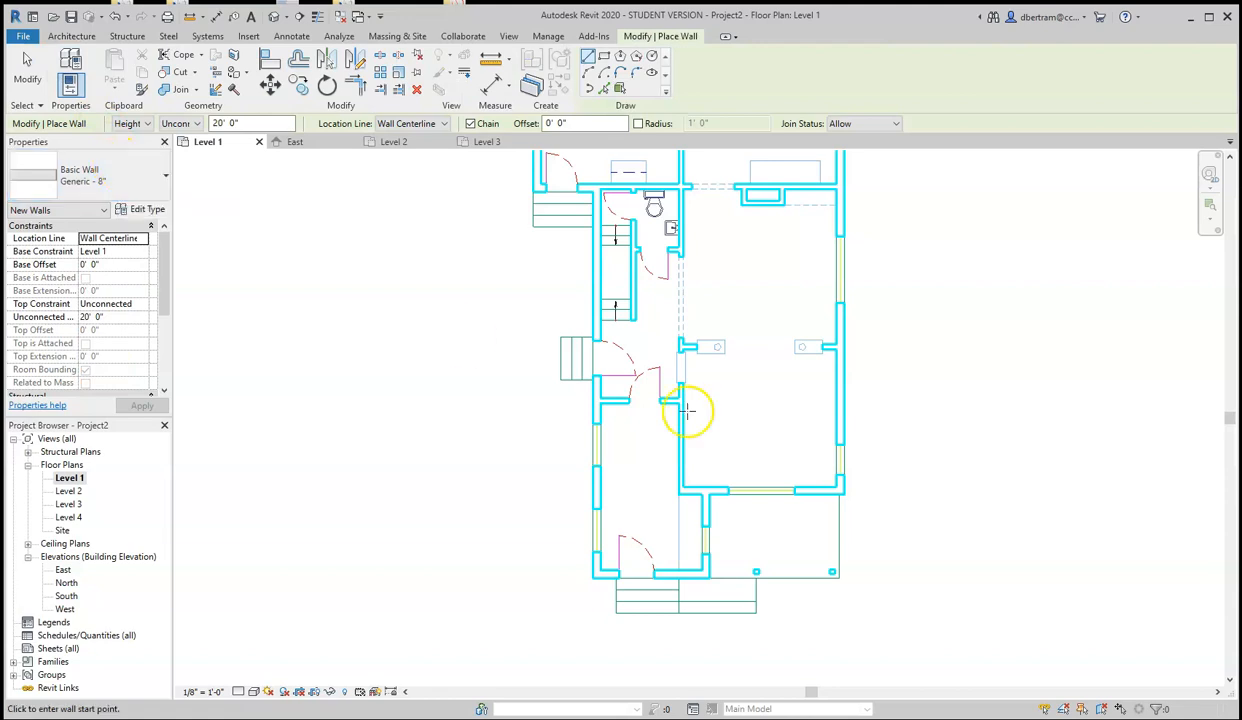
{"action": "left_click", "coordinate": [165, 175]}
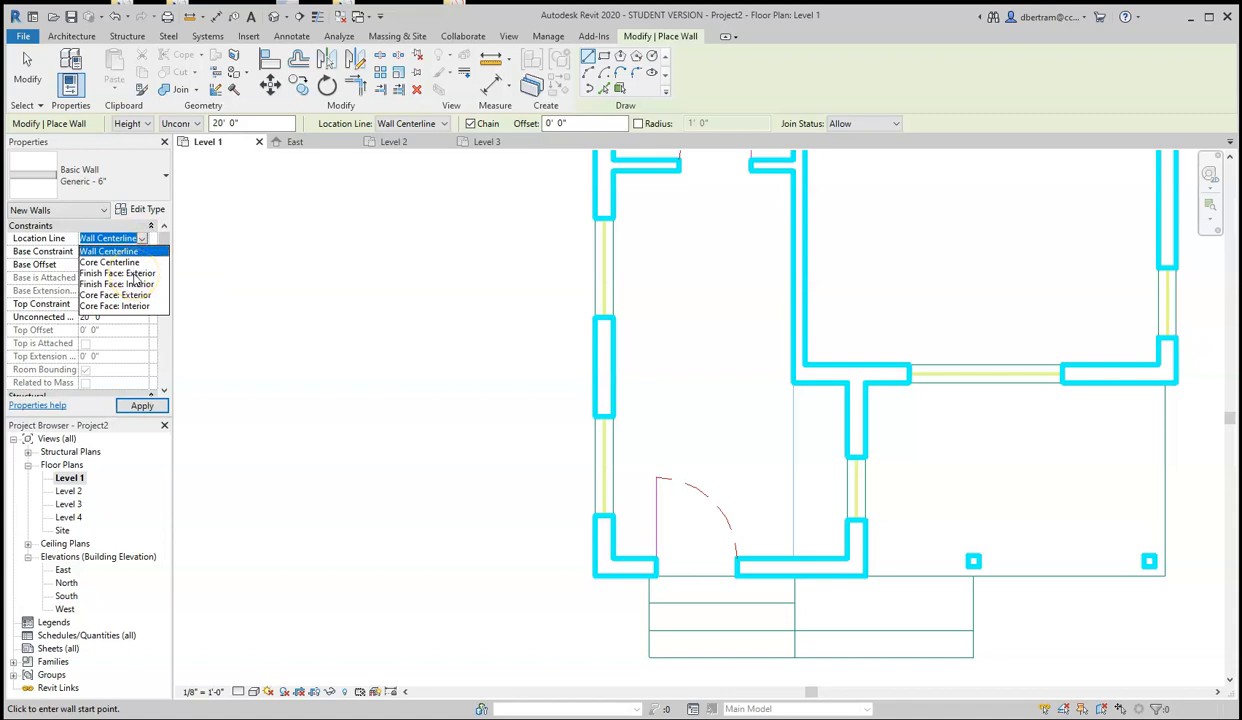
{"action": "left_click", "coordinate": [118, 273]}
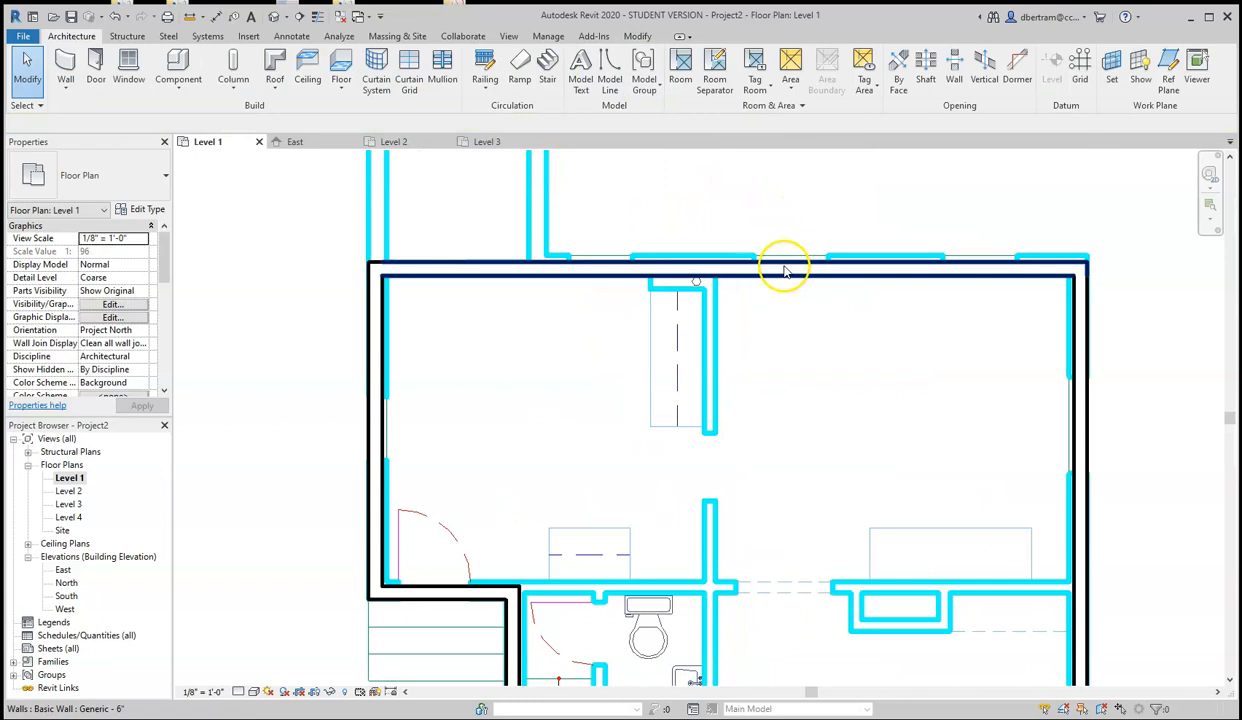
{"action": "left_click", "coordinate": [785, 268]}
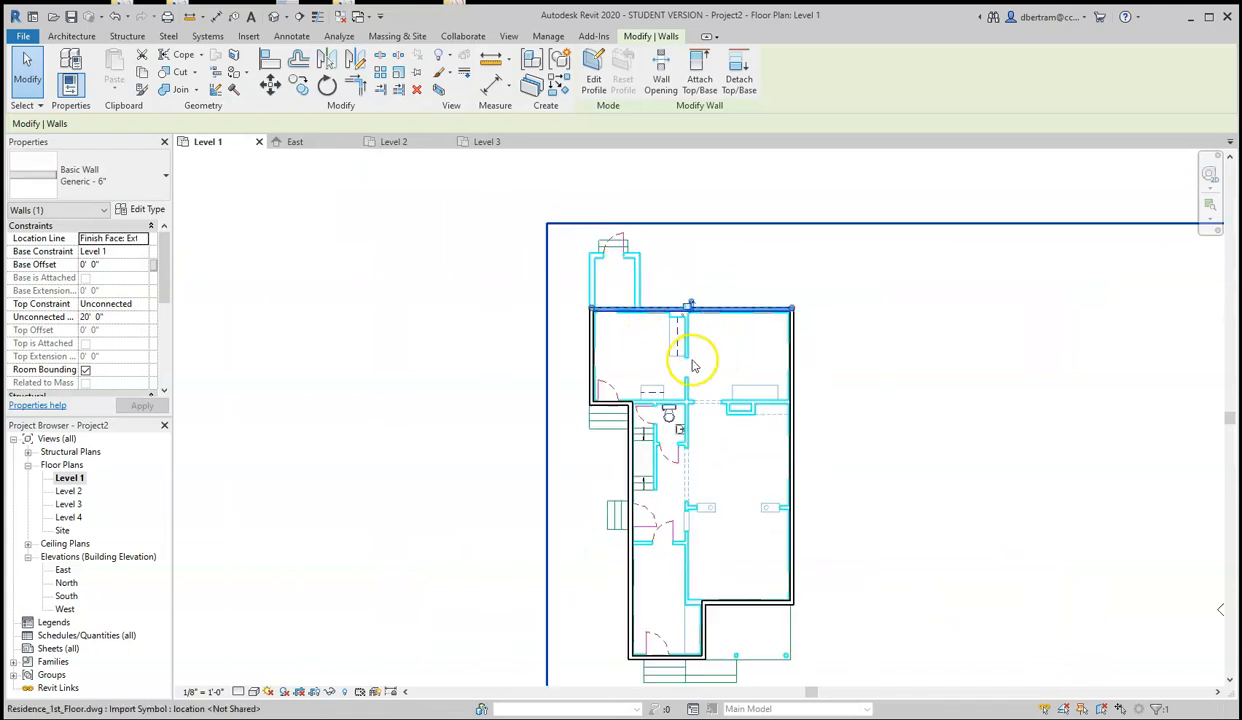
Select all eight exterior walls and set their Top Constraint to Up to level: Level 4.
{"action": "left_click", "coordinate": [896, 664]}
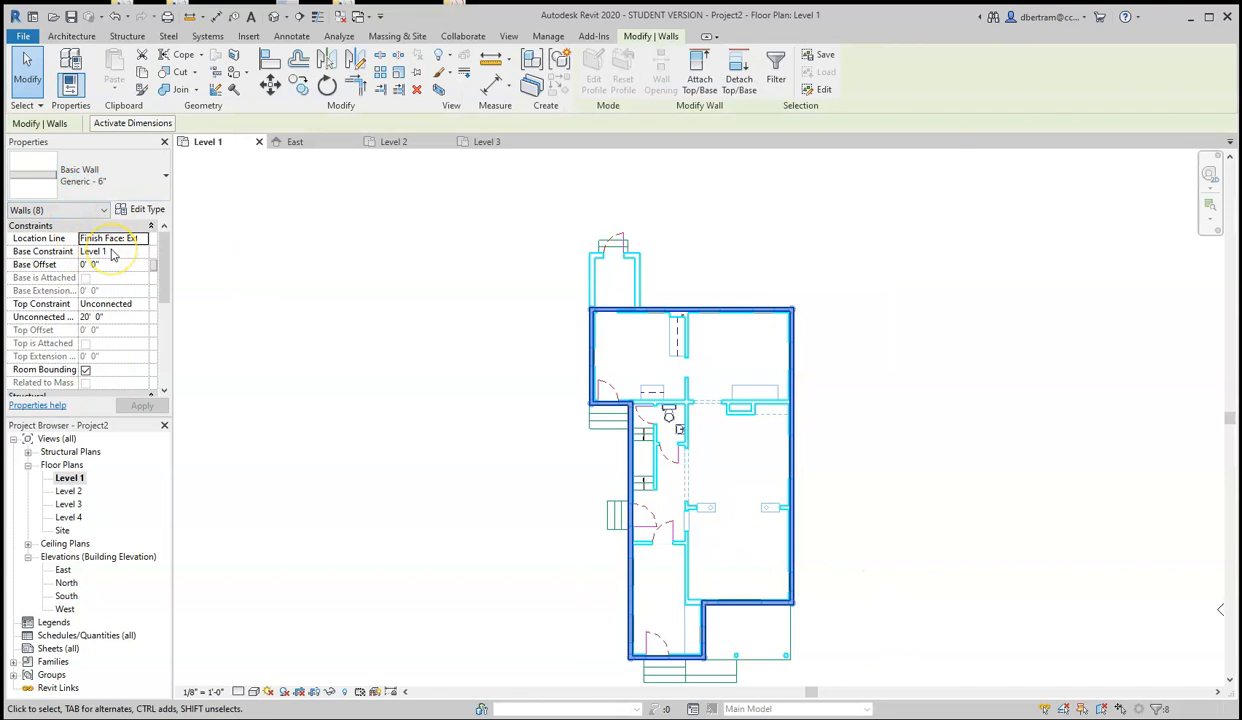
{"action": "mouse_move", "coordinate": [116, 305]}
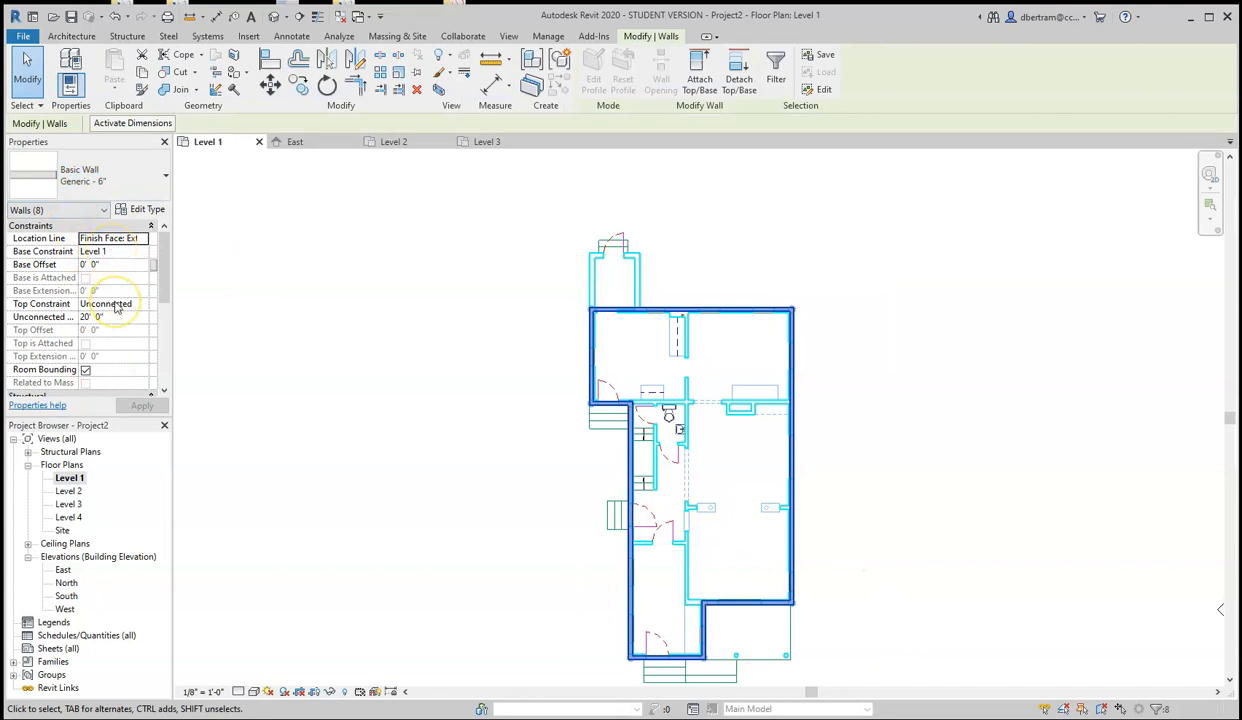
{"action": "left_click", "coordinate": [144, 303]}
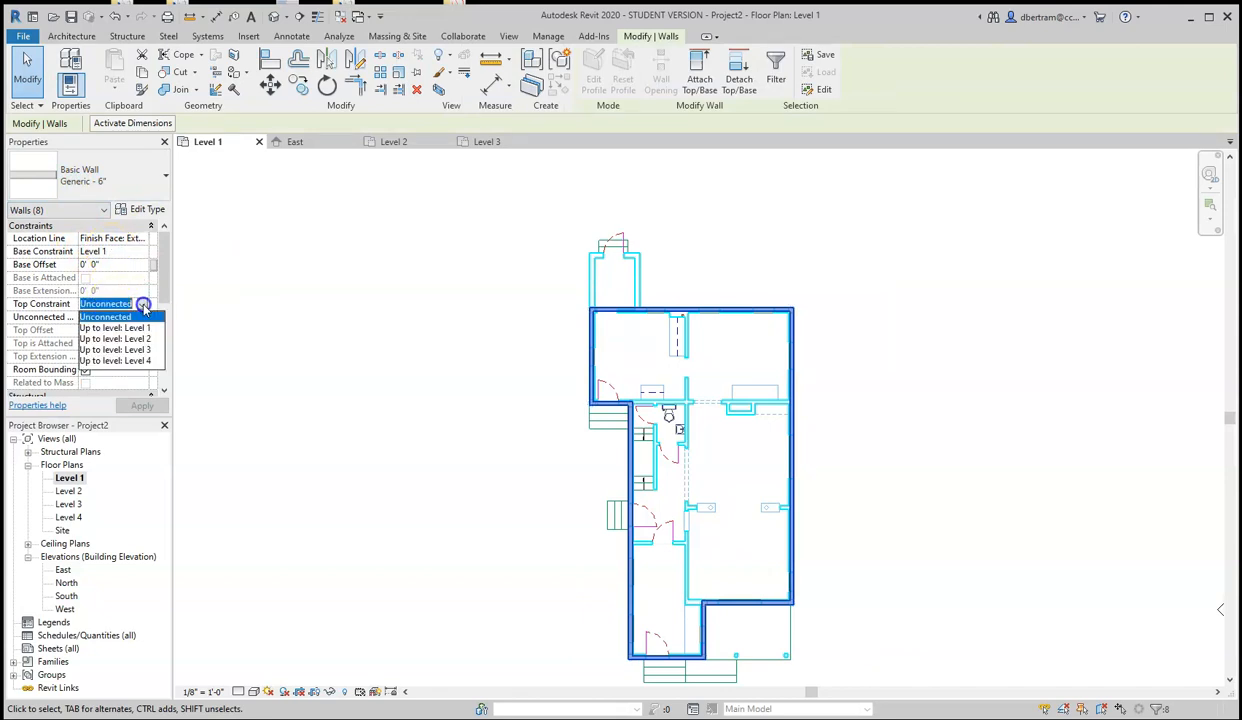
{"action": "left_click", "coordinate": [115, 338]}
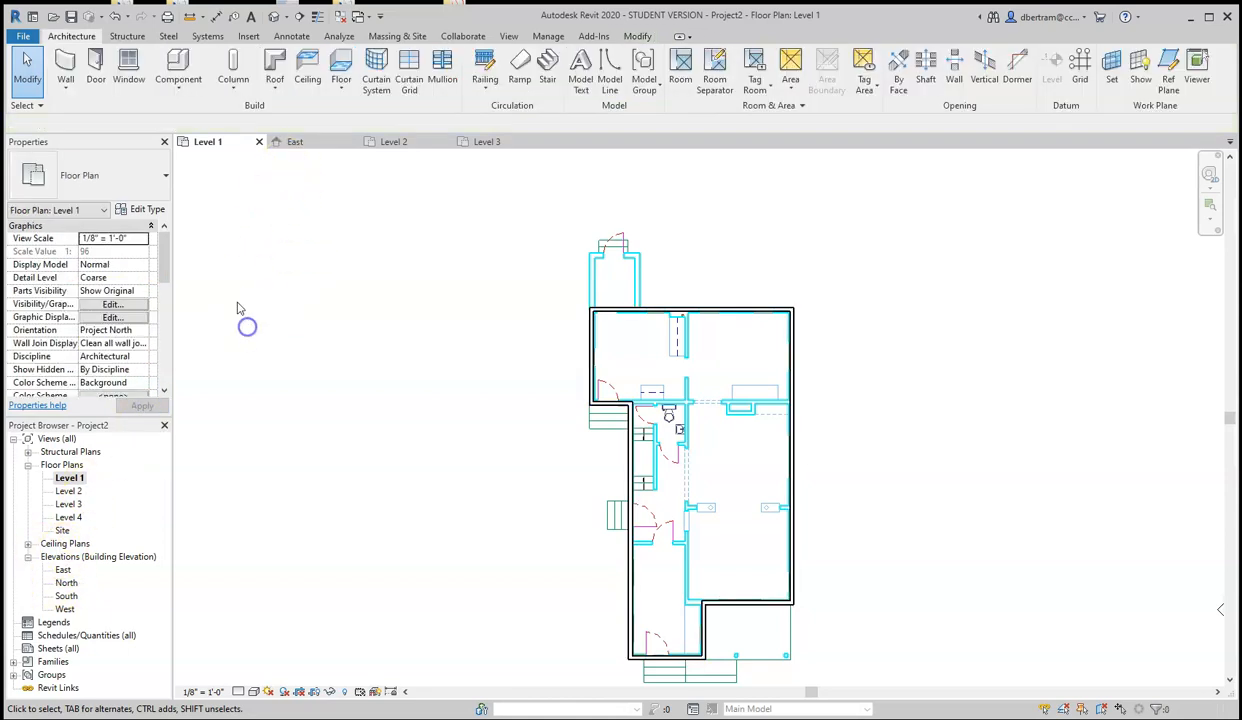
{"action": "mouse_move", "coordinate": [280, 110]}
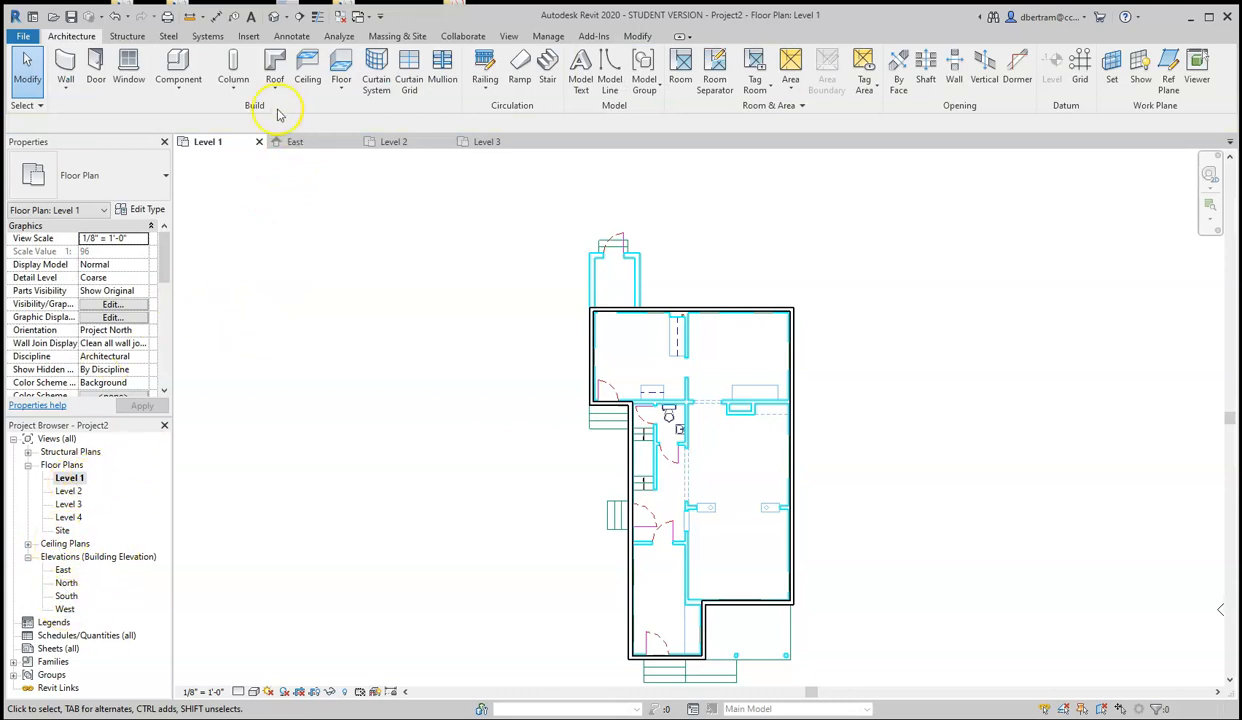
Switch to the Default 3D View of the project.
{"action": "left_click", "coordinate": [285, 17]}
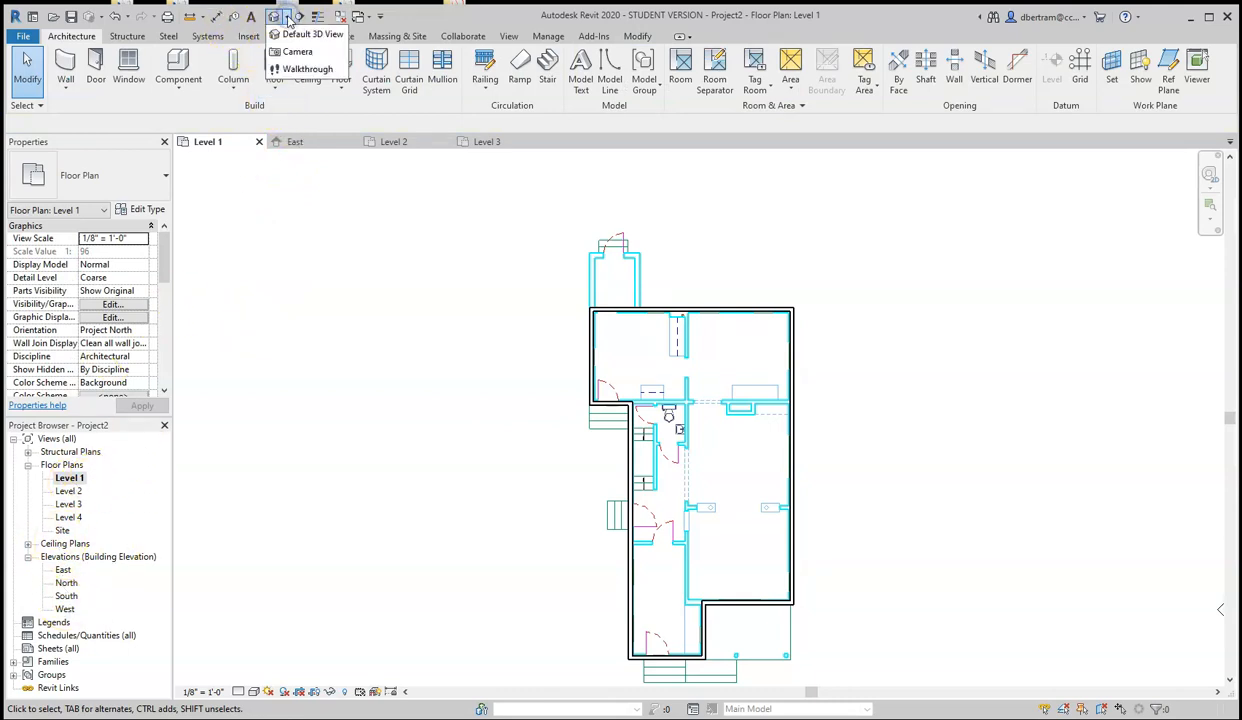
{"action": "mouse_move", "coordinate": [310, 34]}
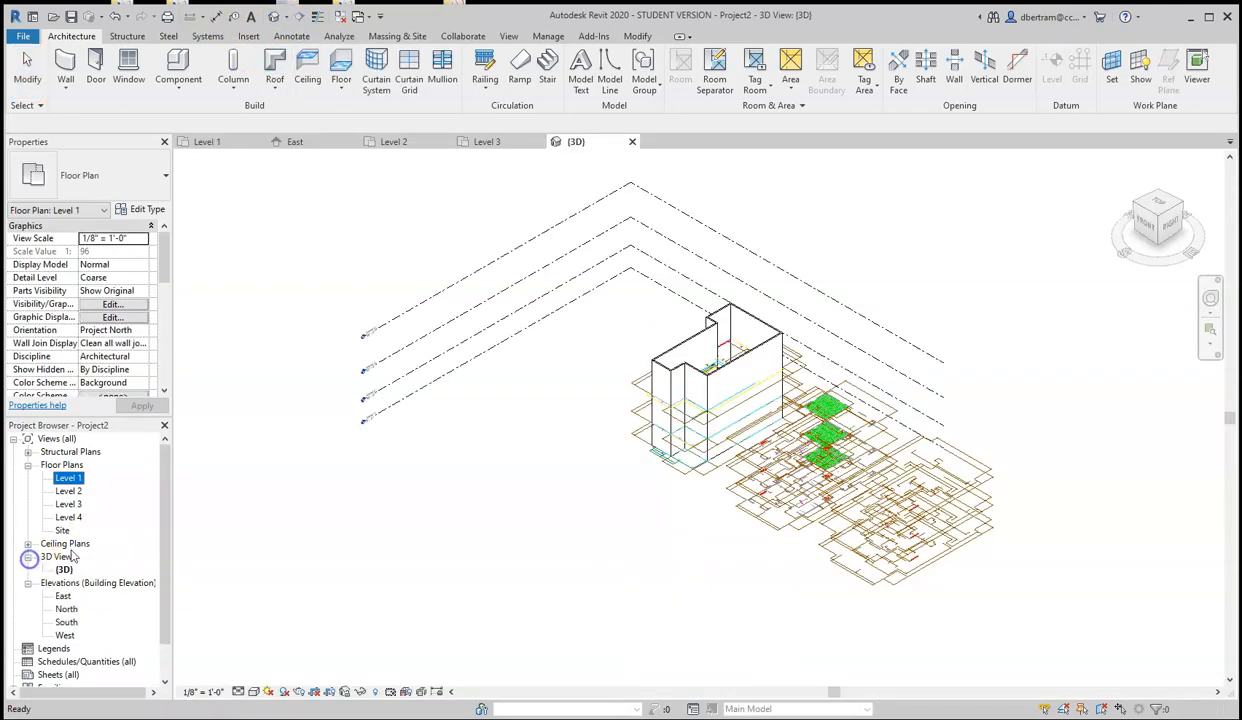
{"action": "left_click", "coordinate": [698, 420]}
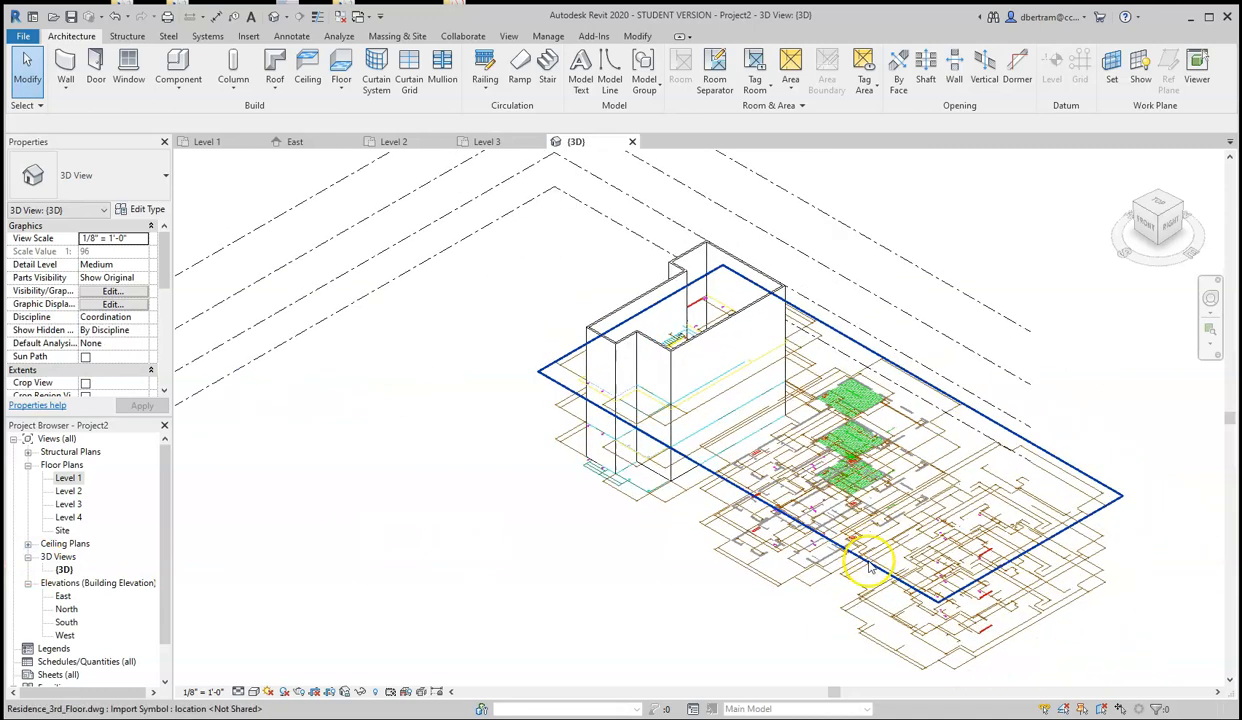
Hide the imported third-floor and first-floor DWG plans in the 3D view.
{"action": "left_click", "coordinate": [870, 560]}
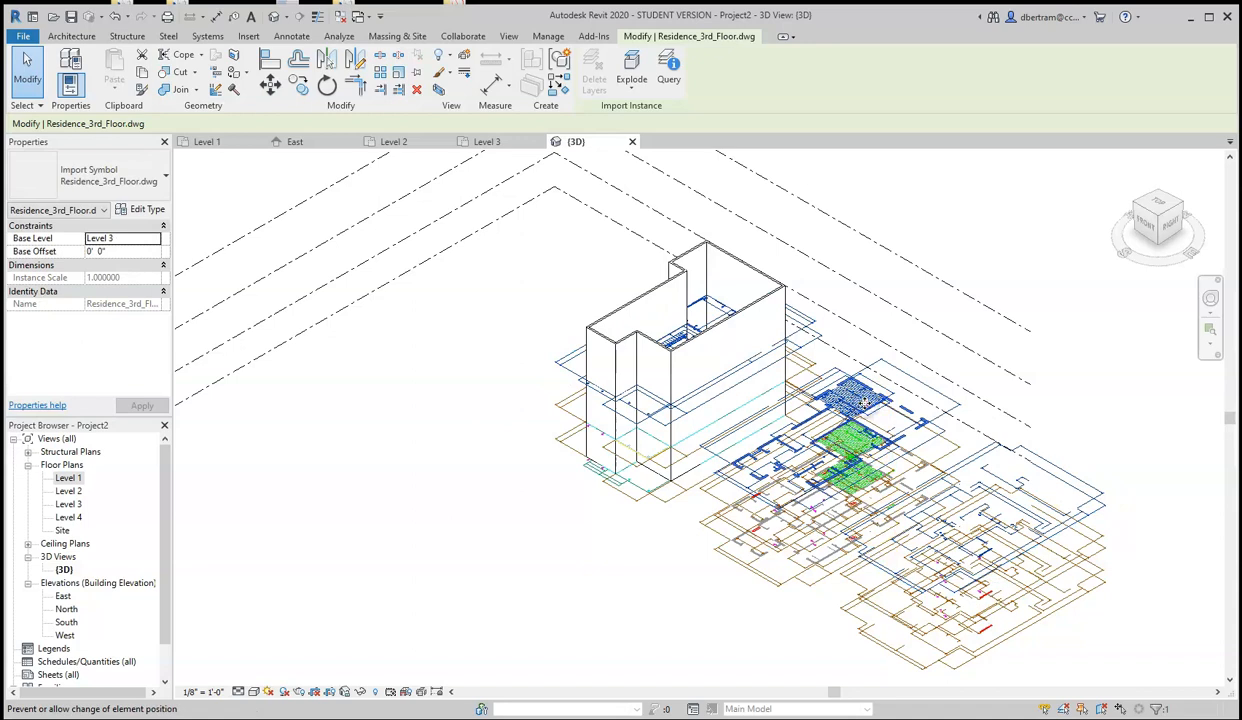
{"action": "right_click", "coordinate": [860, 400]}
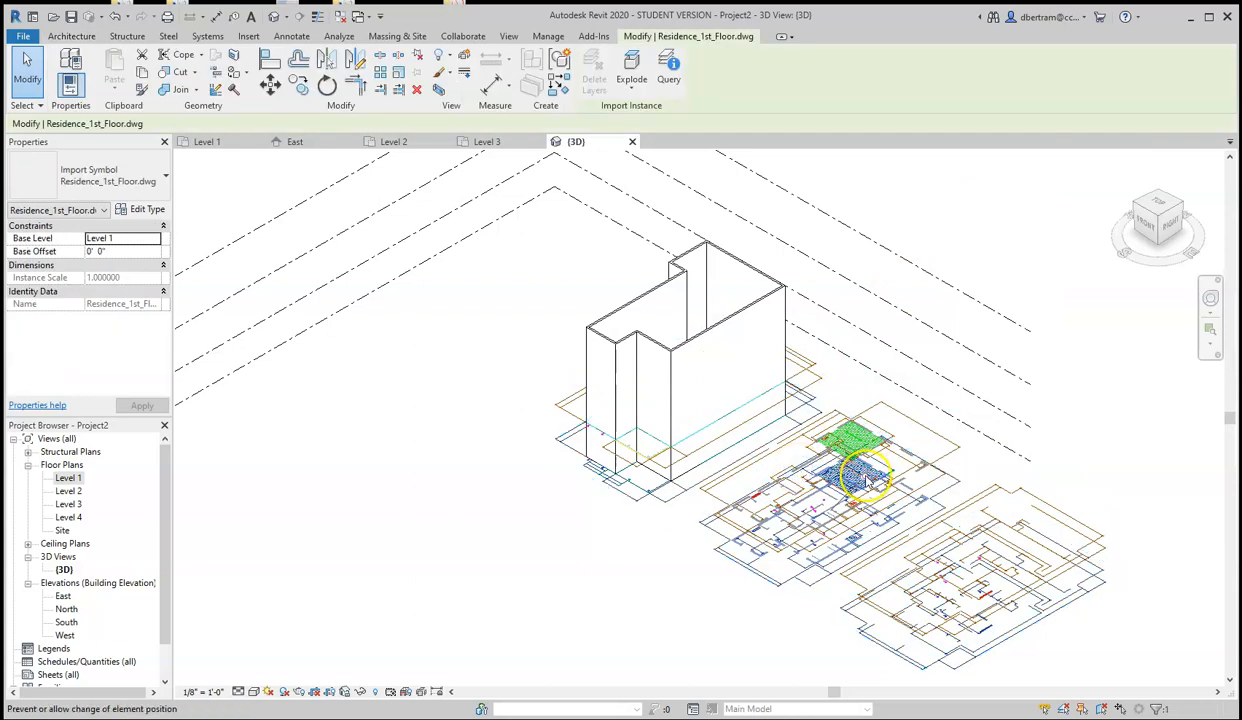
{"action": "right_click", "coordinate": [865, 475]}
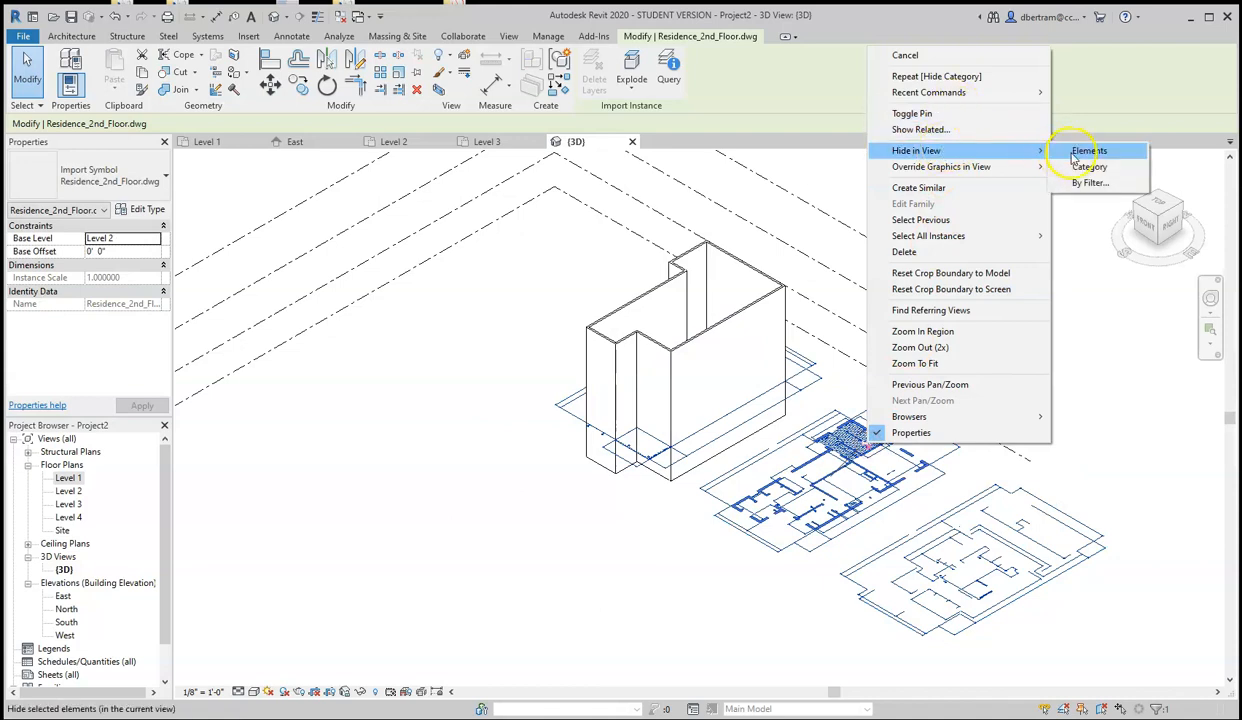
{"action": "left_click", "coordinate": [1088, 166]}
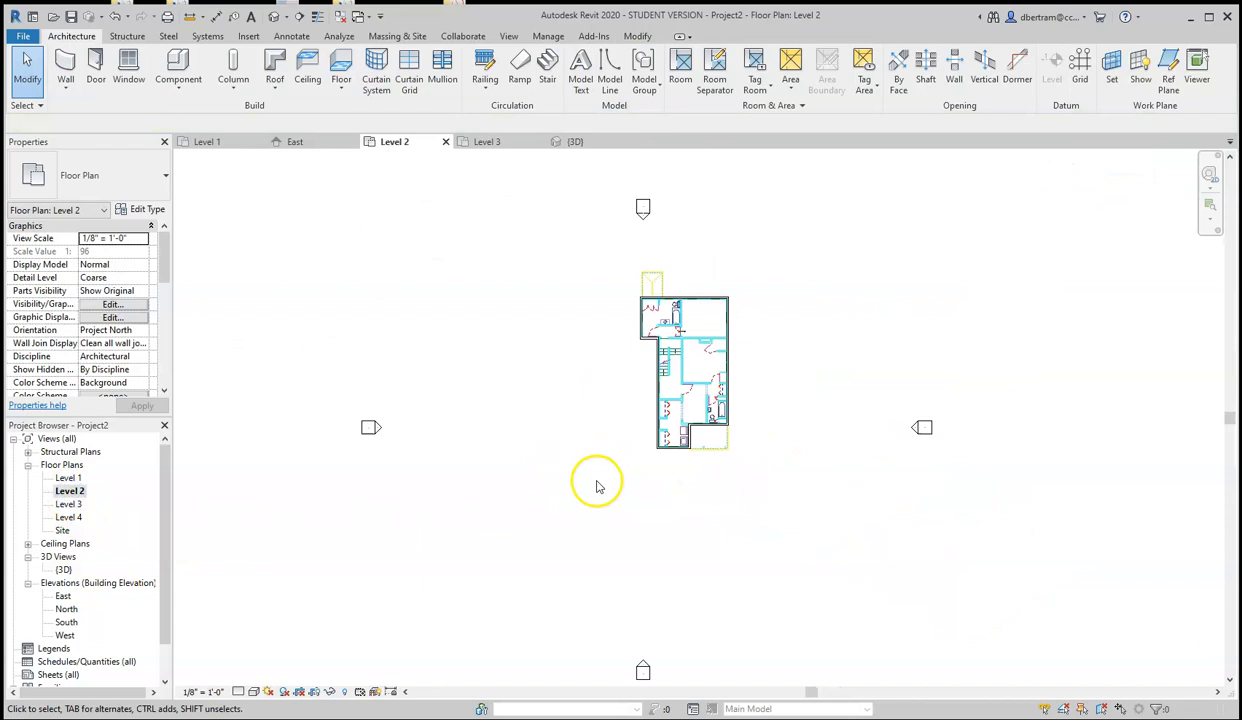
Browse the Level 2 and Level 3 plans, then reopen the Level 1 floor plan.
{"action": "scroll", "scroll_direction": "up", "scroll_amount": 3}
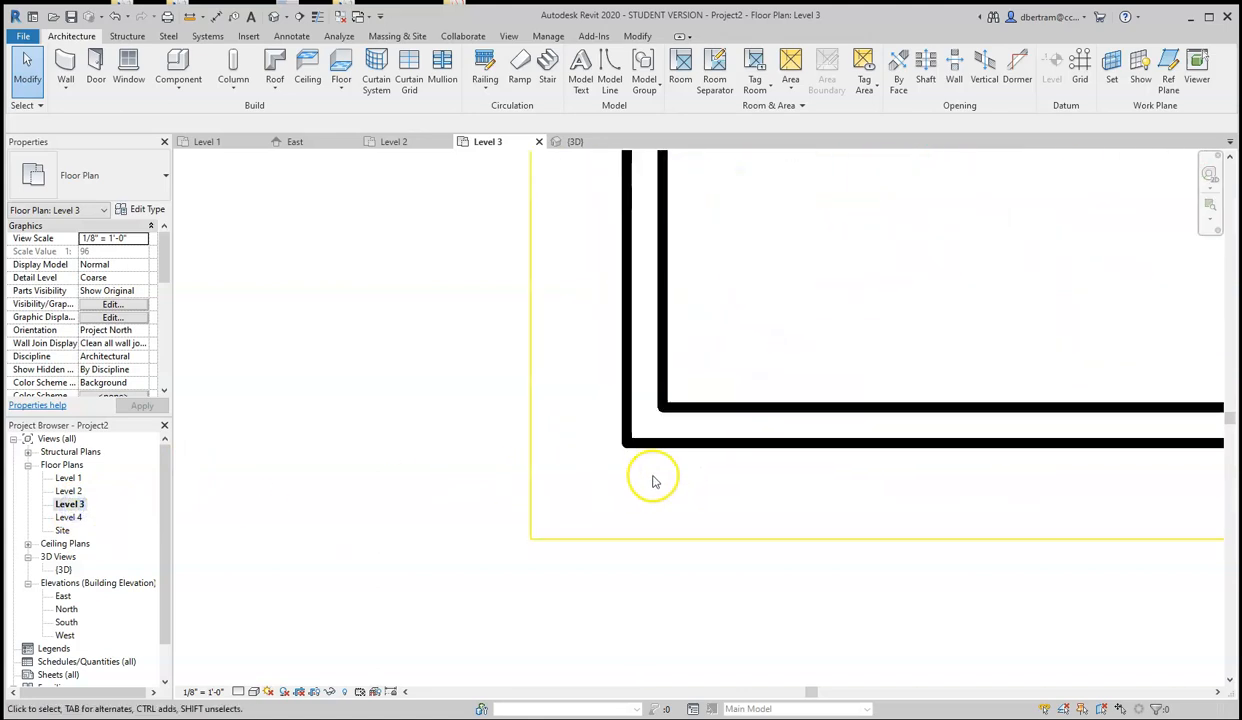
{"action": "left_click", "coordinate": [655, 445]}
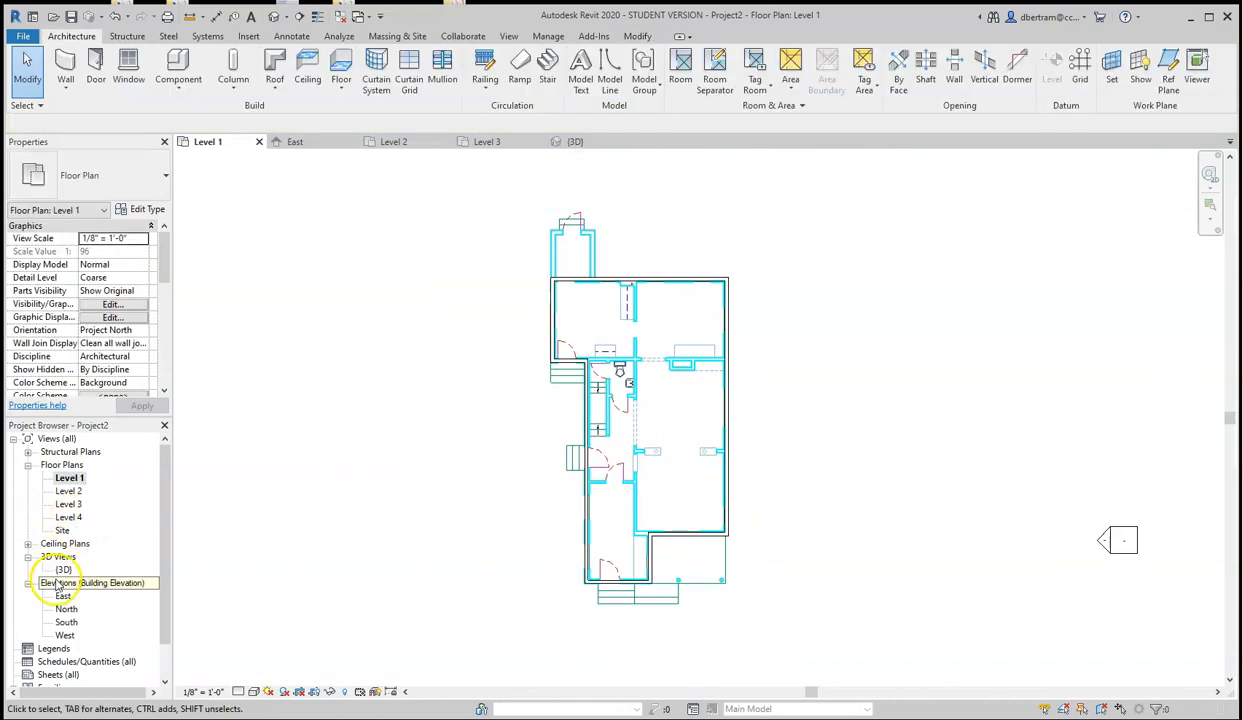
{"action": "double_click", "coordinate": [63, 569]}
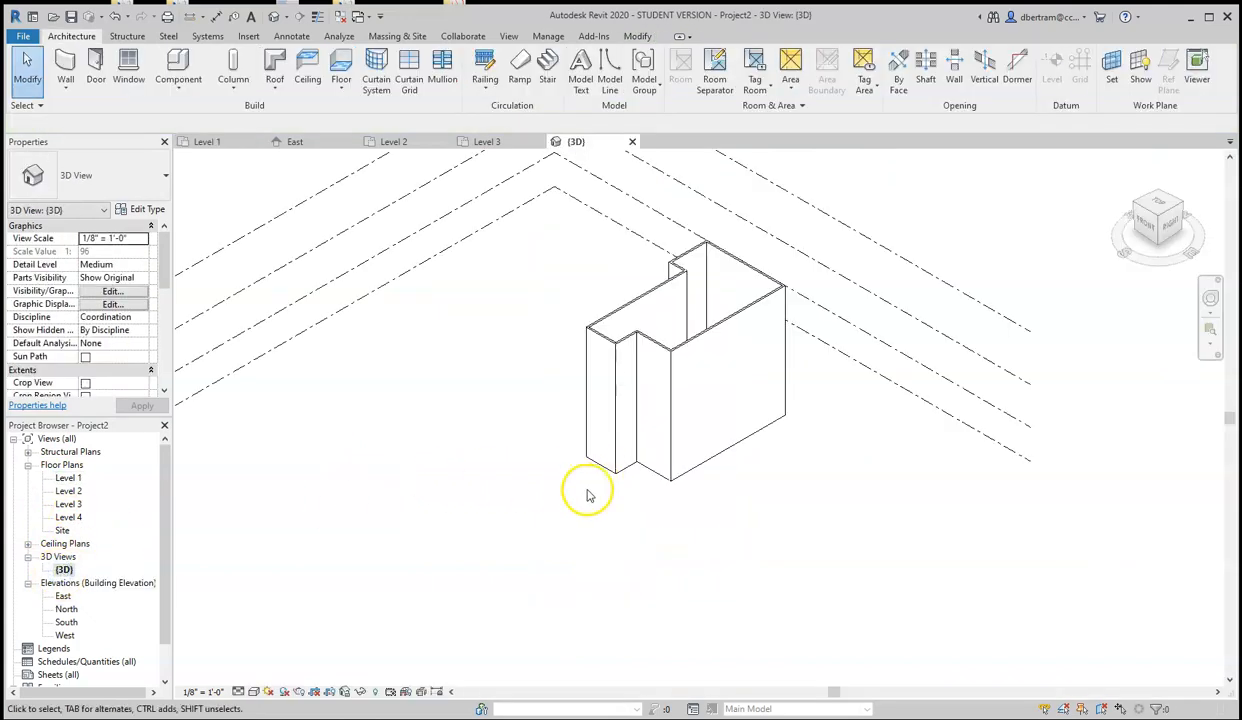
{"action": "double_click", "coordinate": [68, 477]}
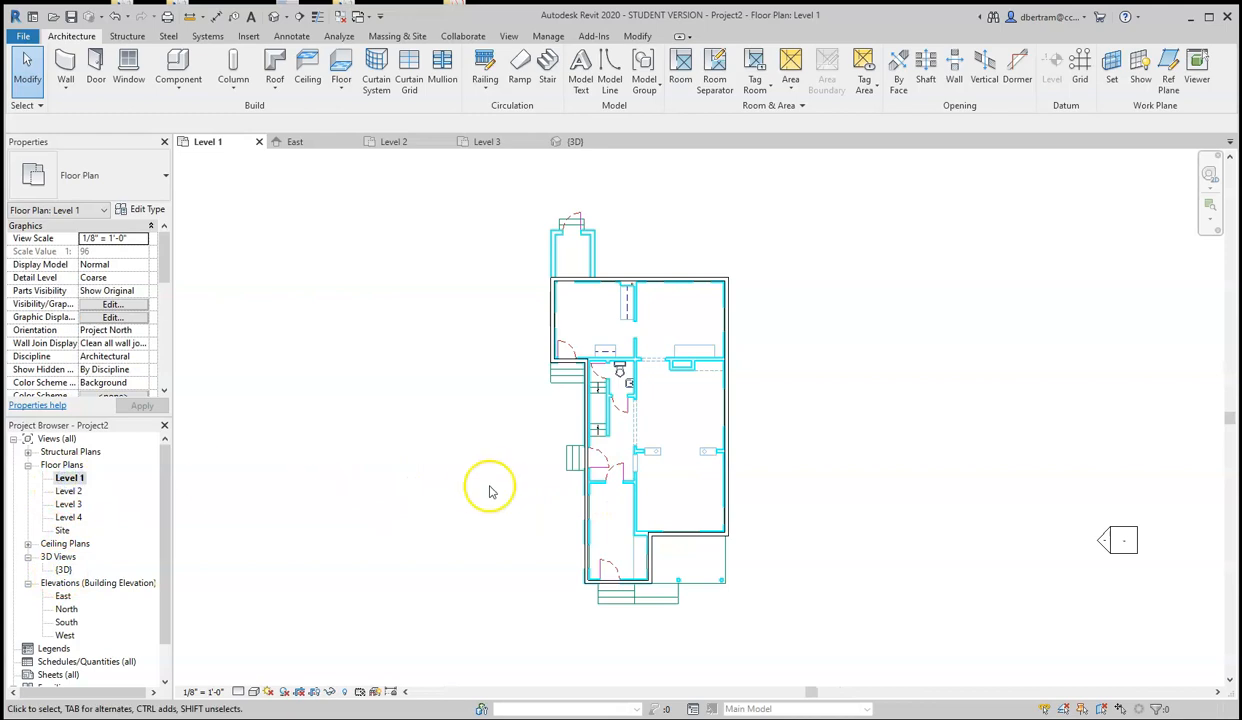
{"action": "mouse_move", "coordinate": [490, 490]}
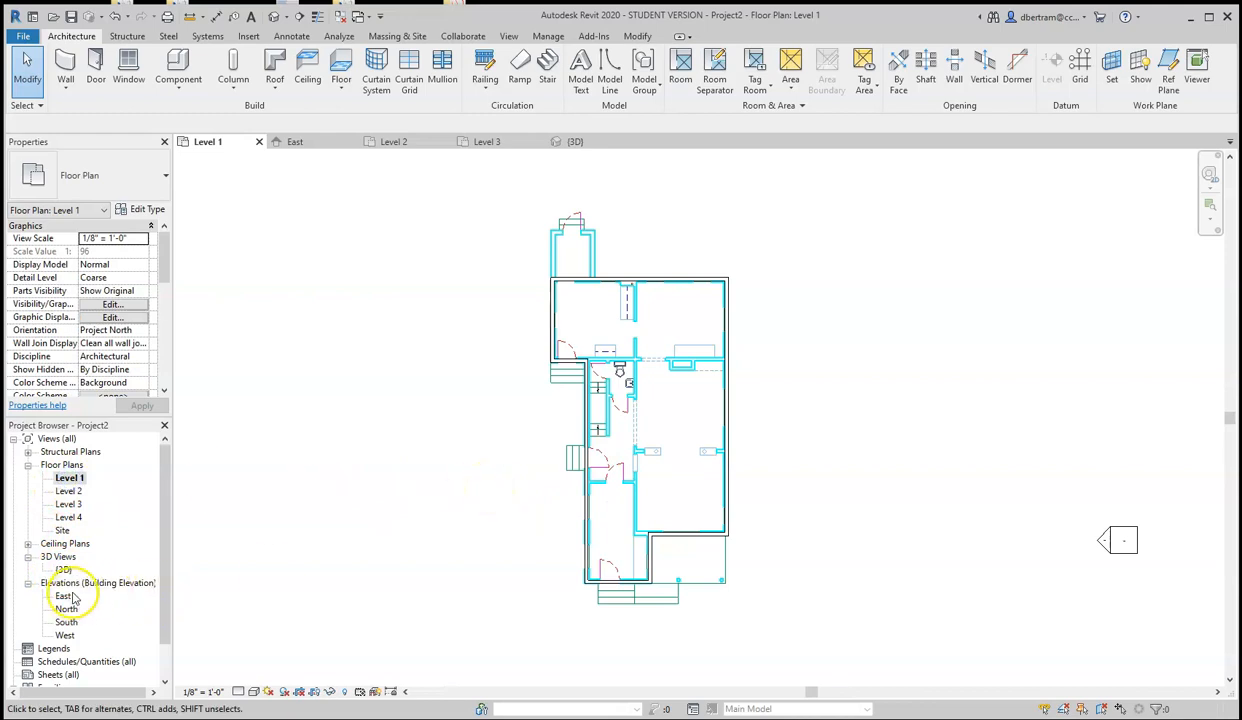
{"action": "mouse_move", "coordinate": [85, 642]}
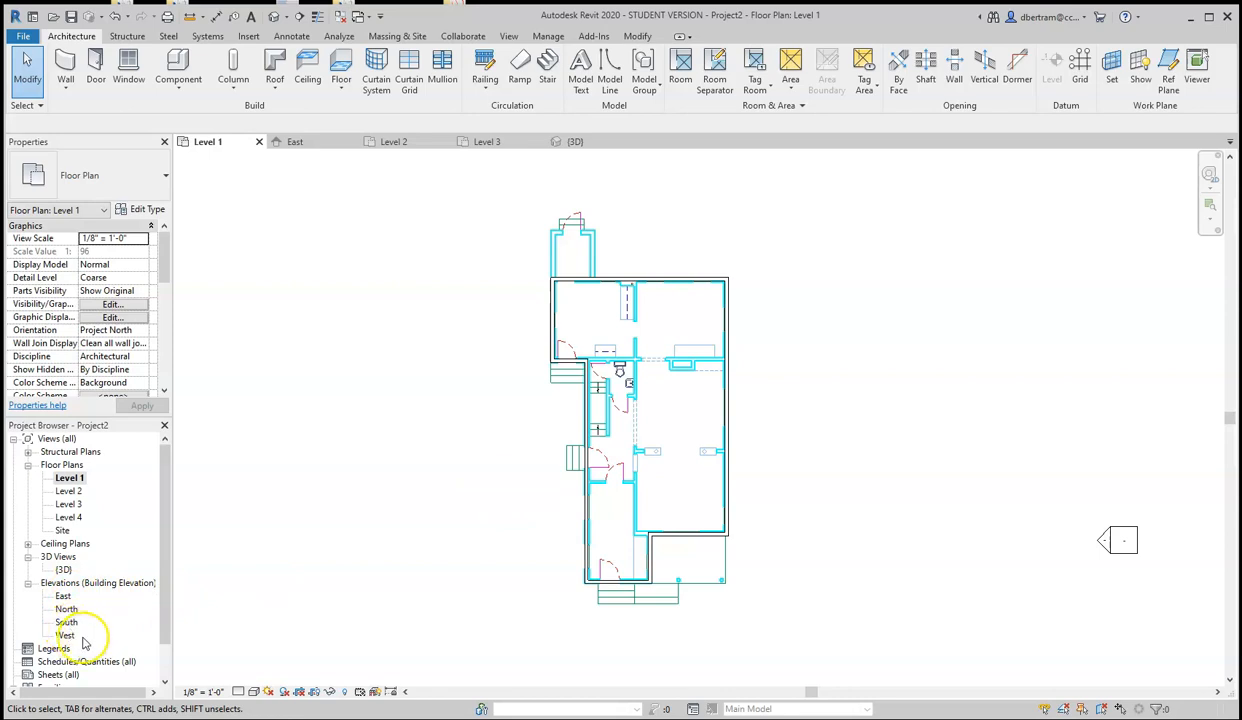
{"action": "mouse_move", "coordinate": [617, 488]}
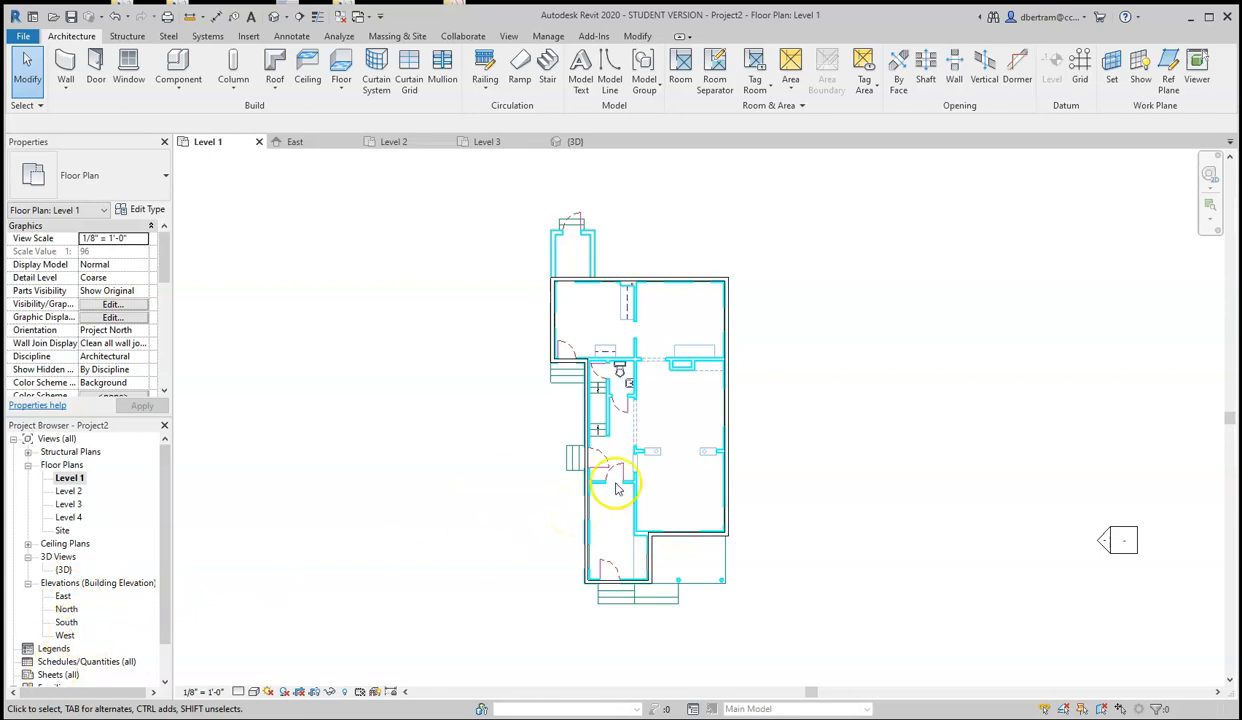
Zoom out, drag the four elevation markers closer to the house, and deselect.
{"action": "scroll", "scroll_direction": "down", "scroll_amount": 3}
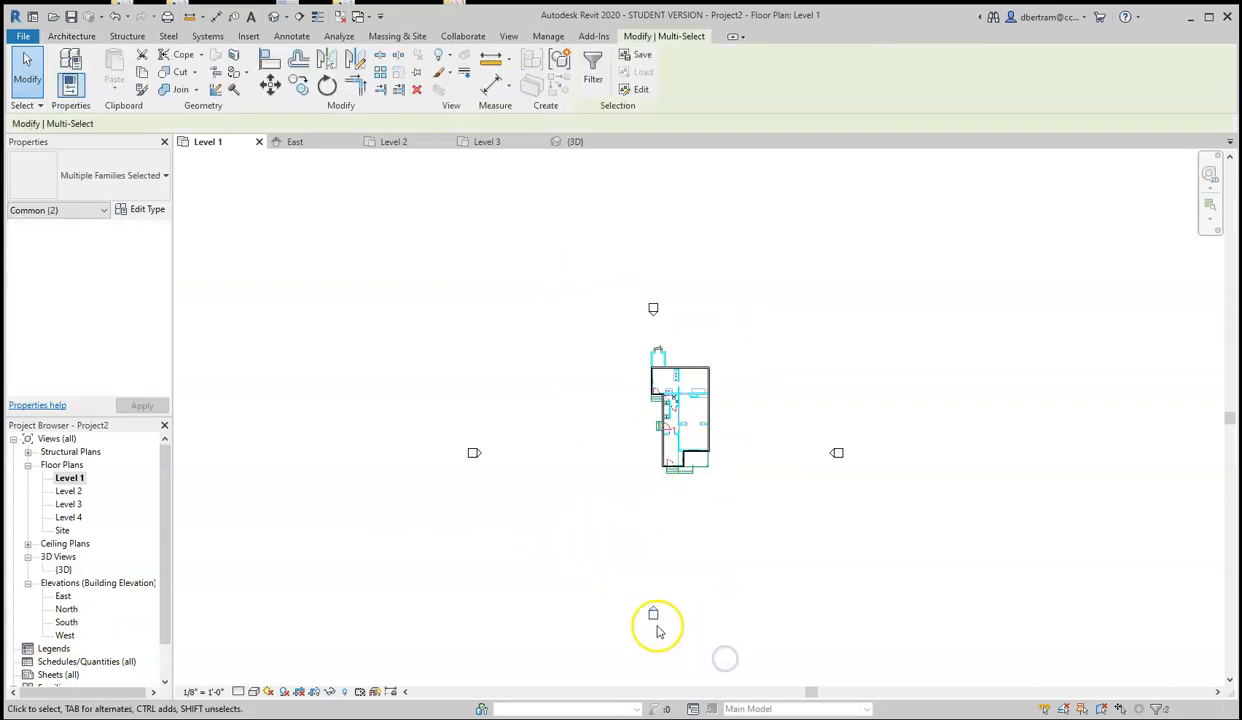
{"action": "left_click_drag", "start_coordinate": [653, 613], "coordinate": [677, 530]}
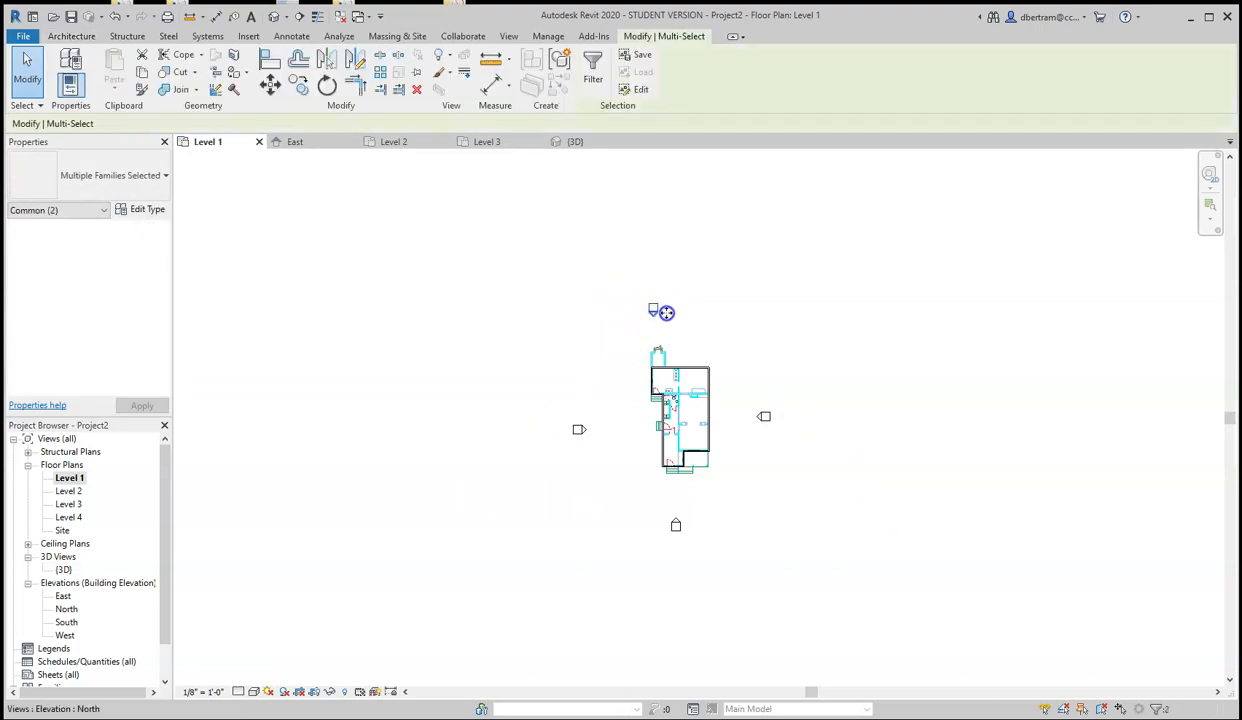
{"action": "left_click", "coordinate": [728, 405]}
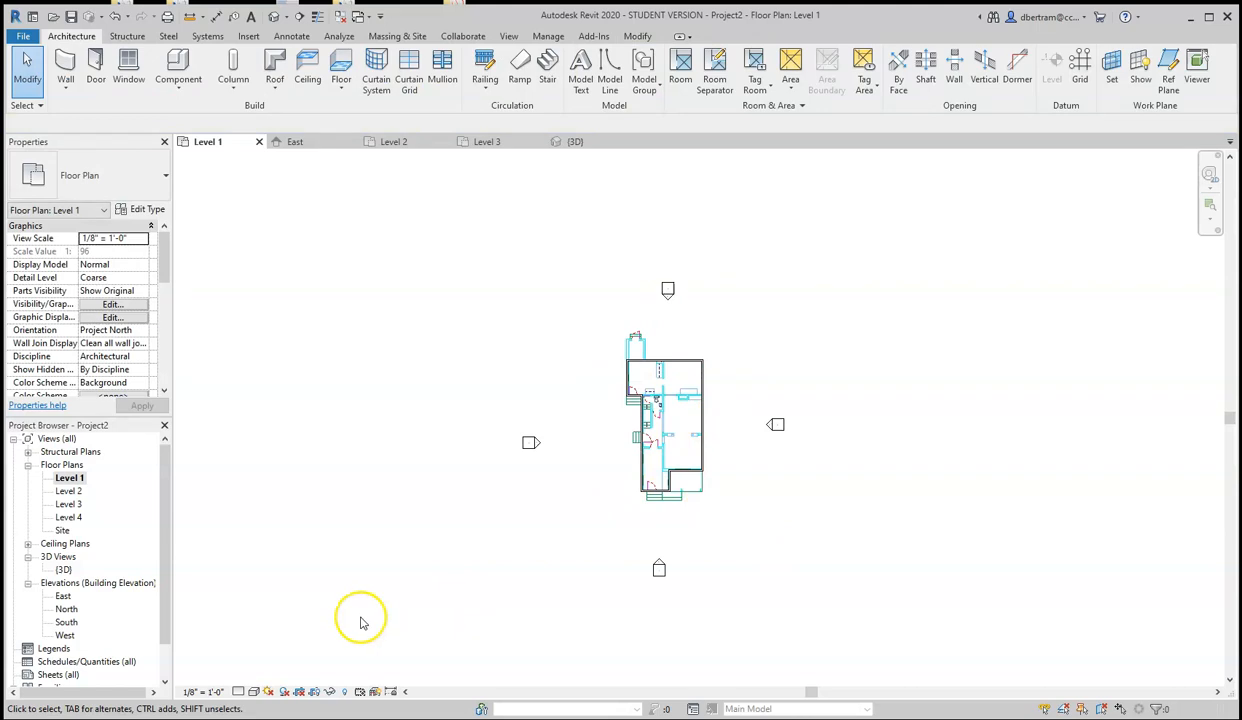
{"action": "mouse_move", "coordinate": [363, 622]}
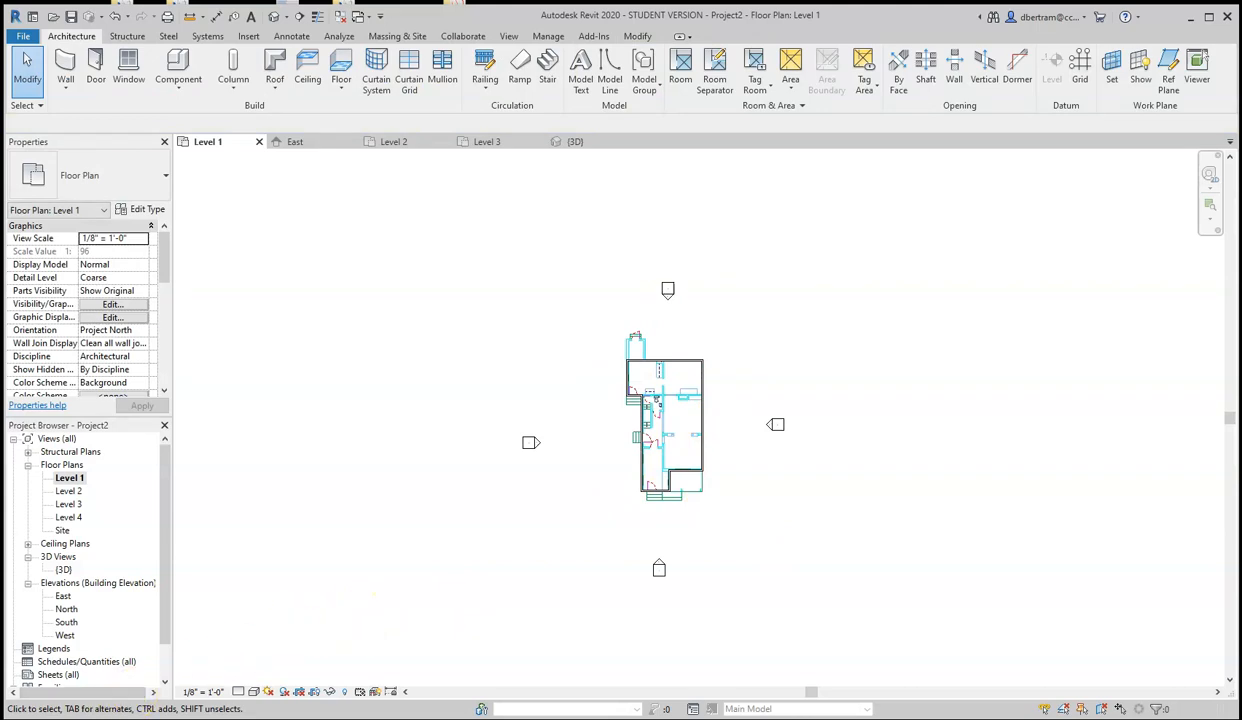